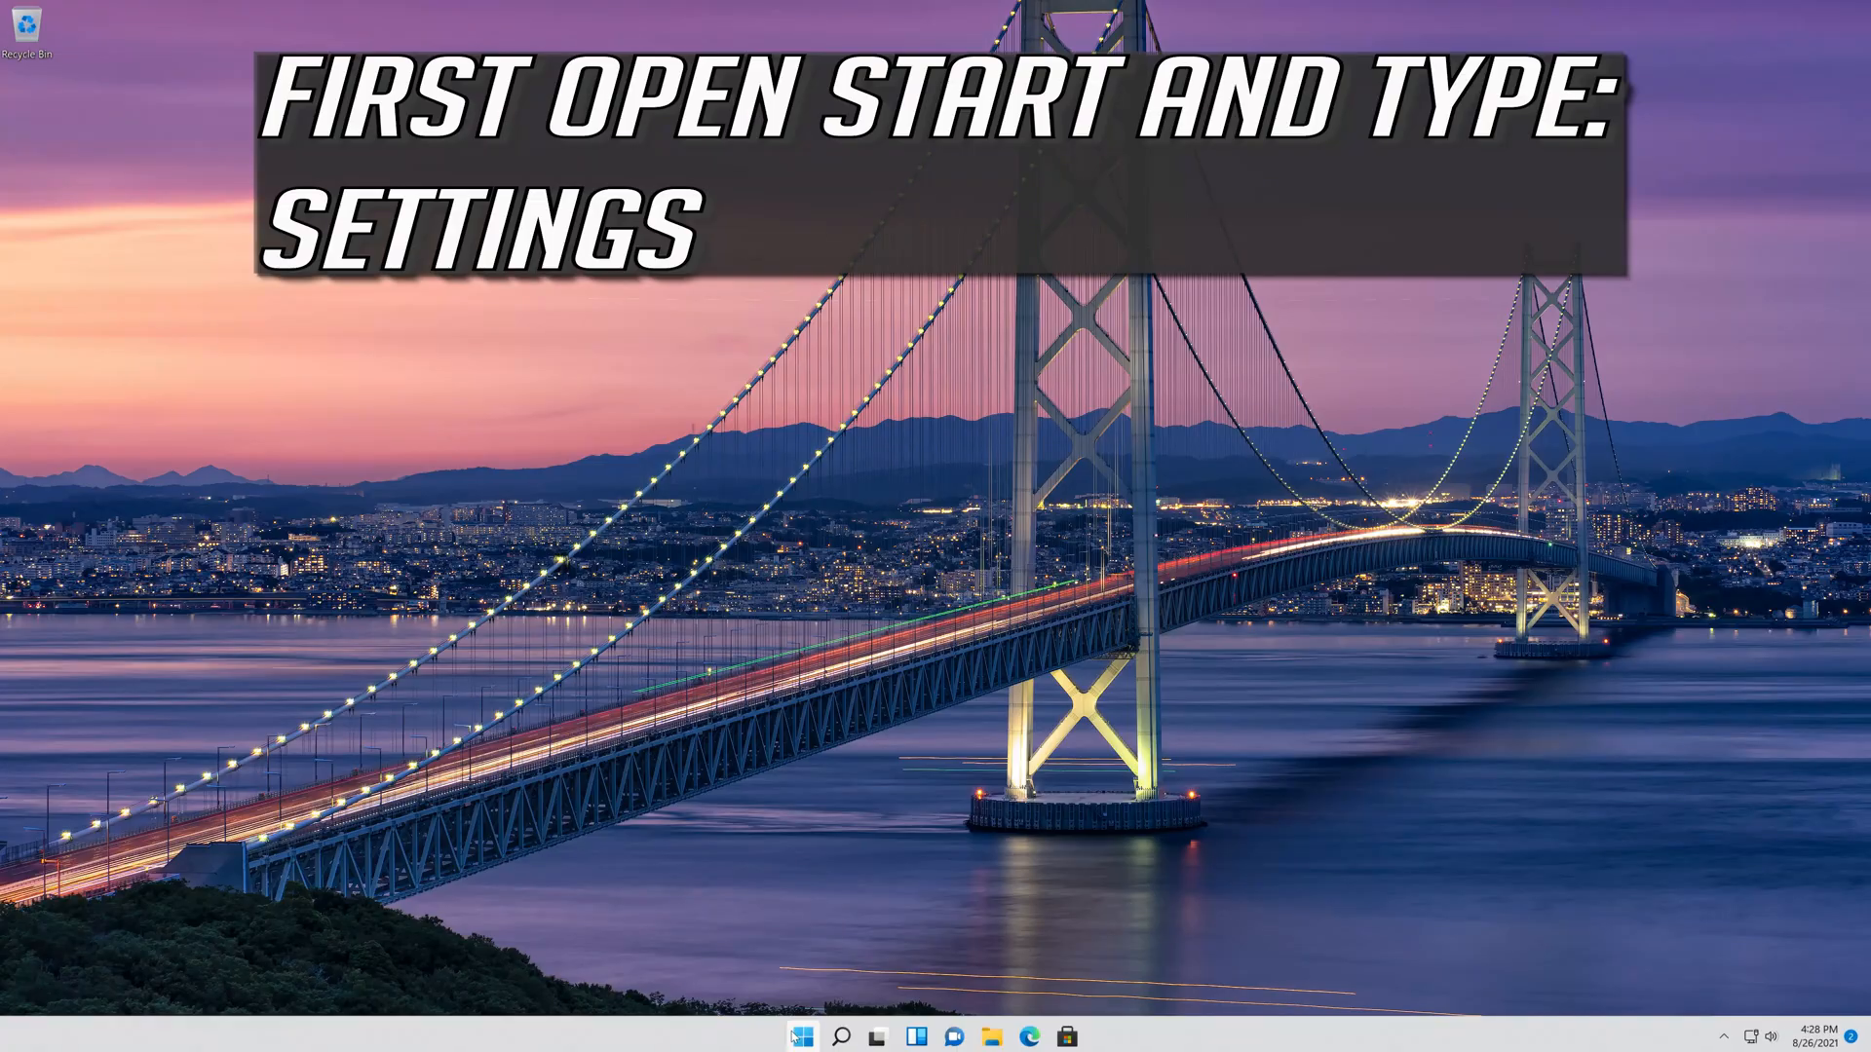
Search the Start menu for 'settings' and launch the Settings app.
click(801, 1035)
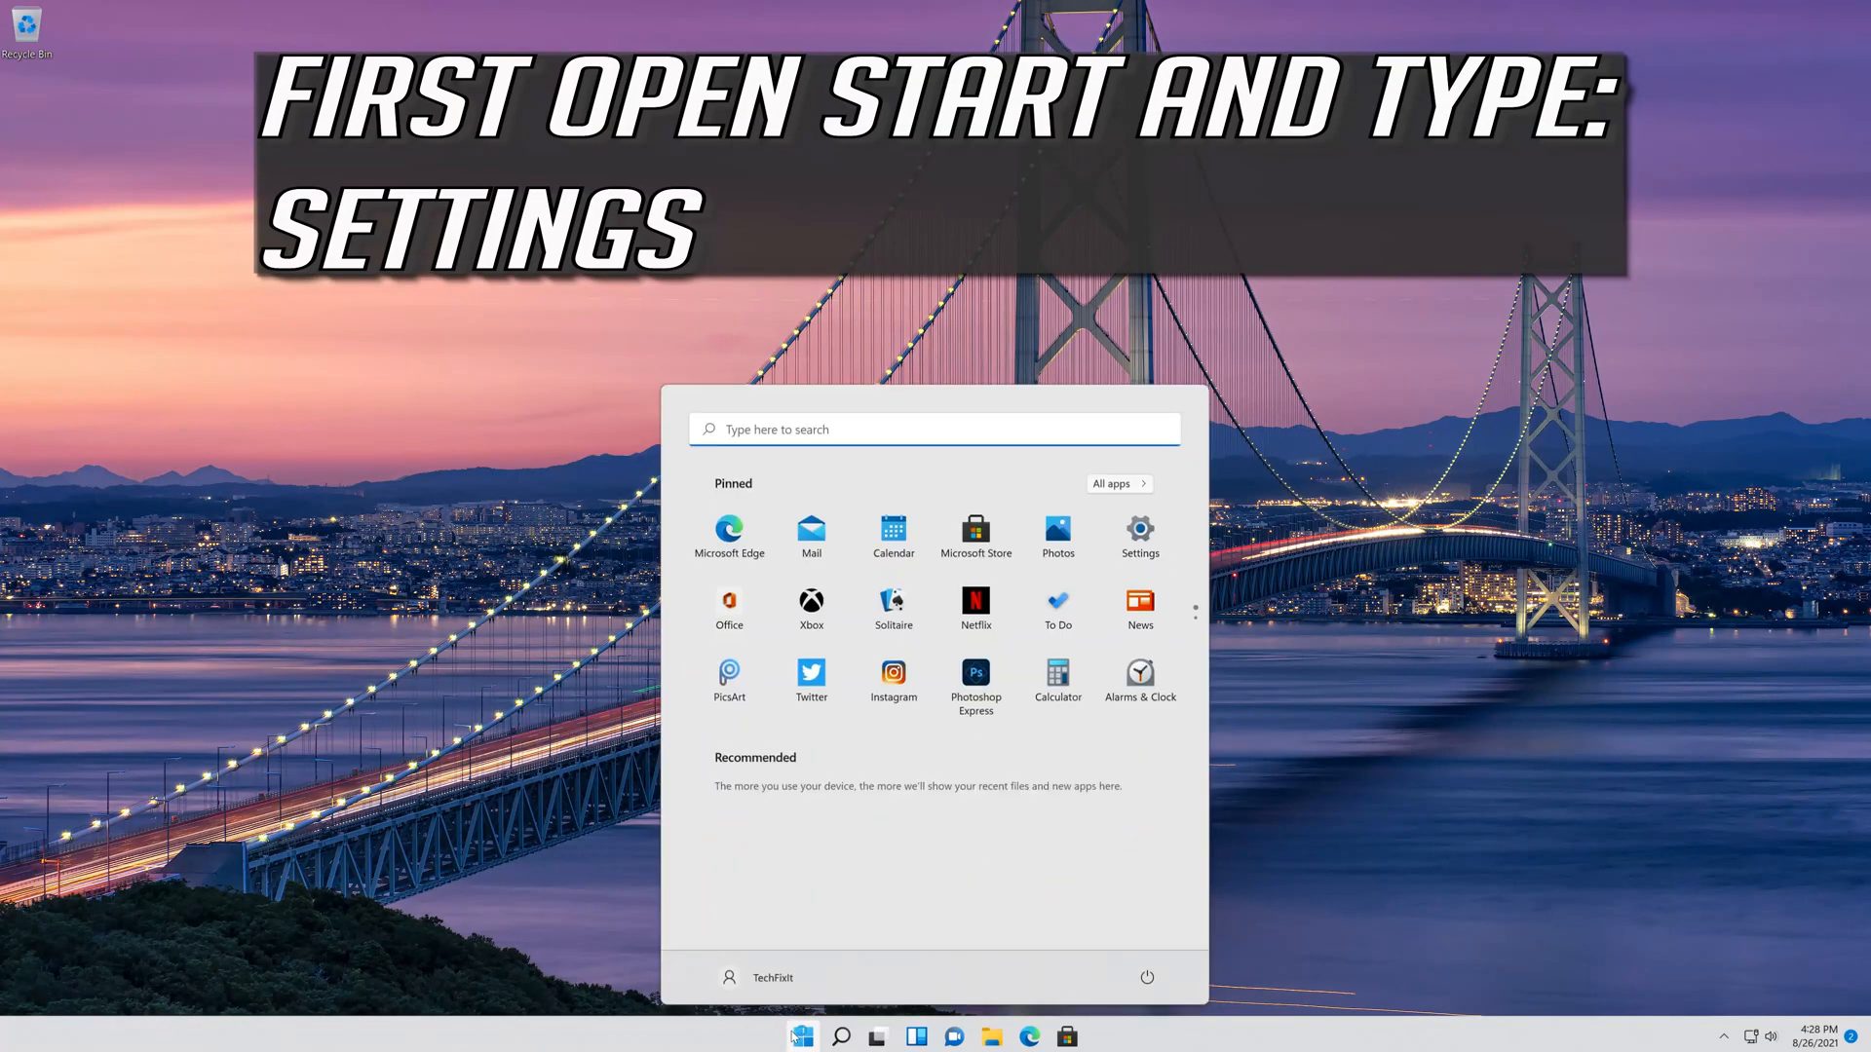
text(settings)
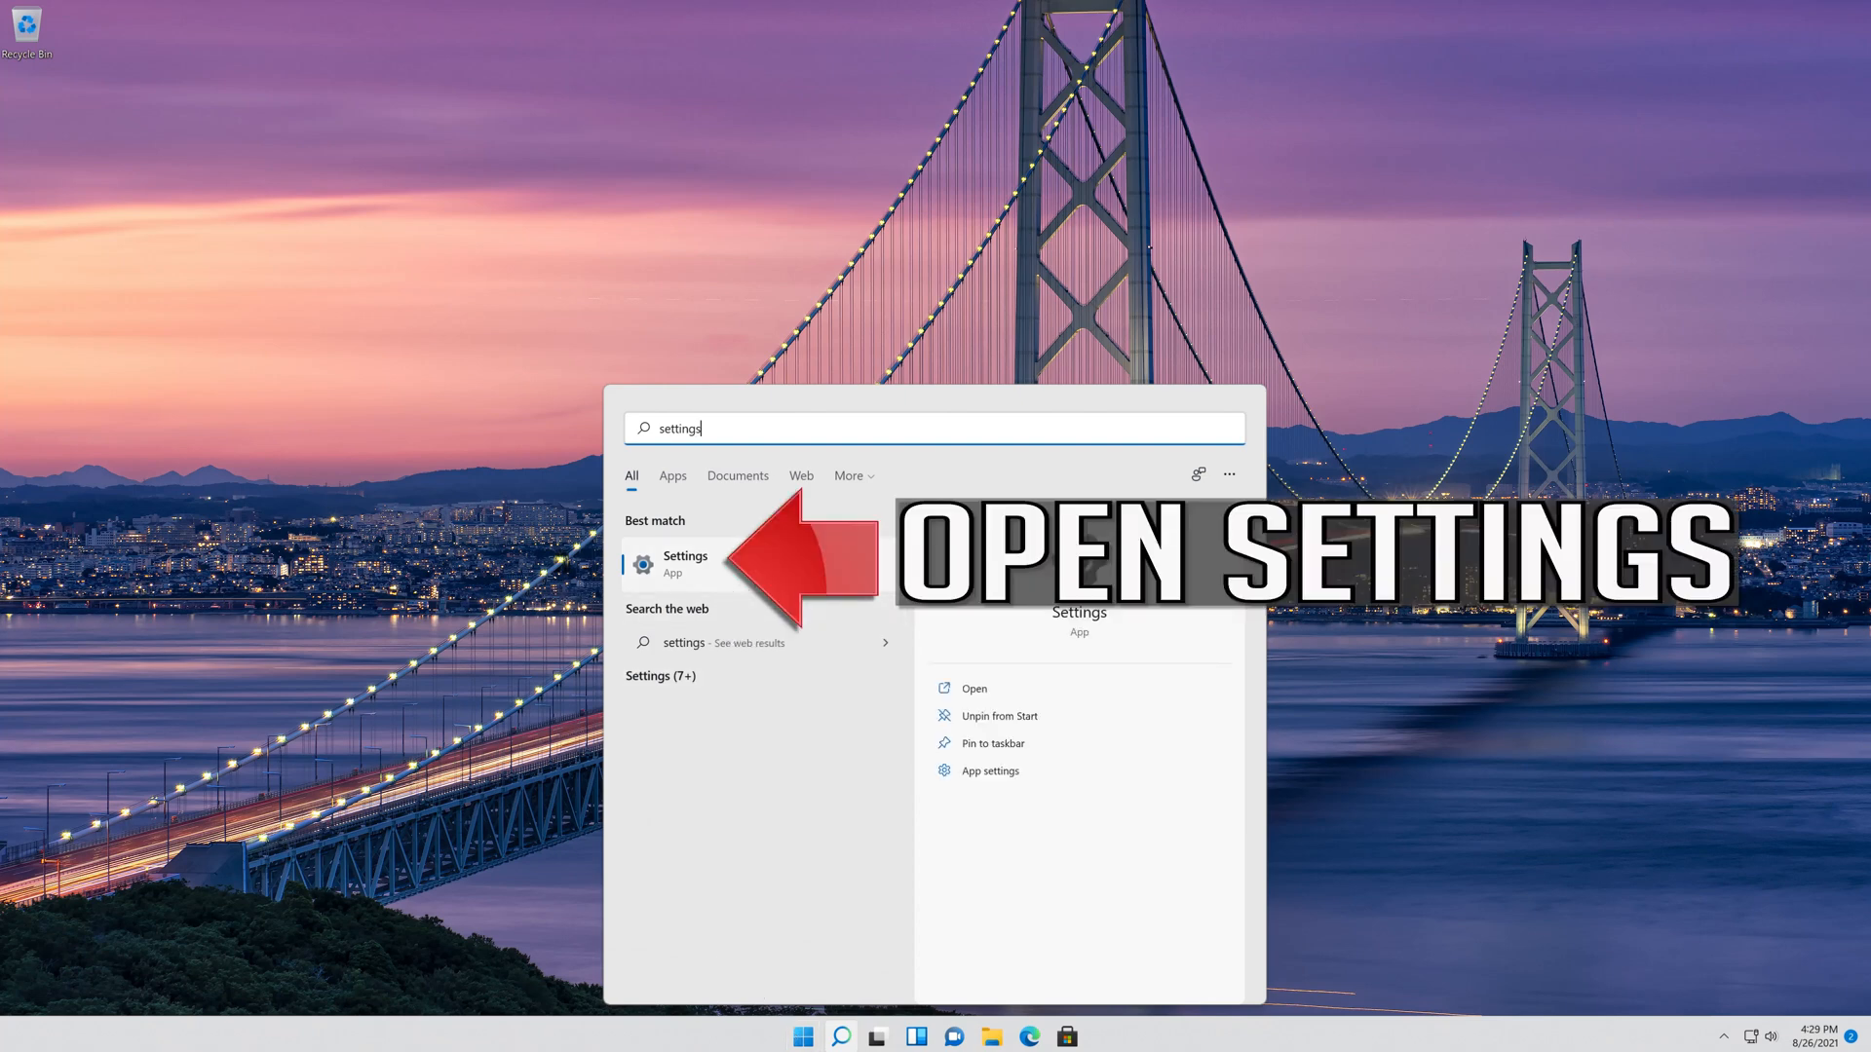
click(684, 562)
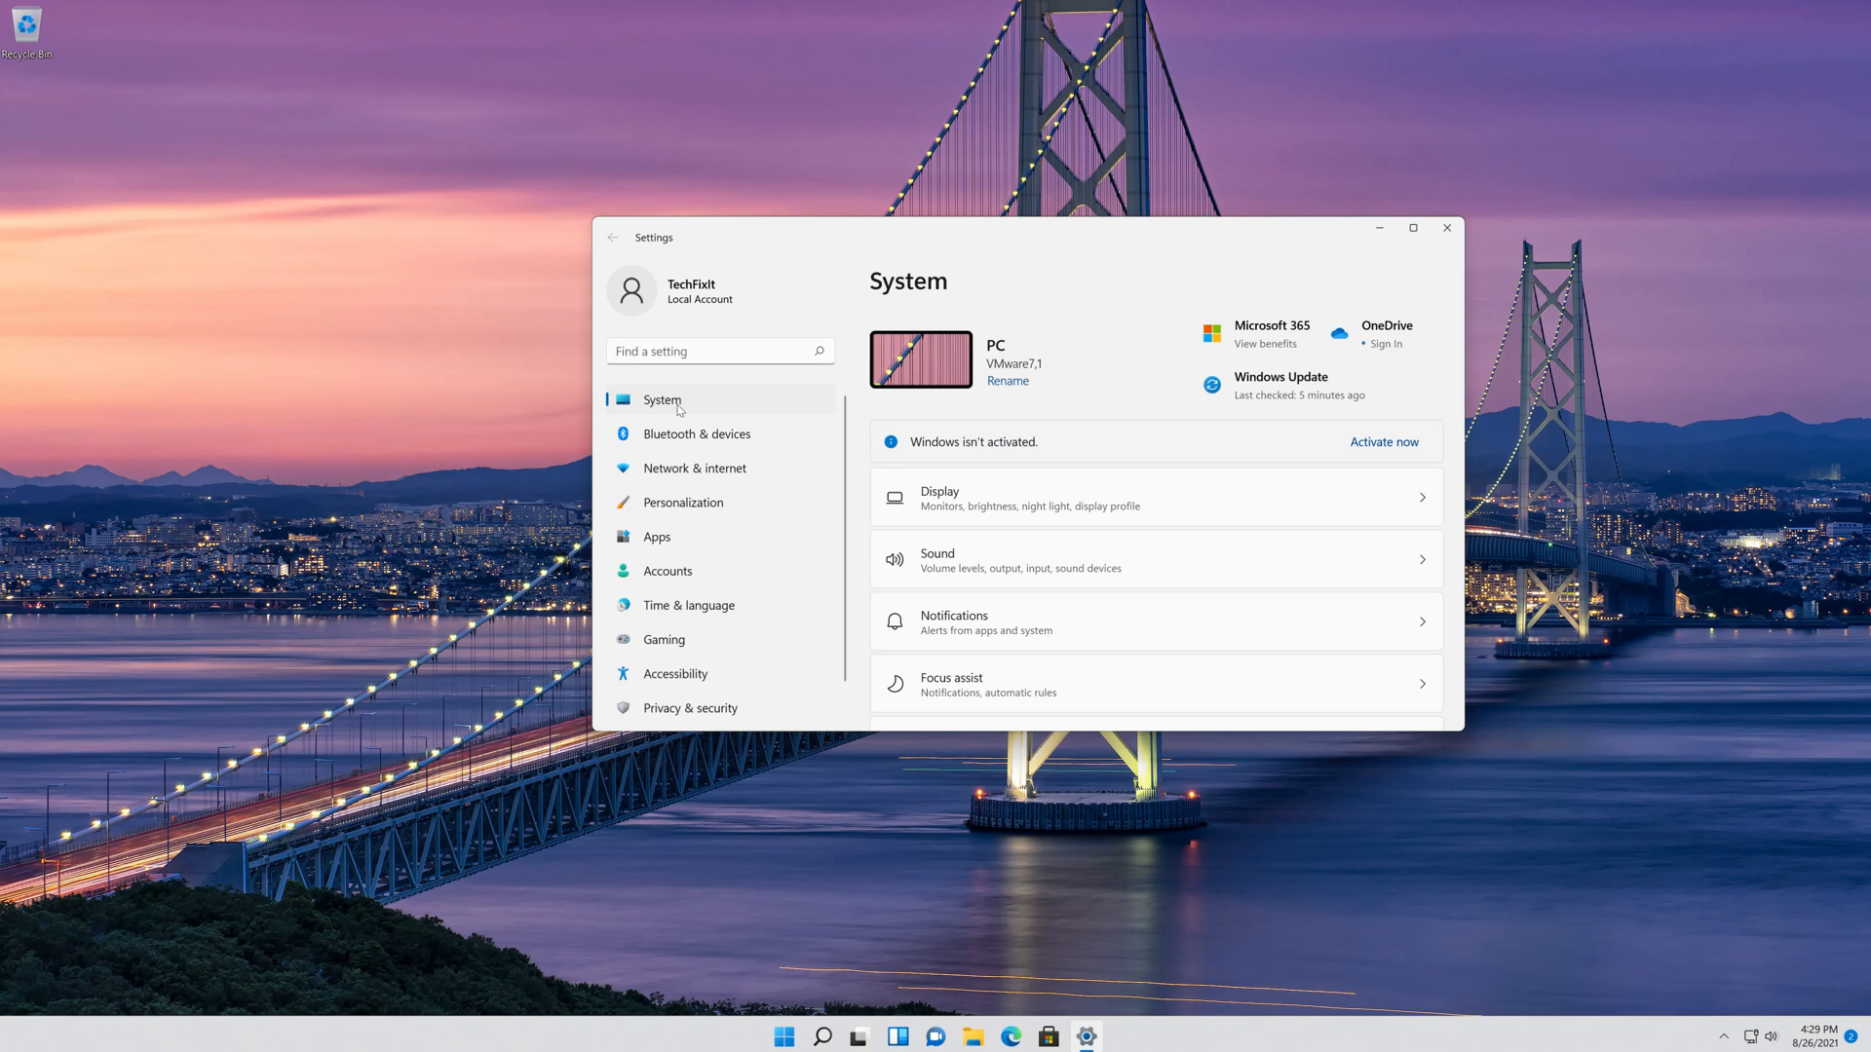
Scroll down the System page to reach Troubleshoot.
scroll(down, 3)
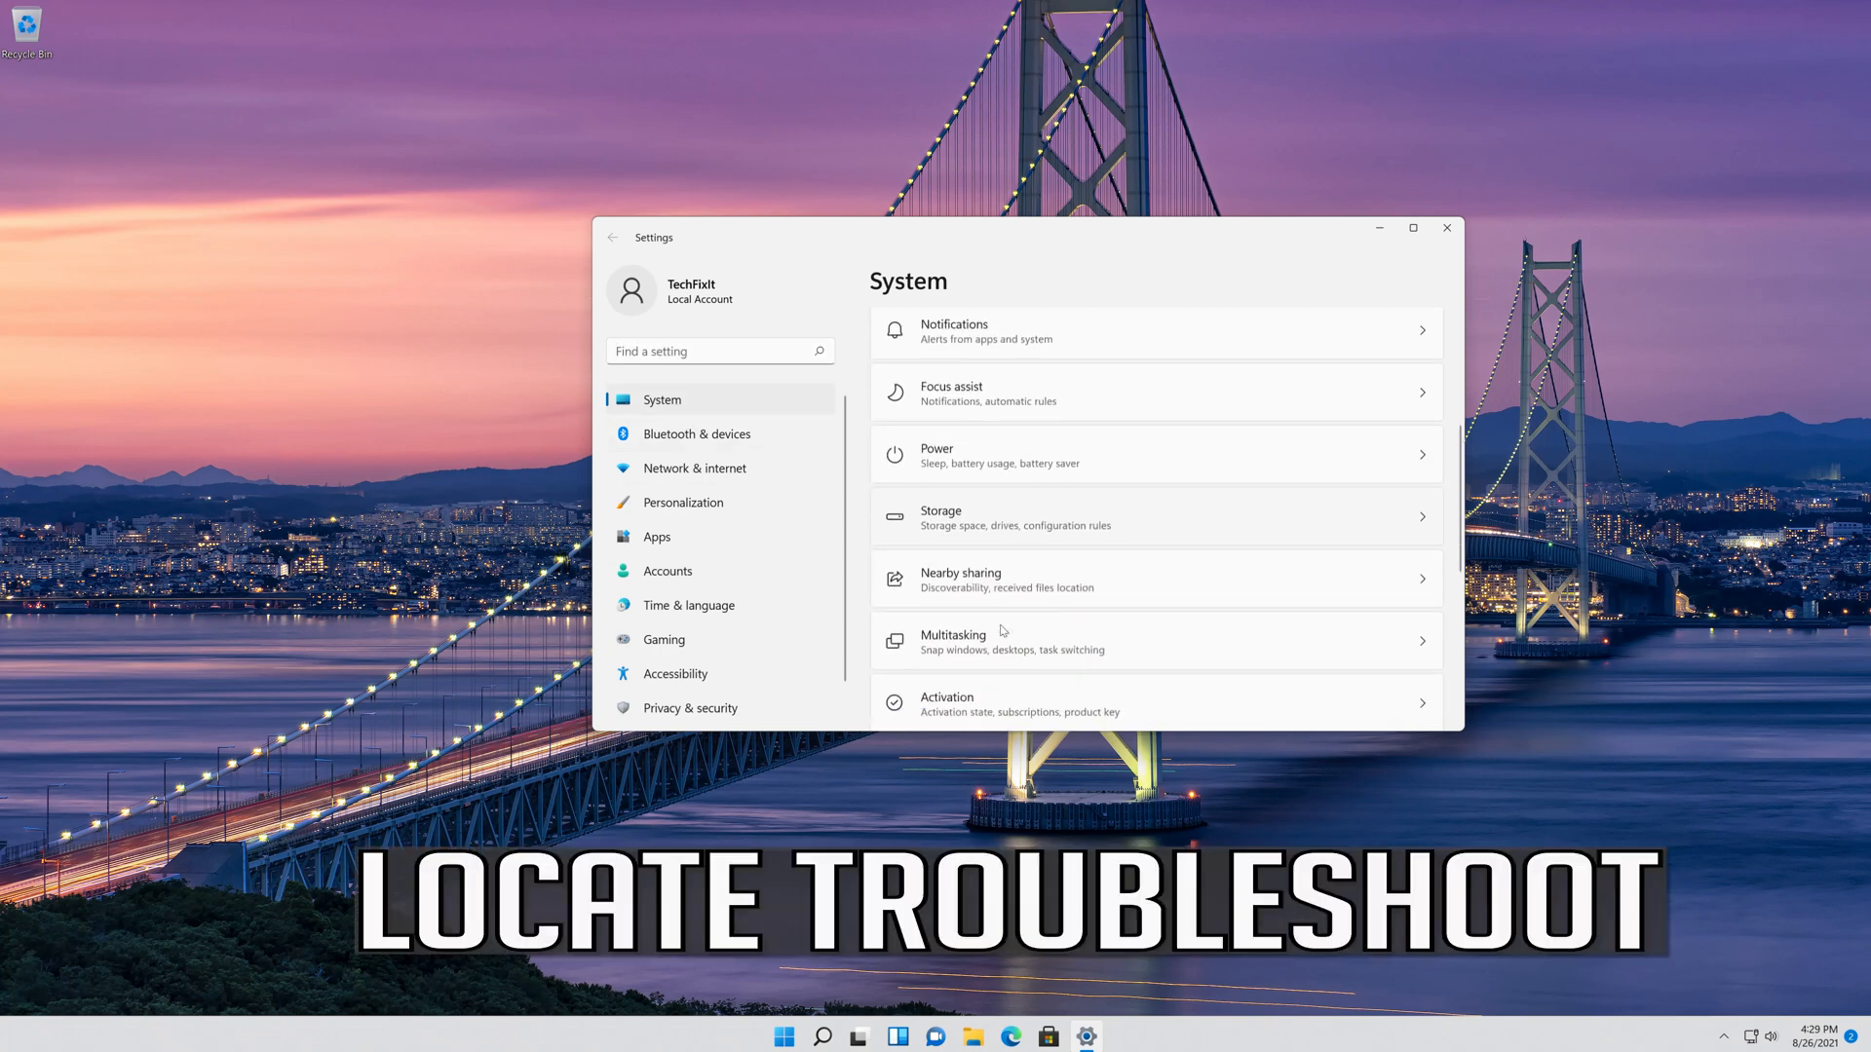
scroll(down, 3)
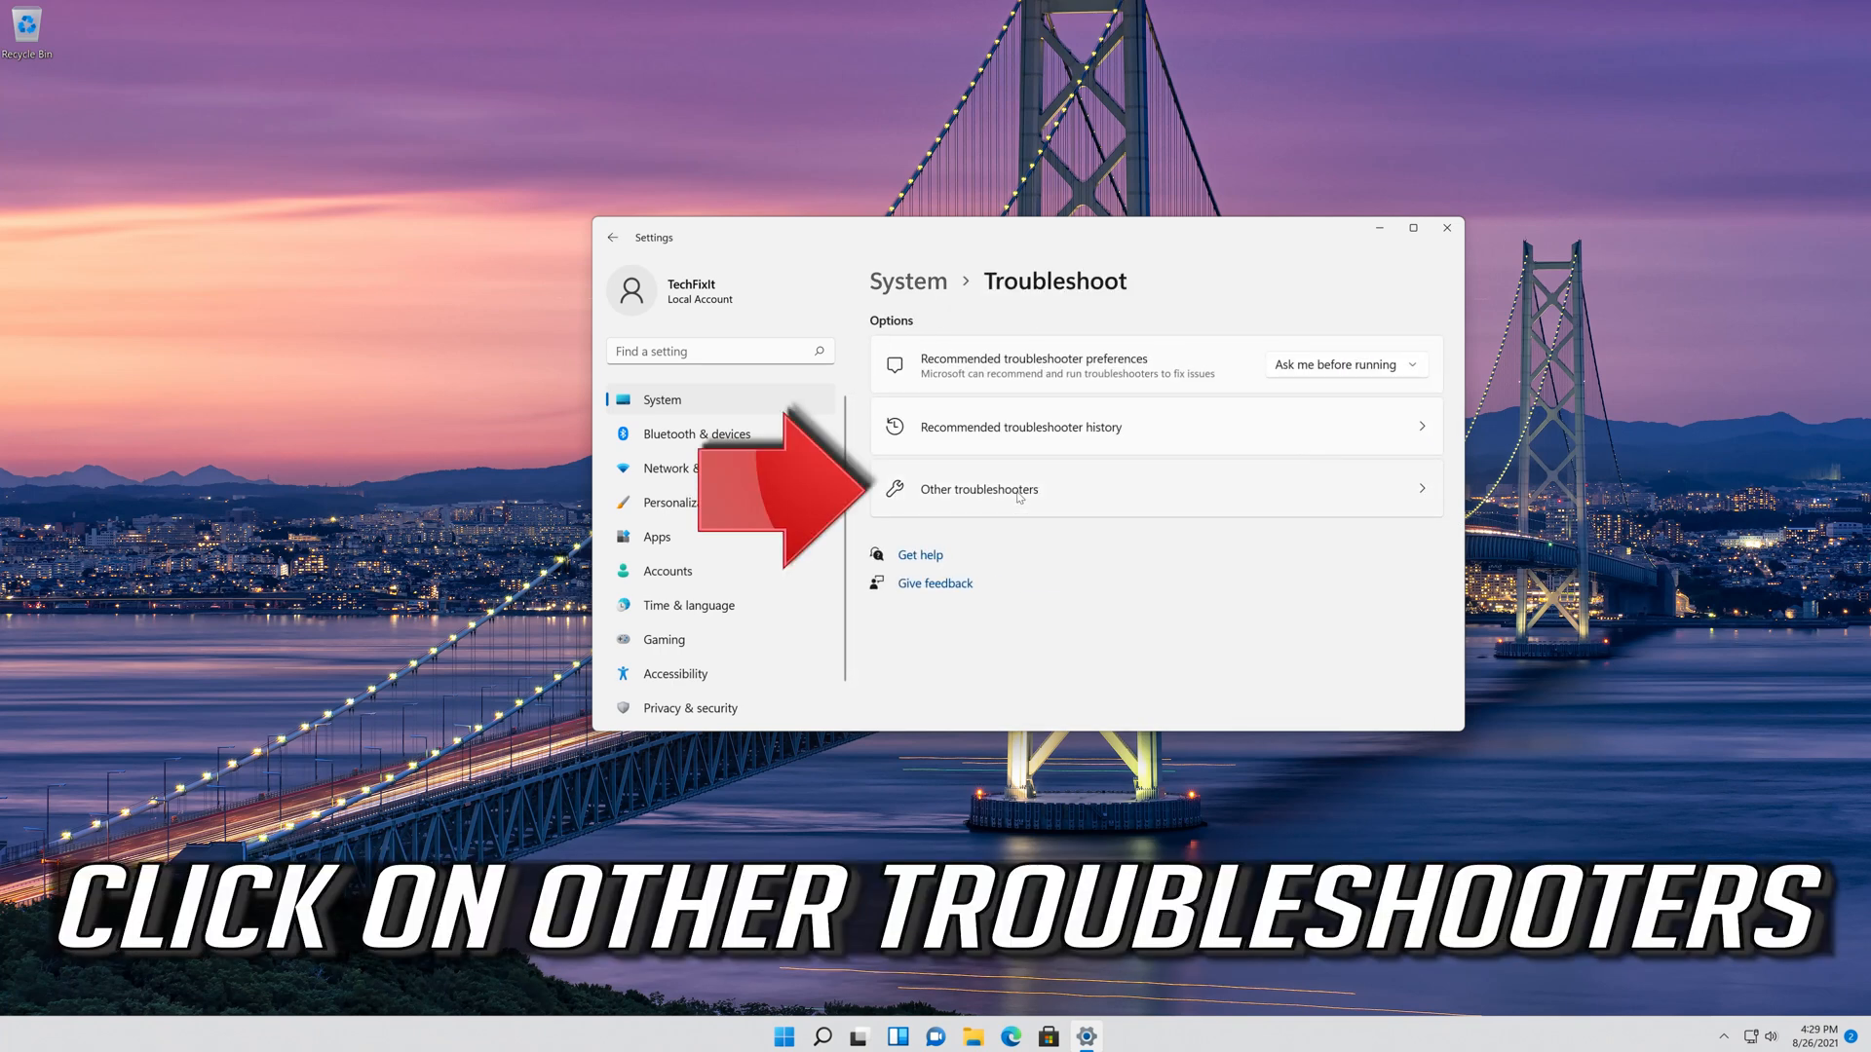
mouse_move(1020, 503)
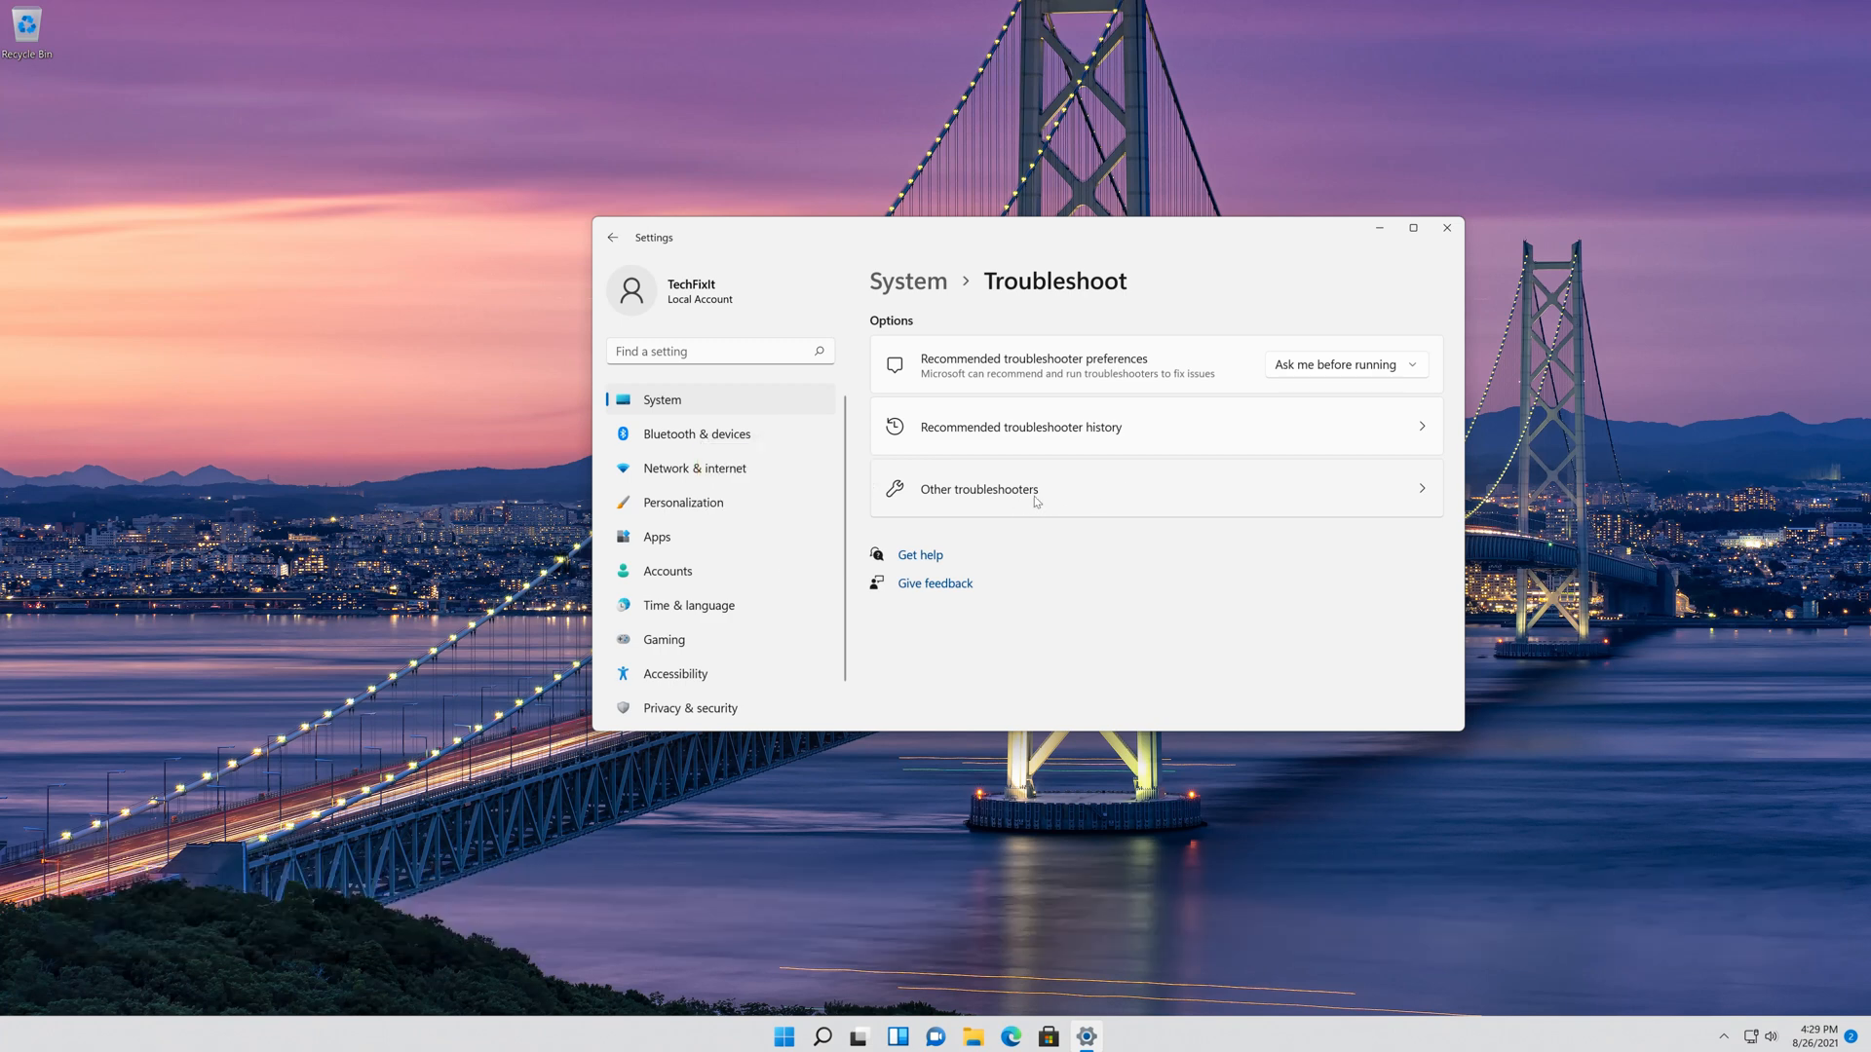
Run the Camera troubleshooter from Other troubleshooters.
click(977, 489)
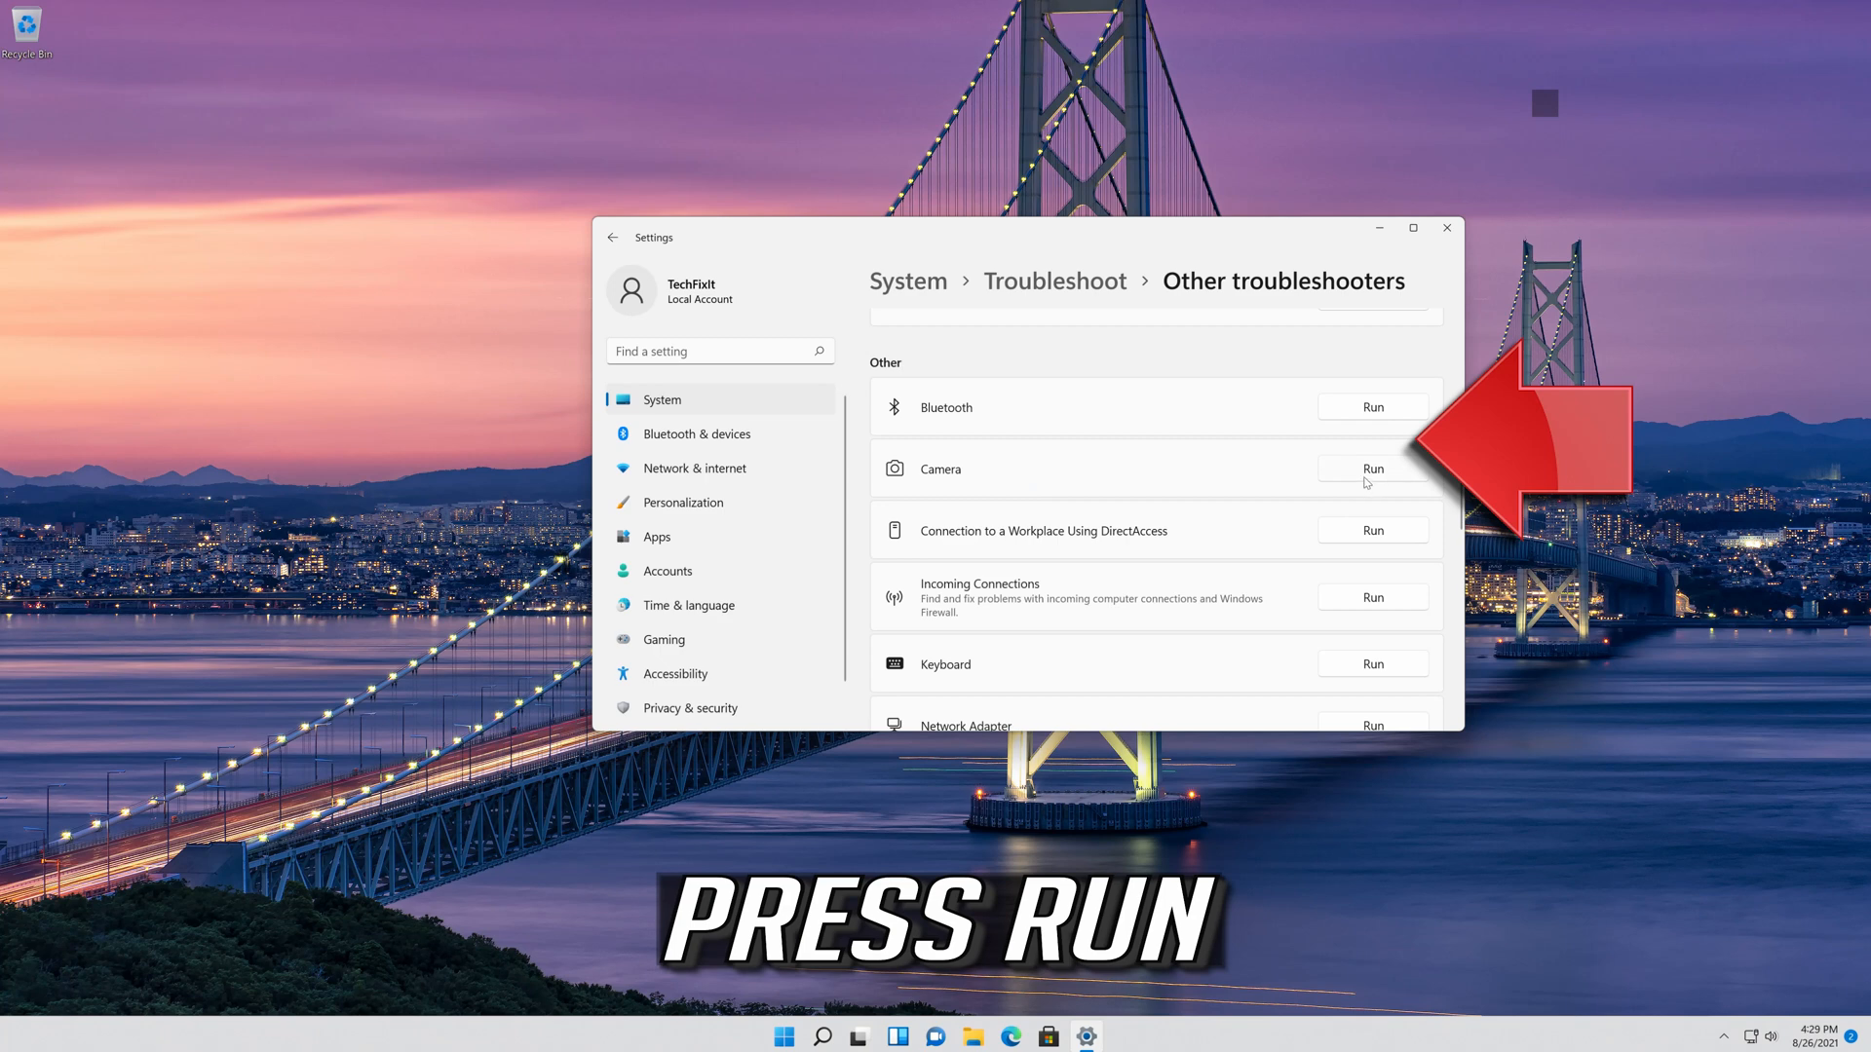
click(1372, 468)
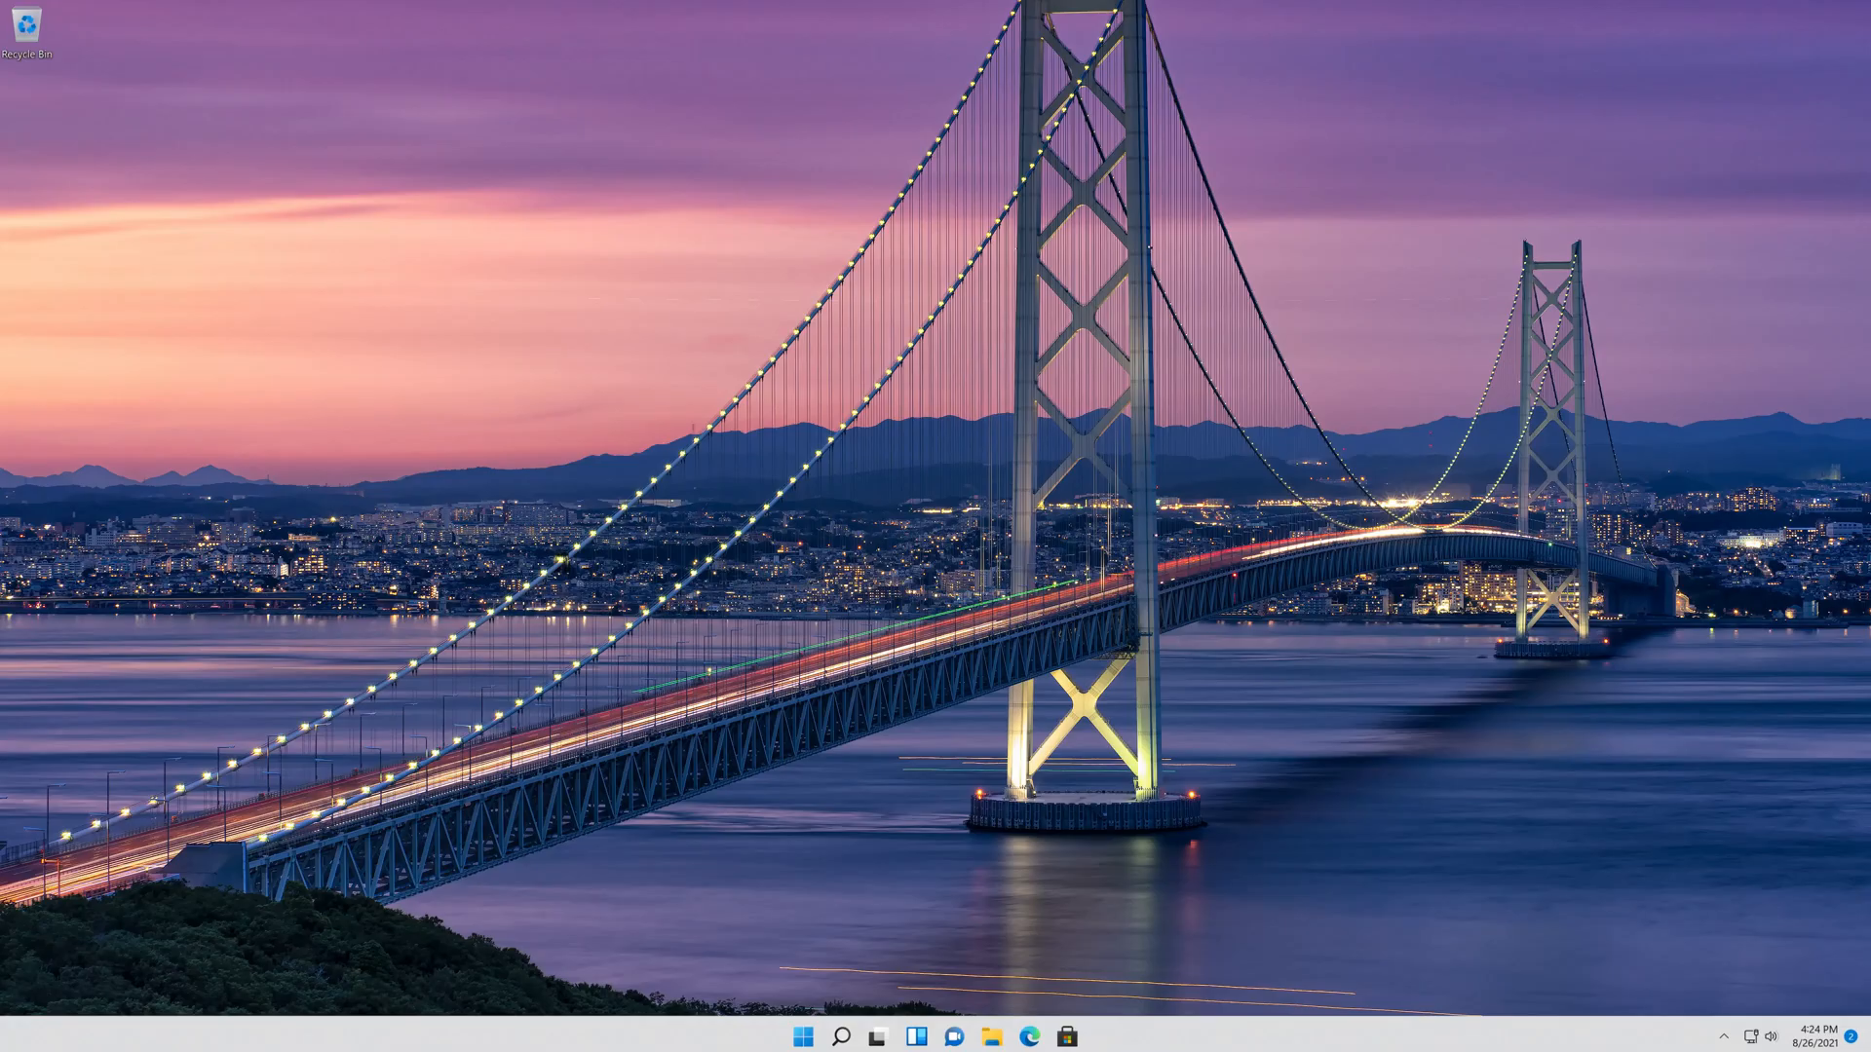
Search the Start menu for 'dev' to find Device Manager.
click(802, 1036)
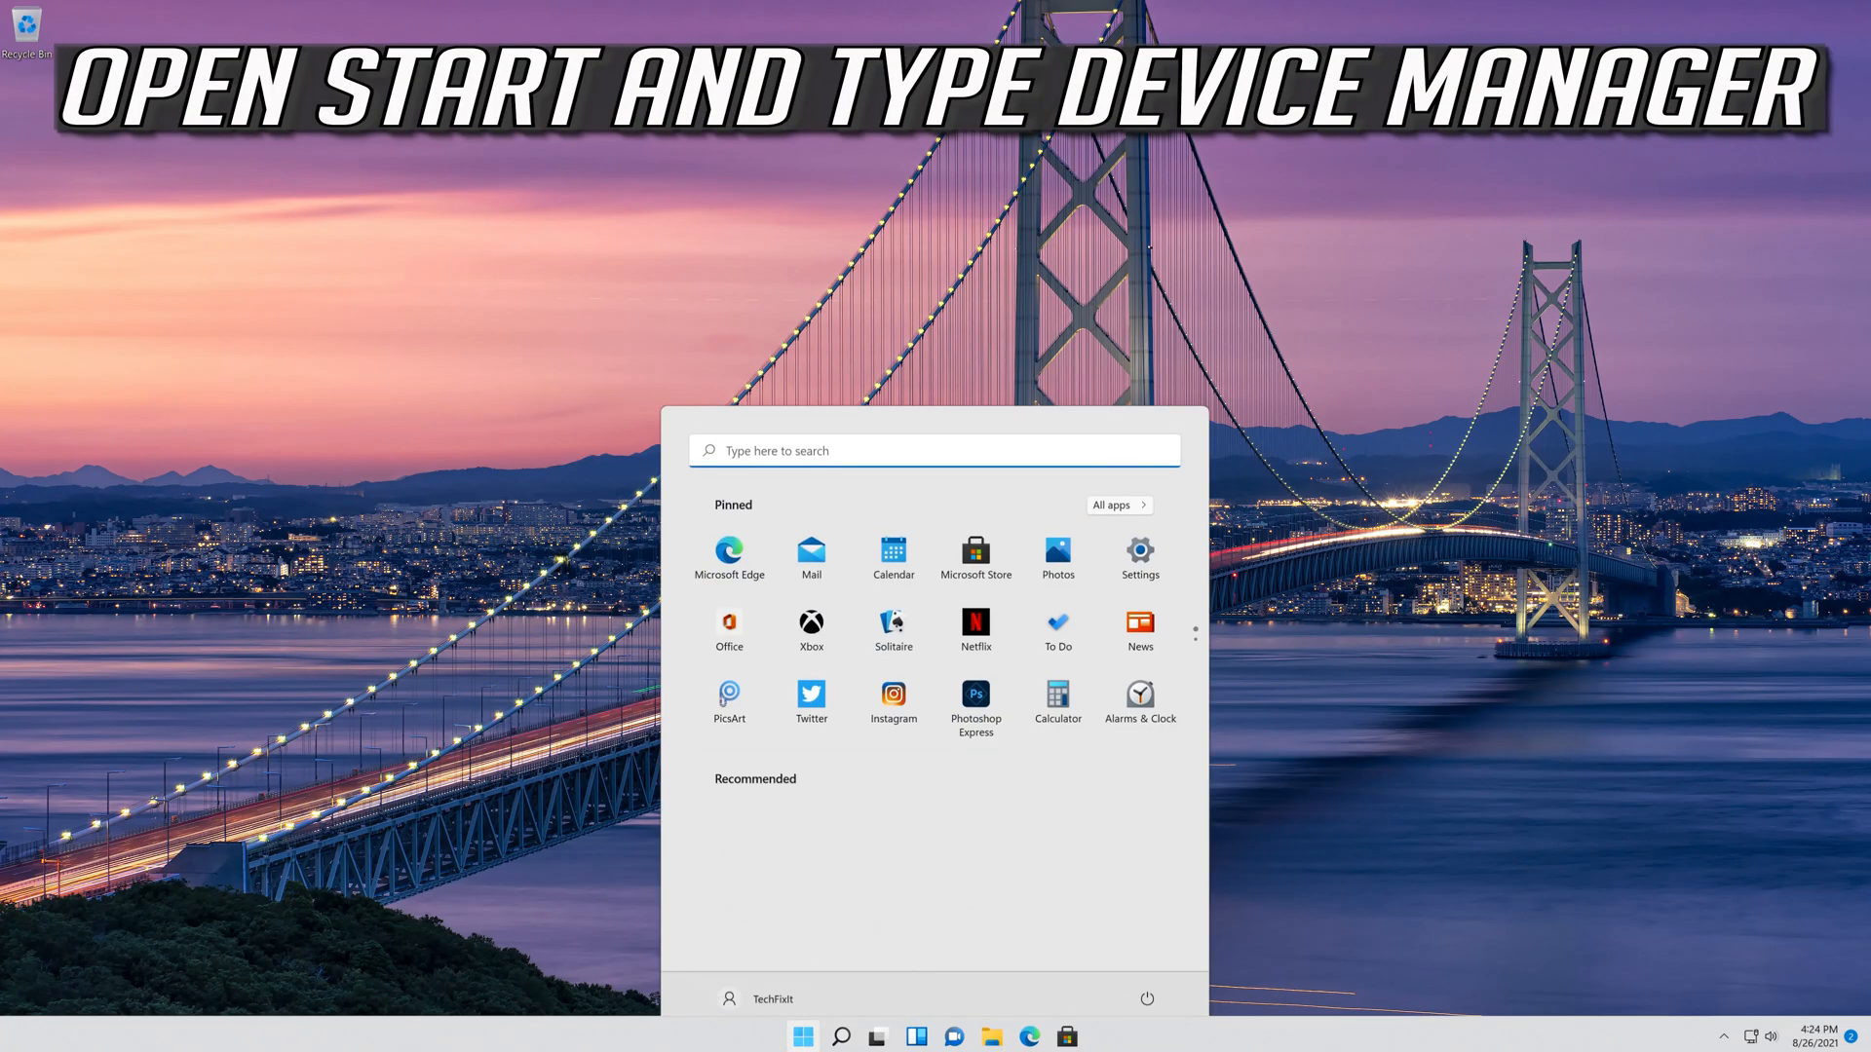
text(dev)
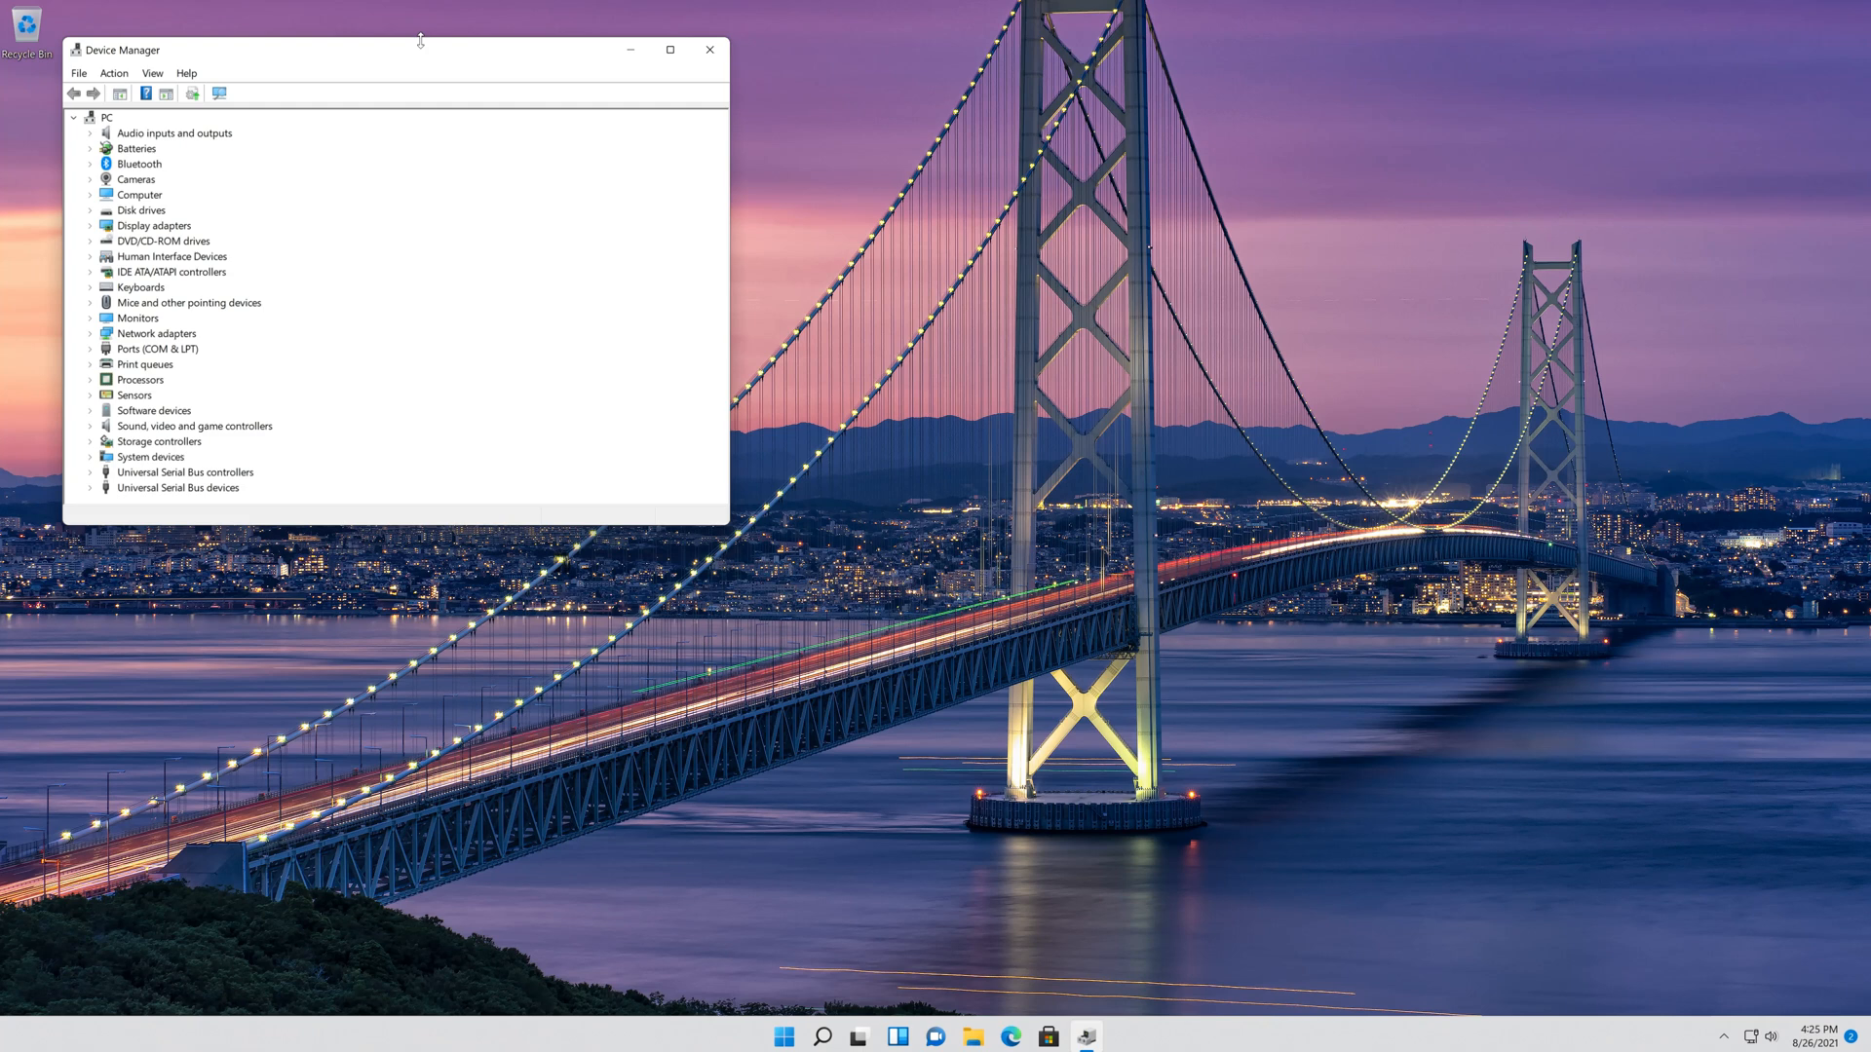
Center Device Manager, expand Cameras, and open Integrated Webcam properties.
drag(419, 50, 1037, 255)
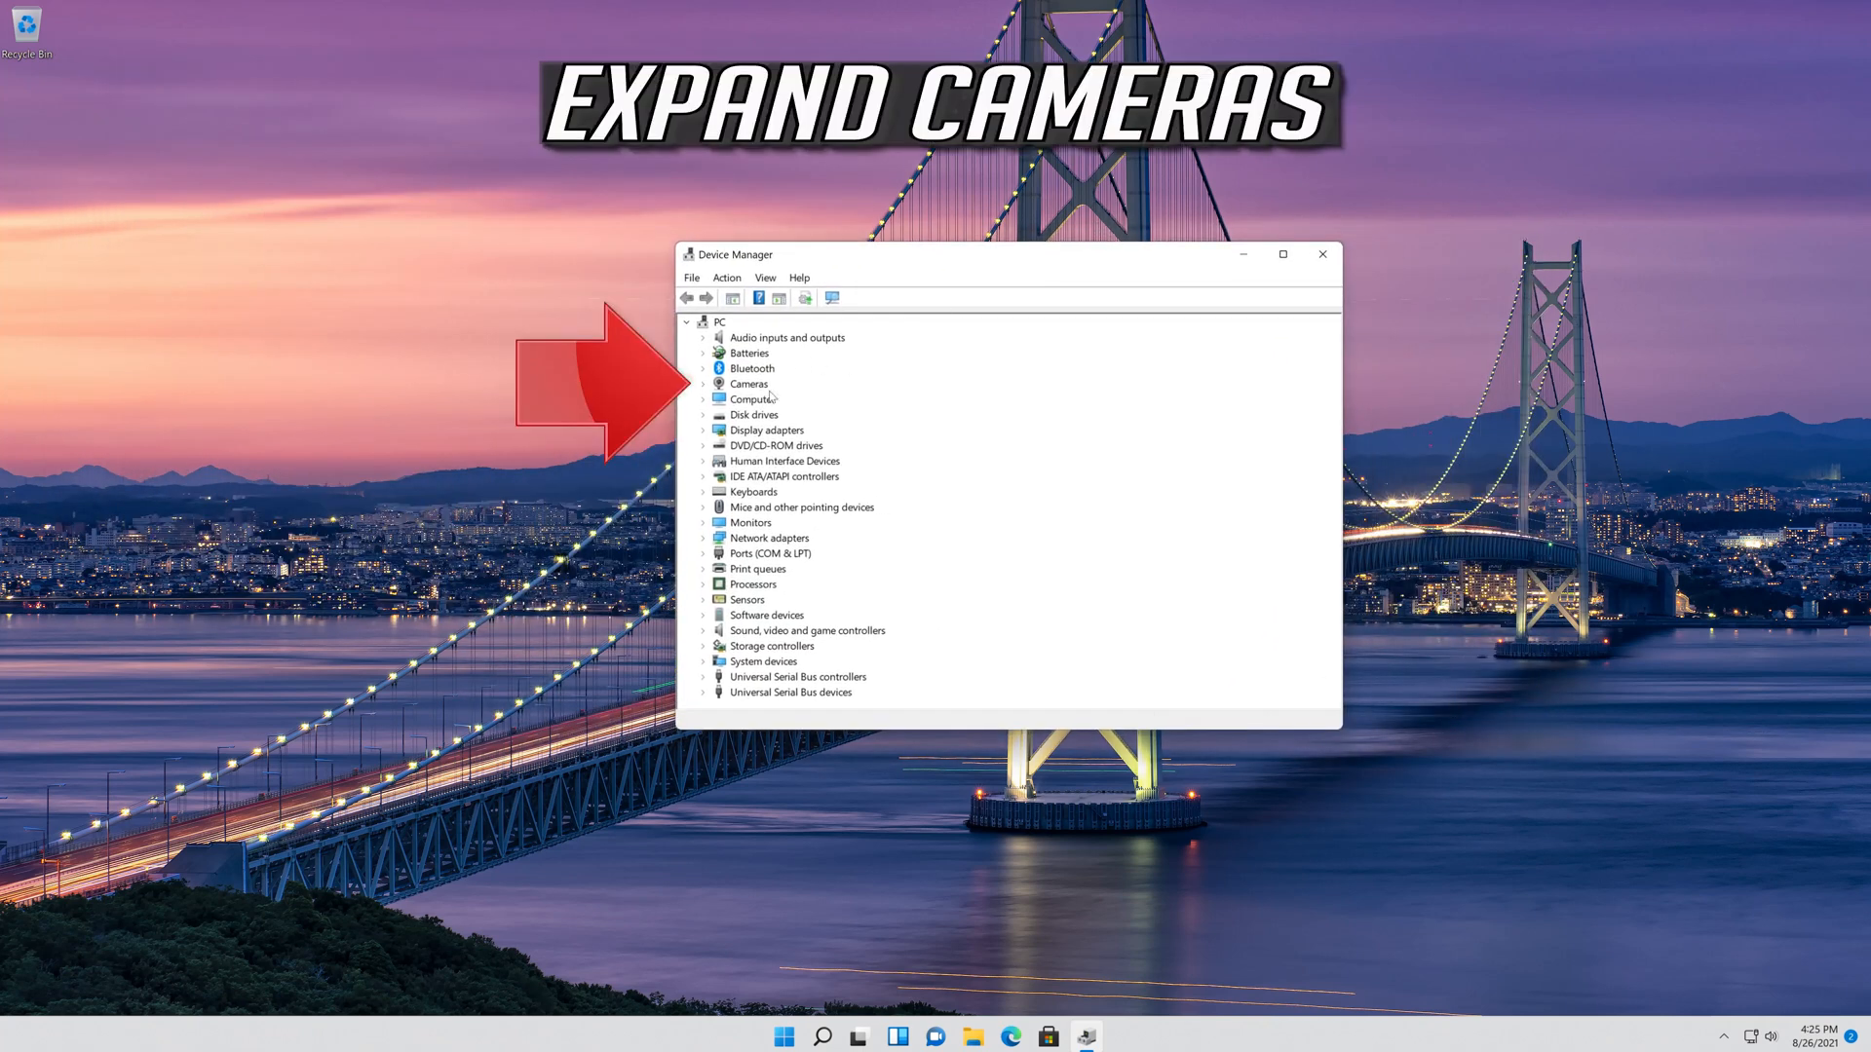
click(704, 383)
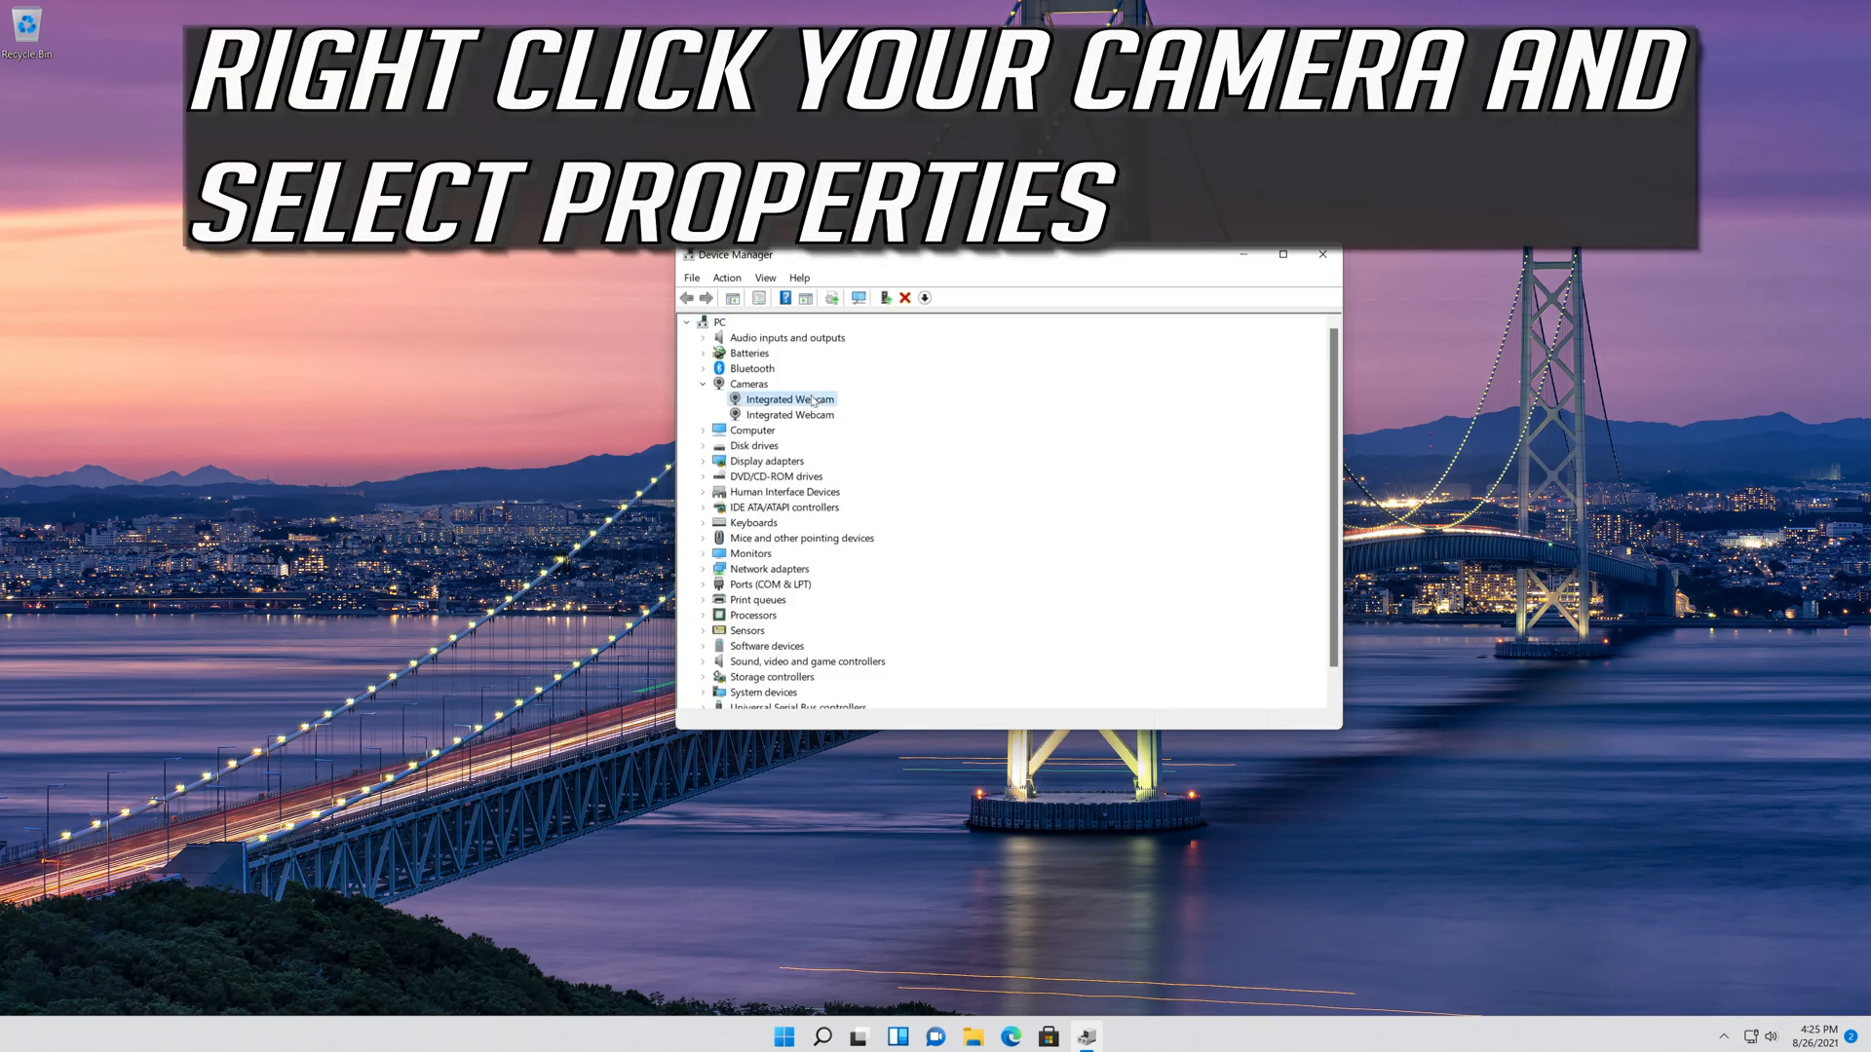
right_click(785, 398)
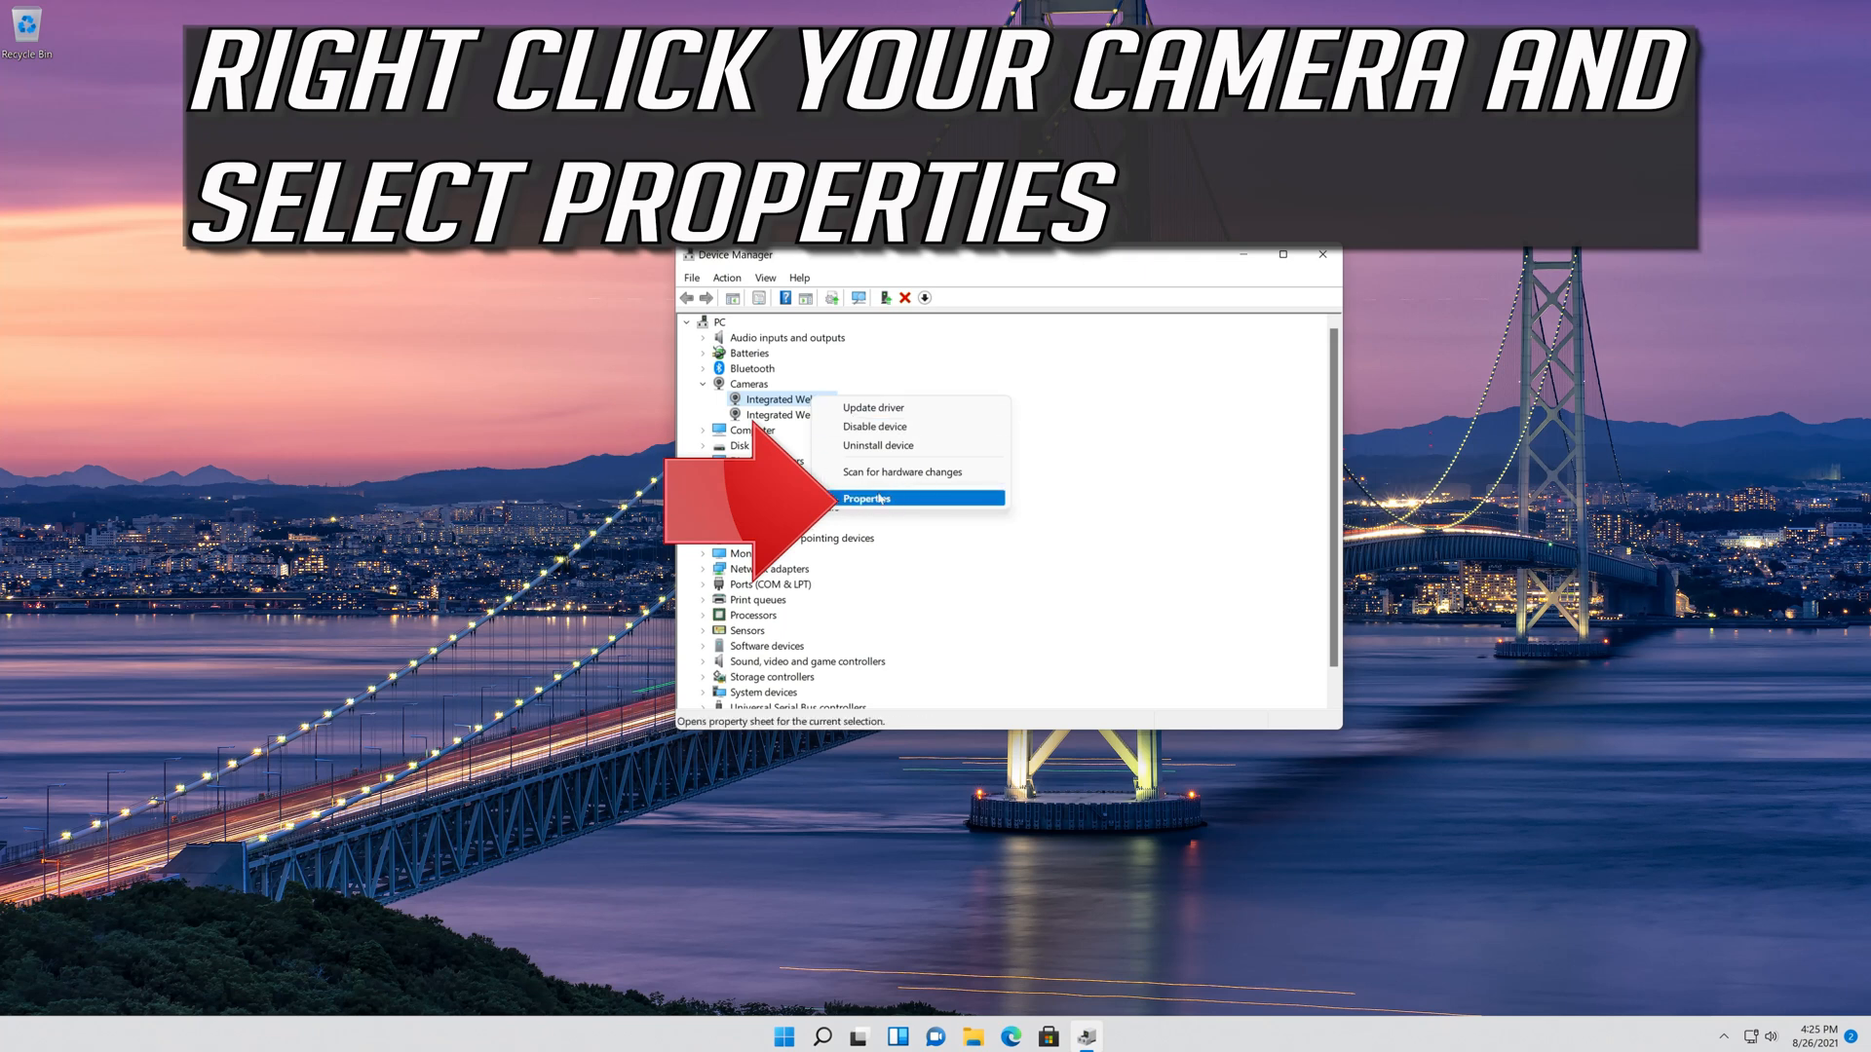
click(867, 498)
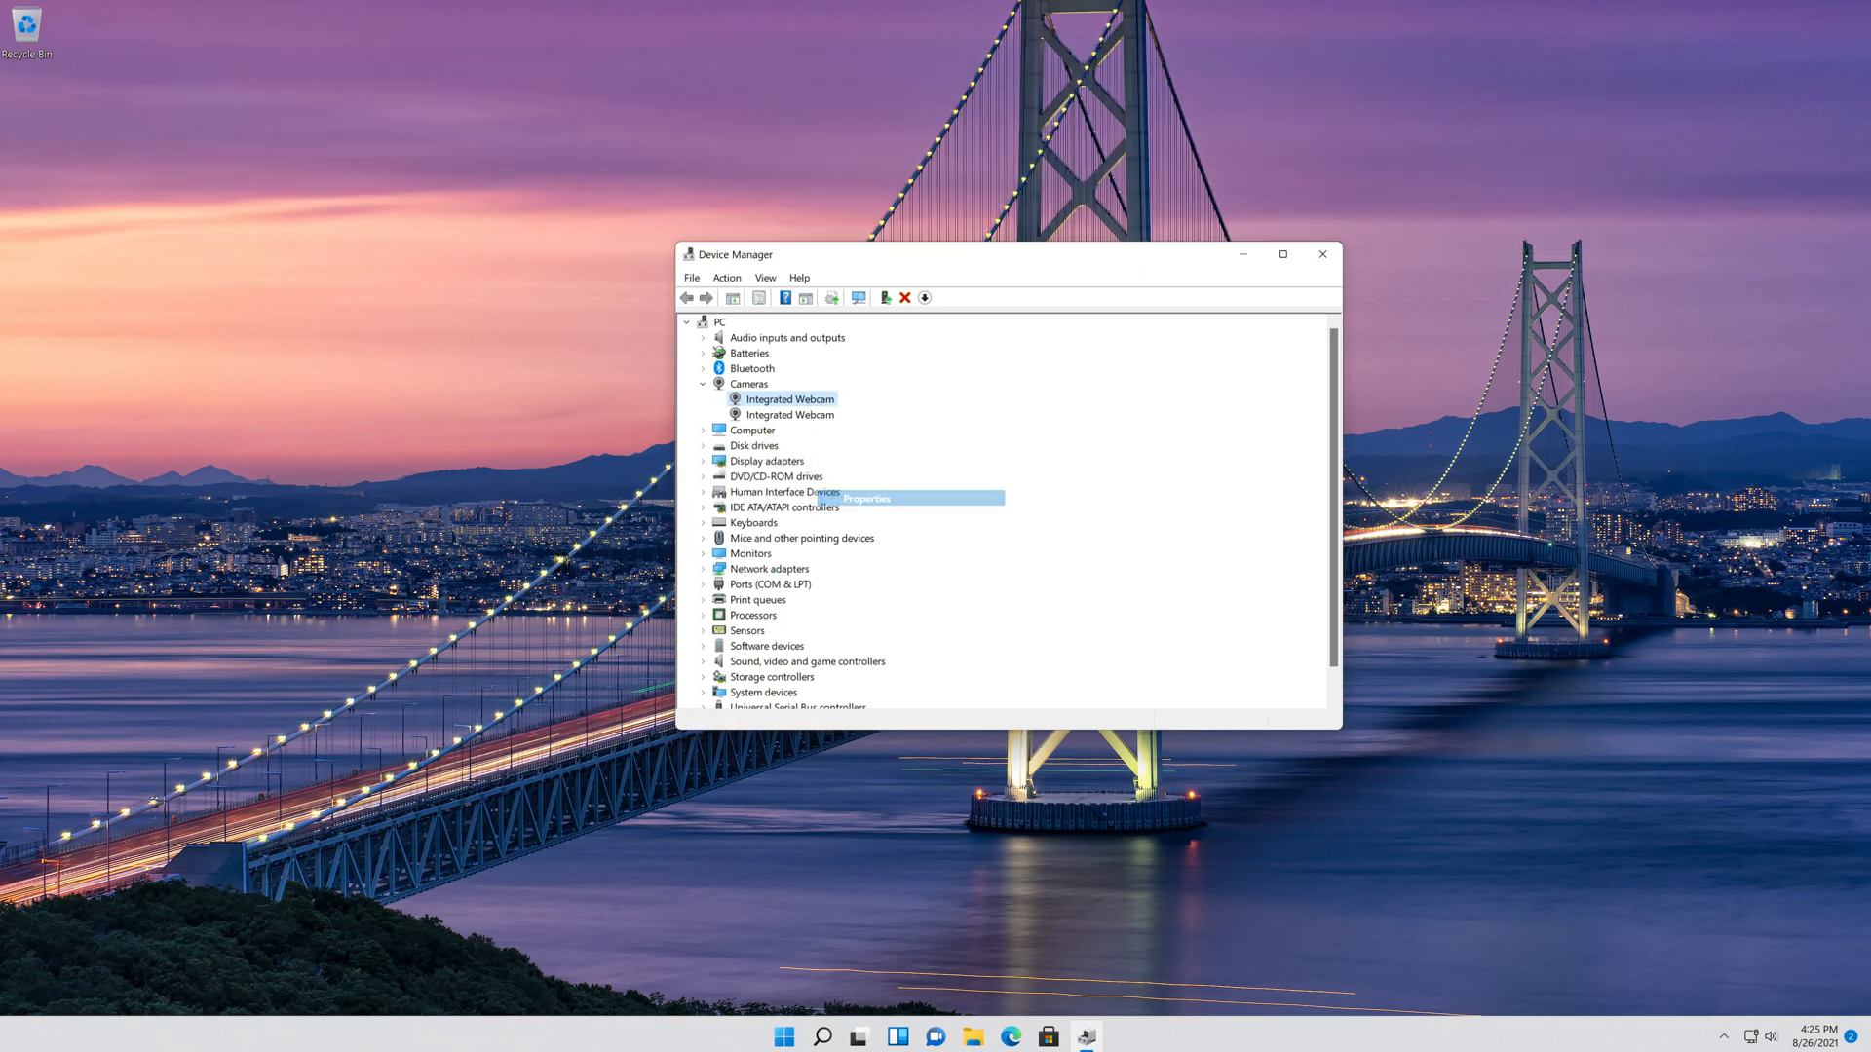
click(867, 498)
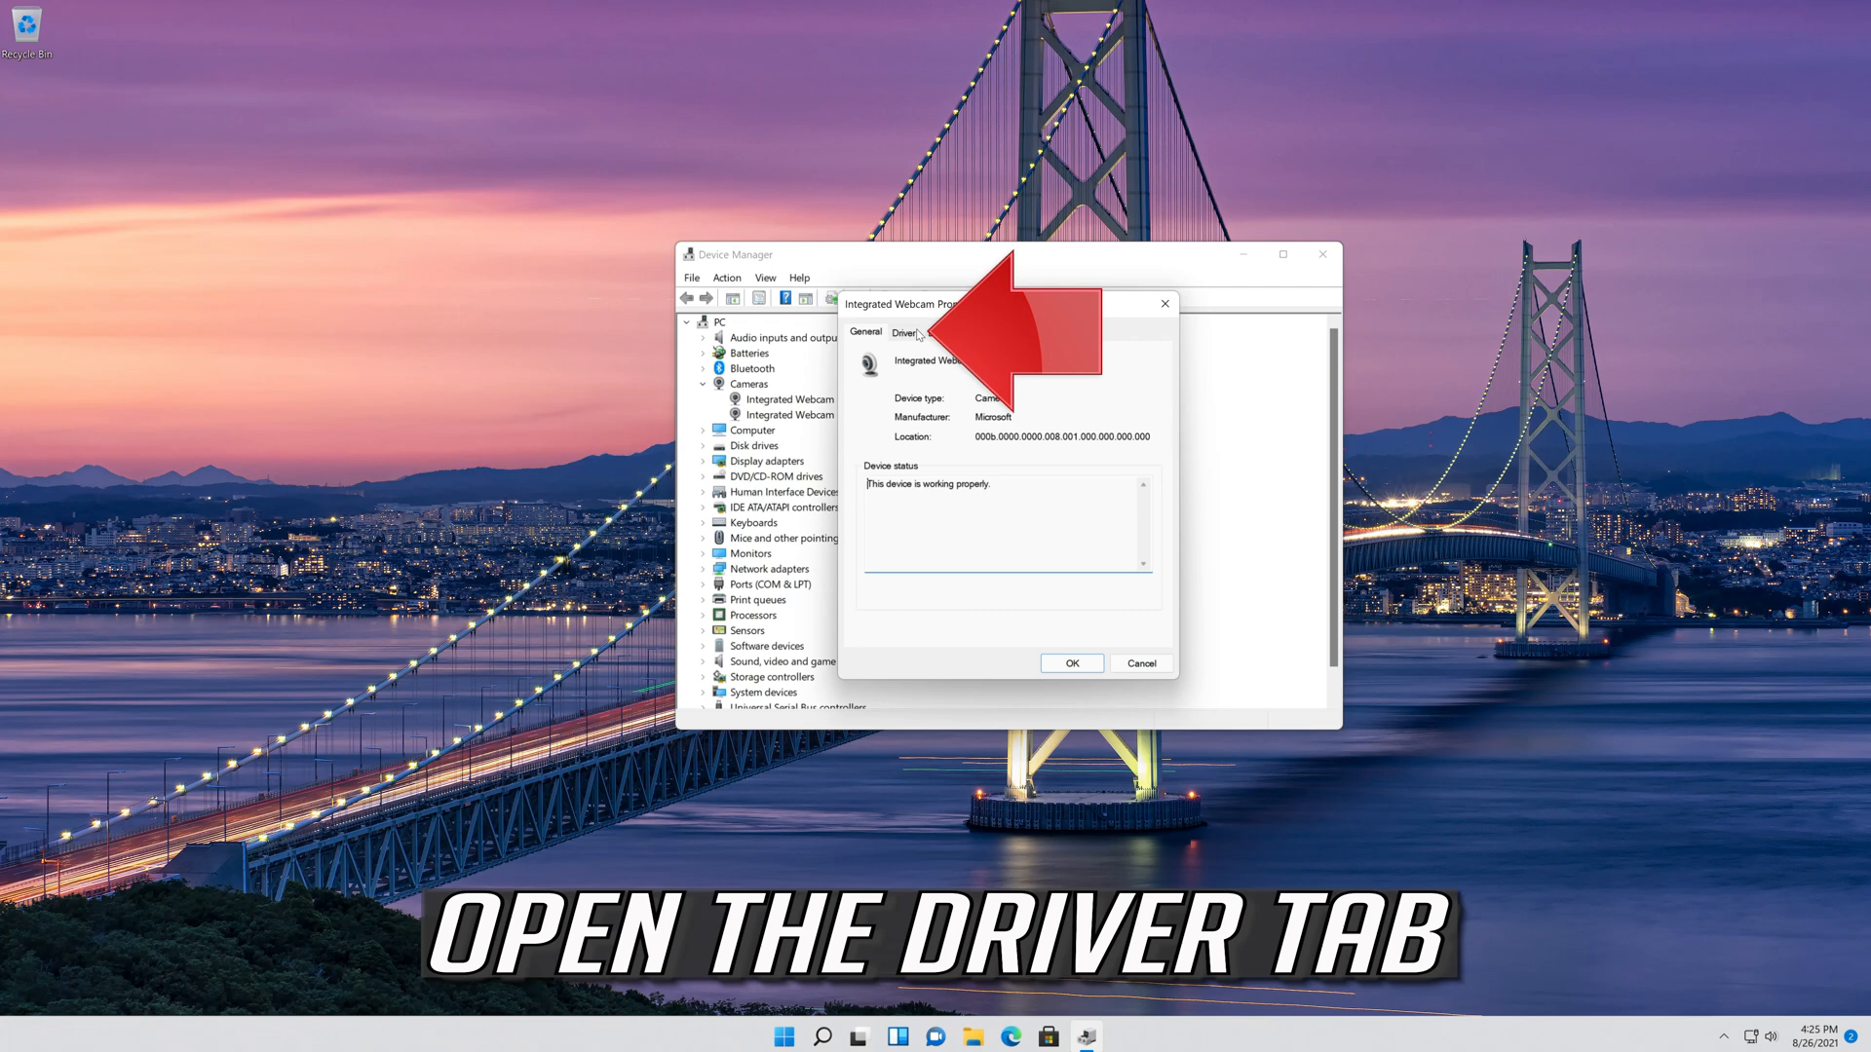
Launch Update Driver from the Integrated Webcam's Driver tab.
click(903, 333)
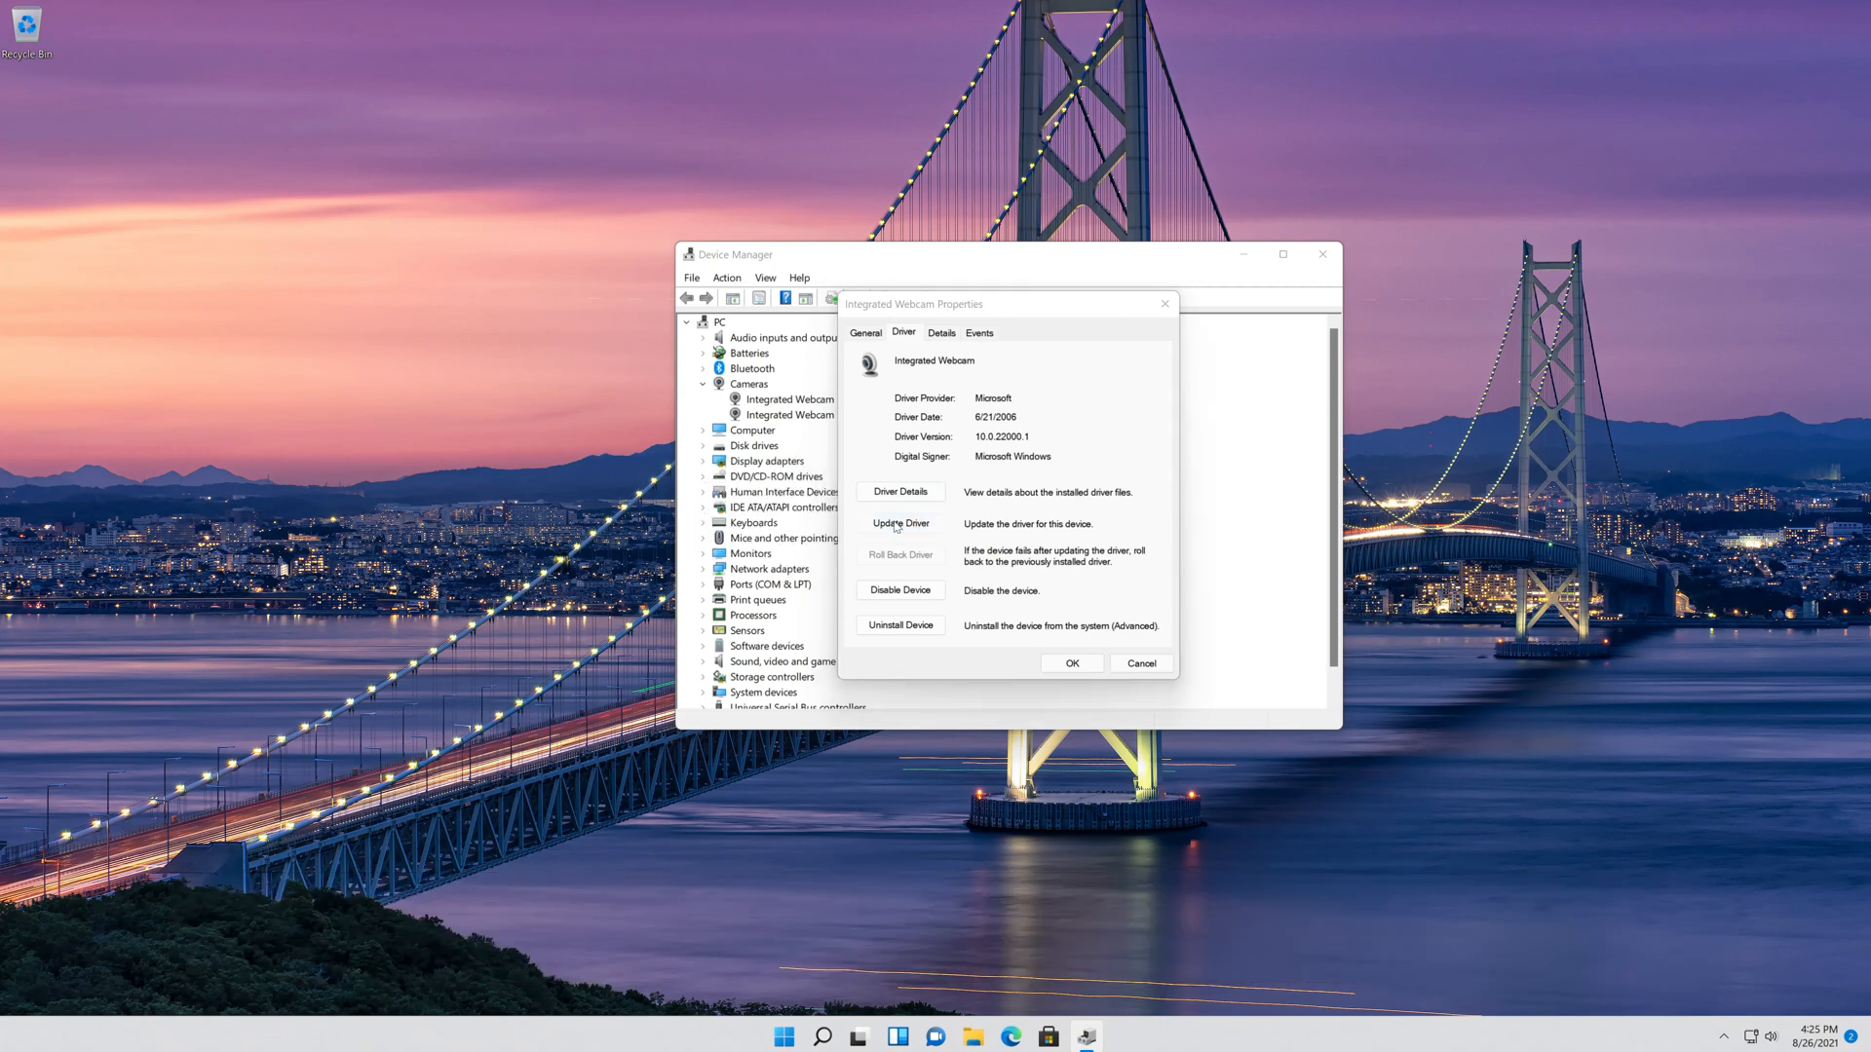
click(901, 523)
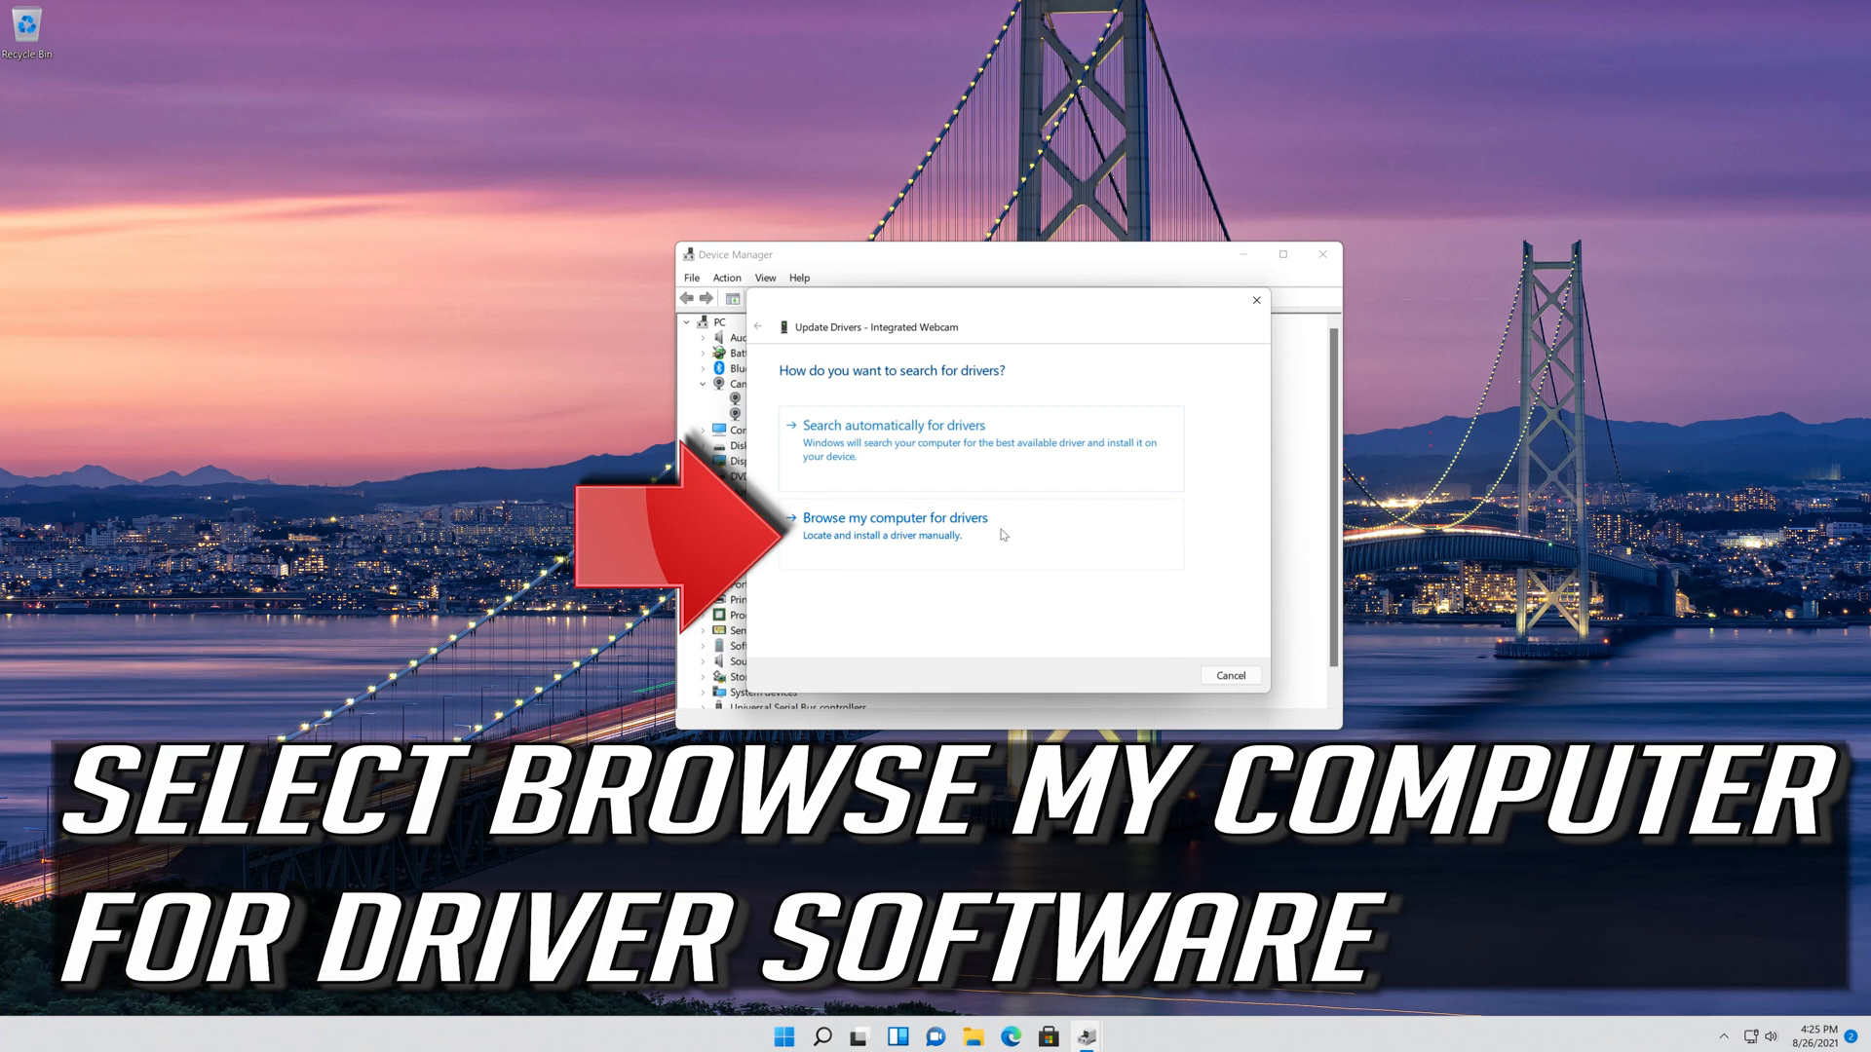
Install the USB Video Device driver from the list of drivers on this computer.
click(894, 517)
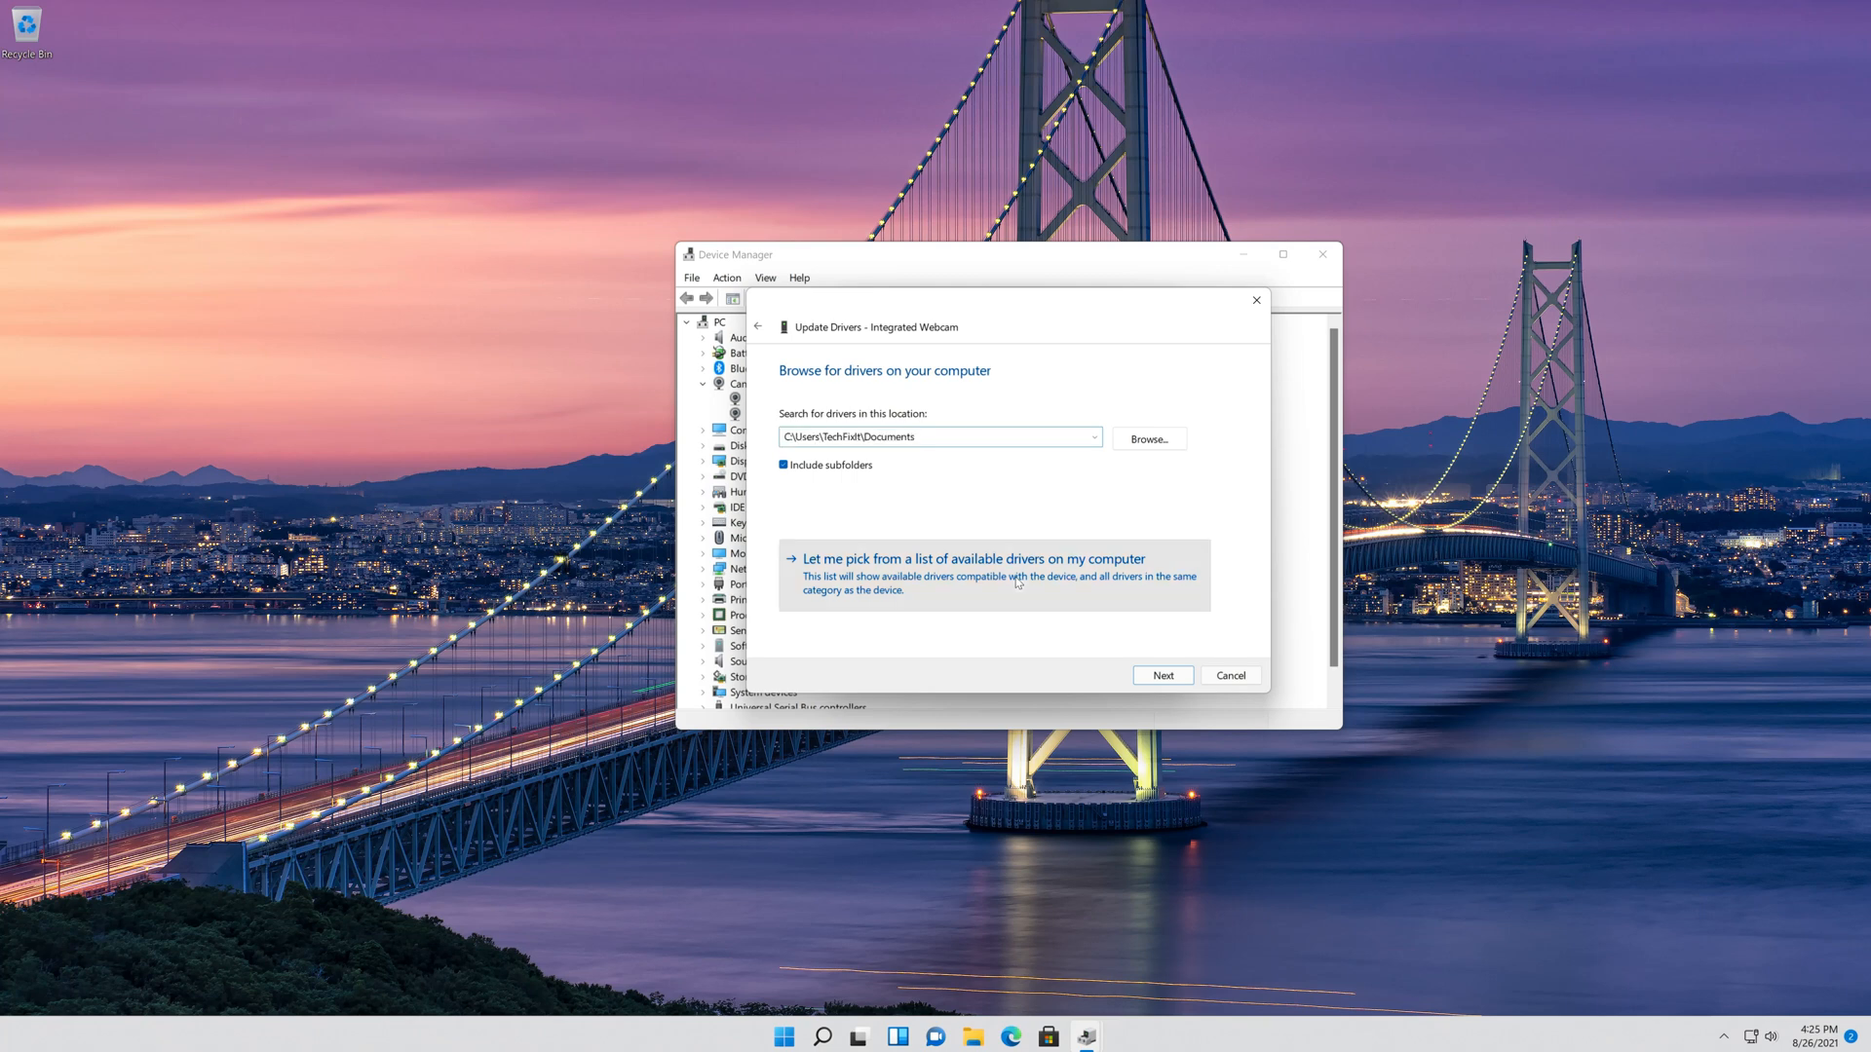
click(969, 558)
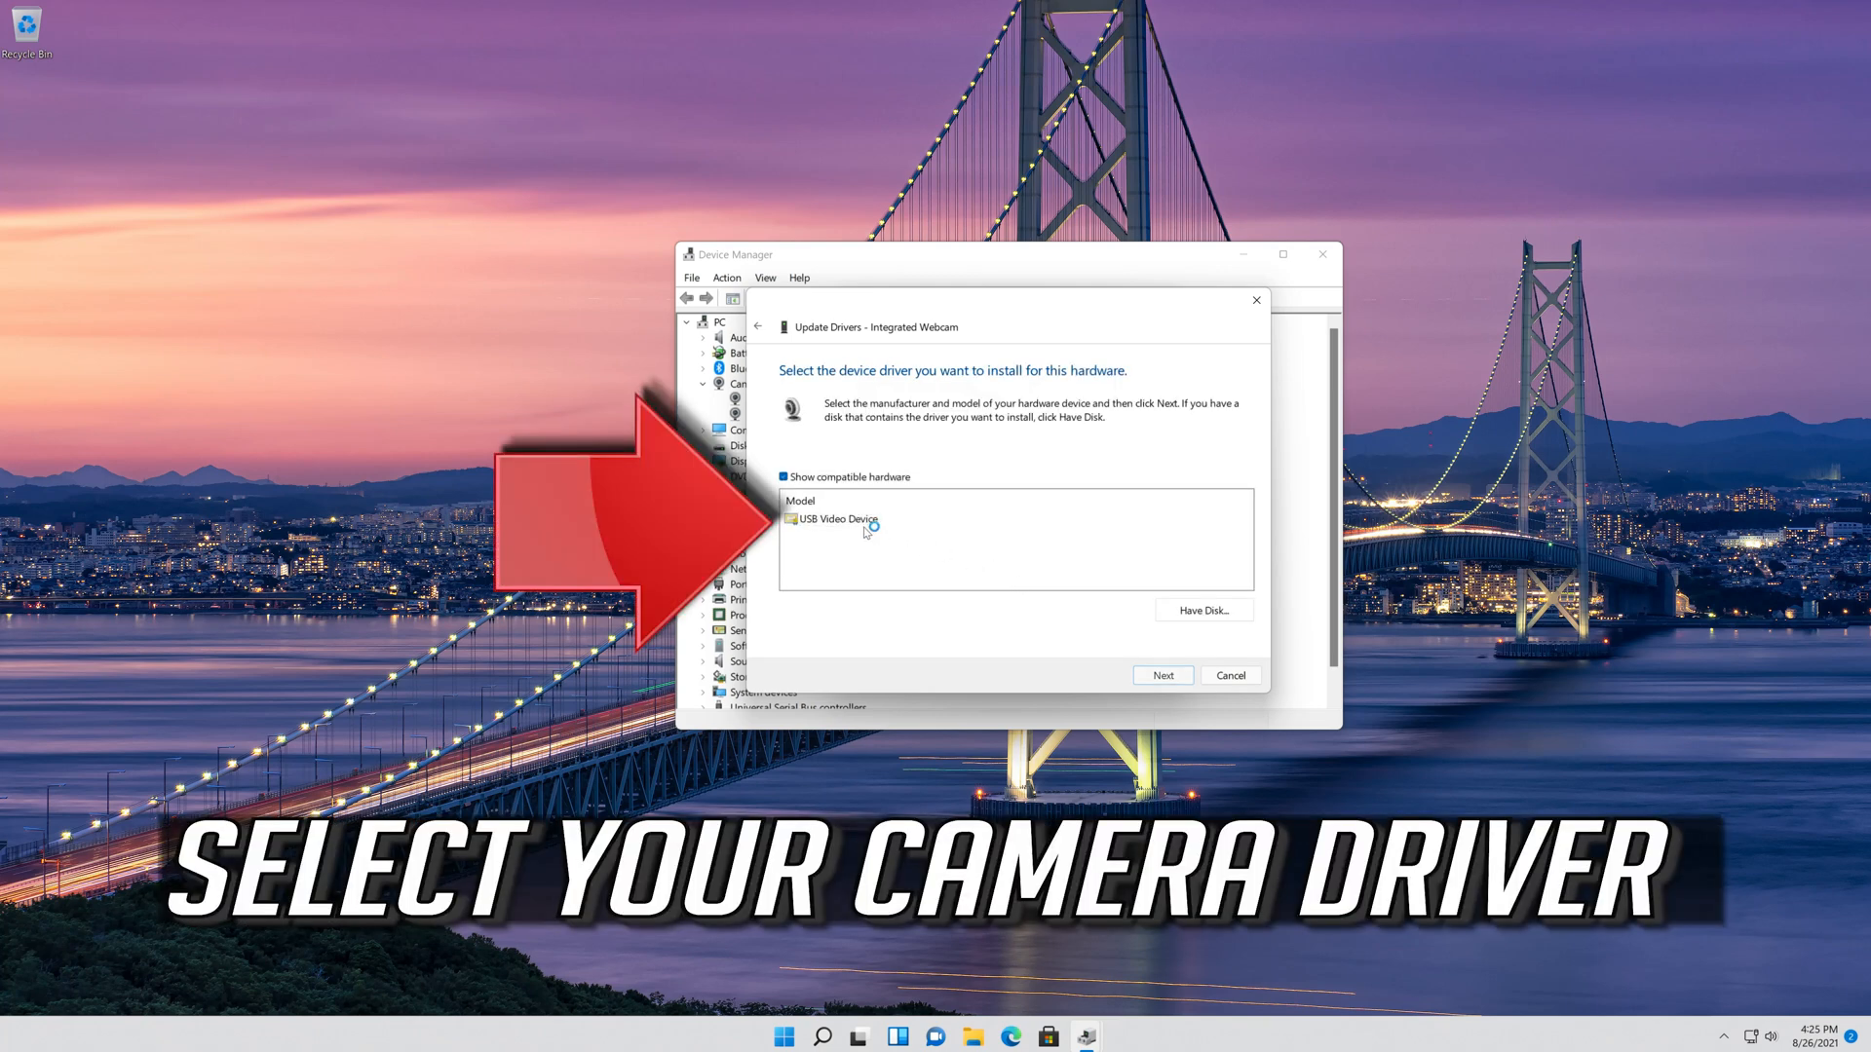
click(836, 517)
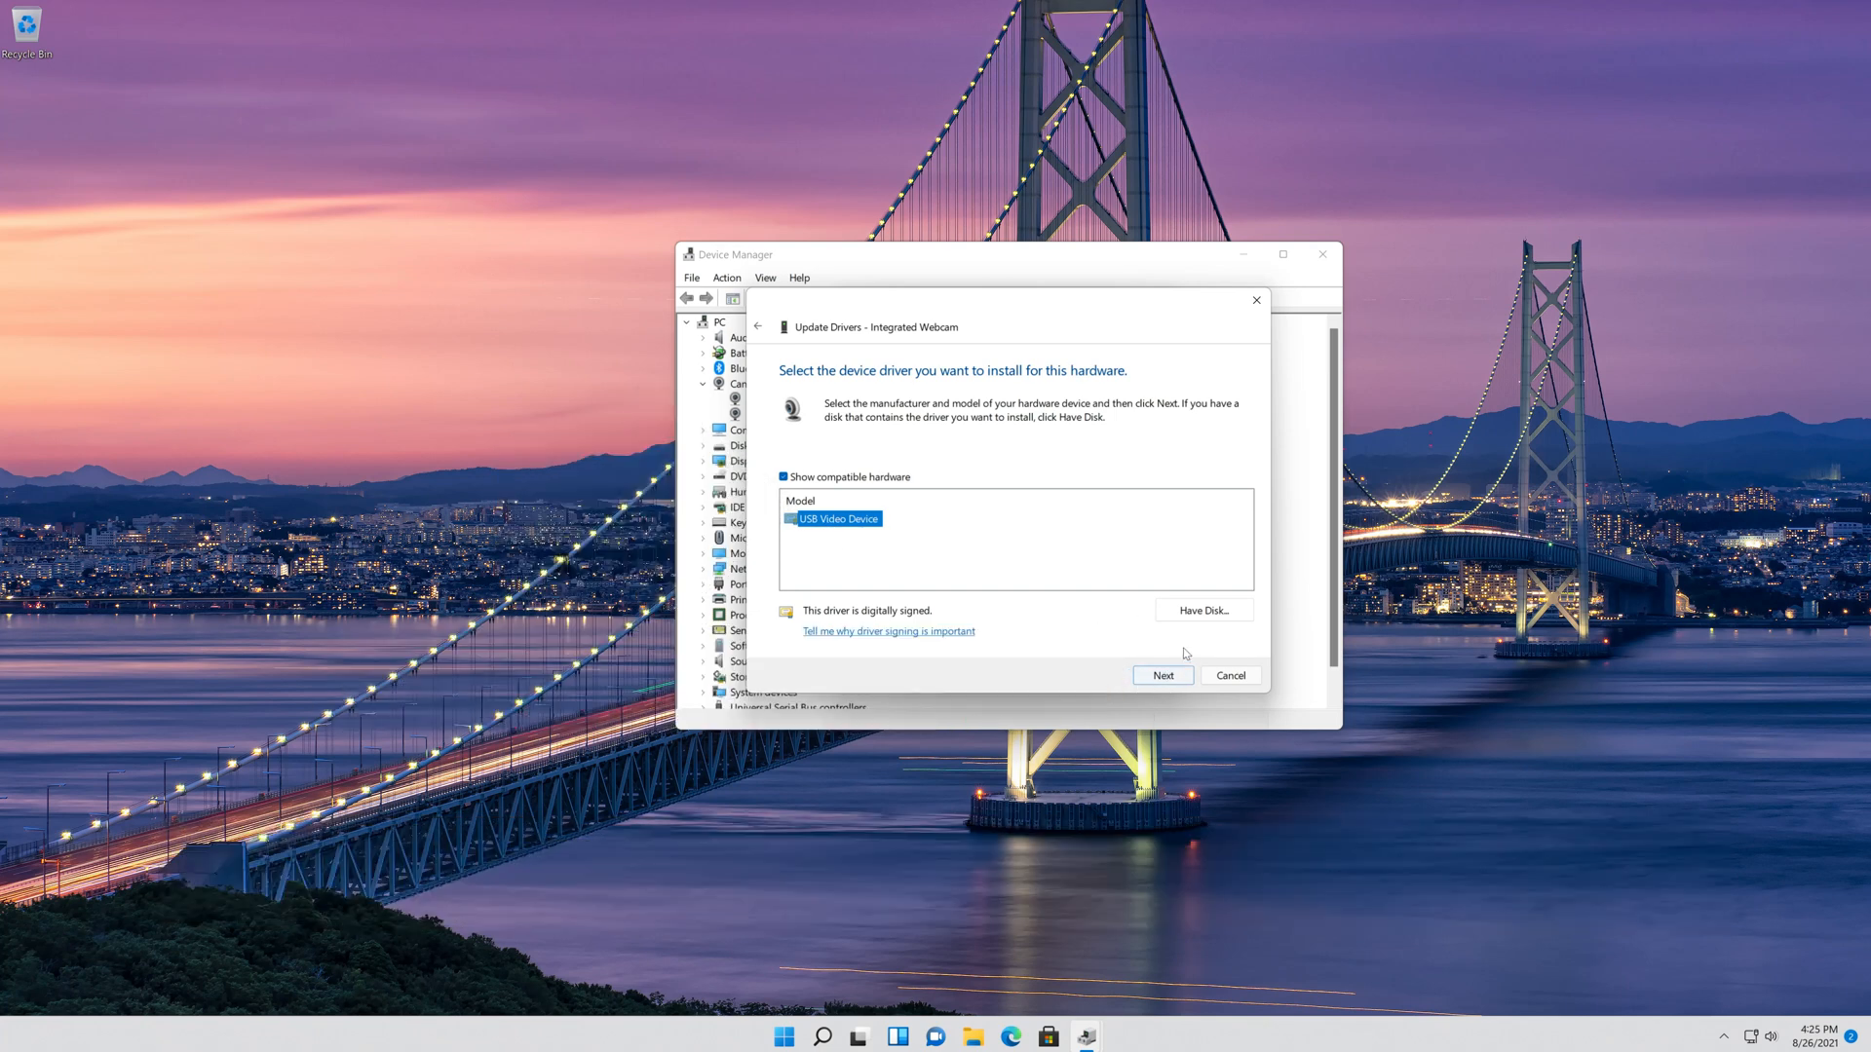
click(1162, 674)
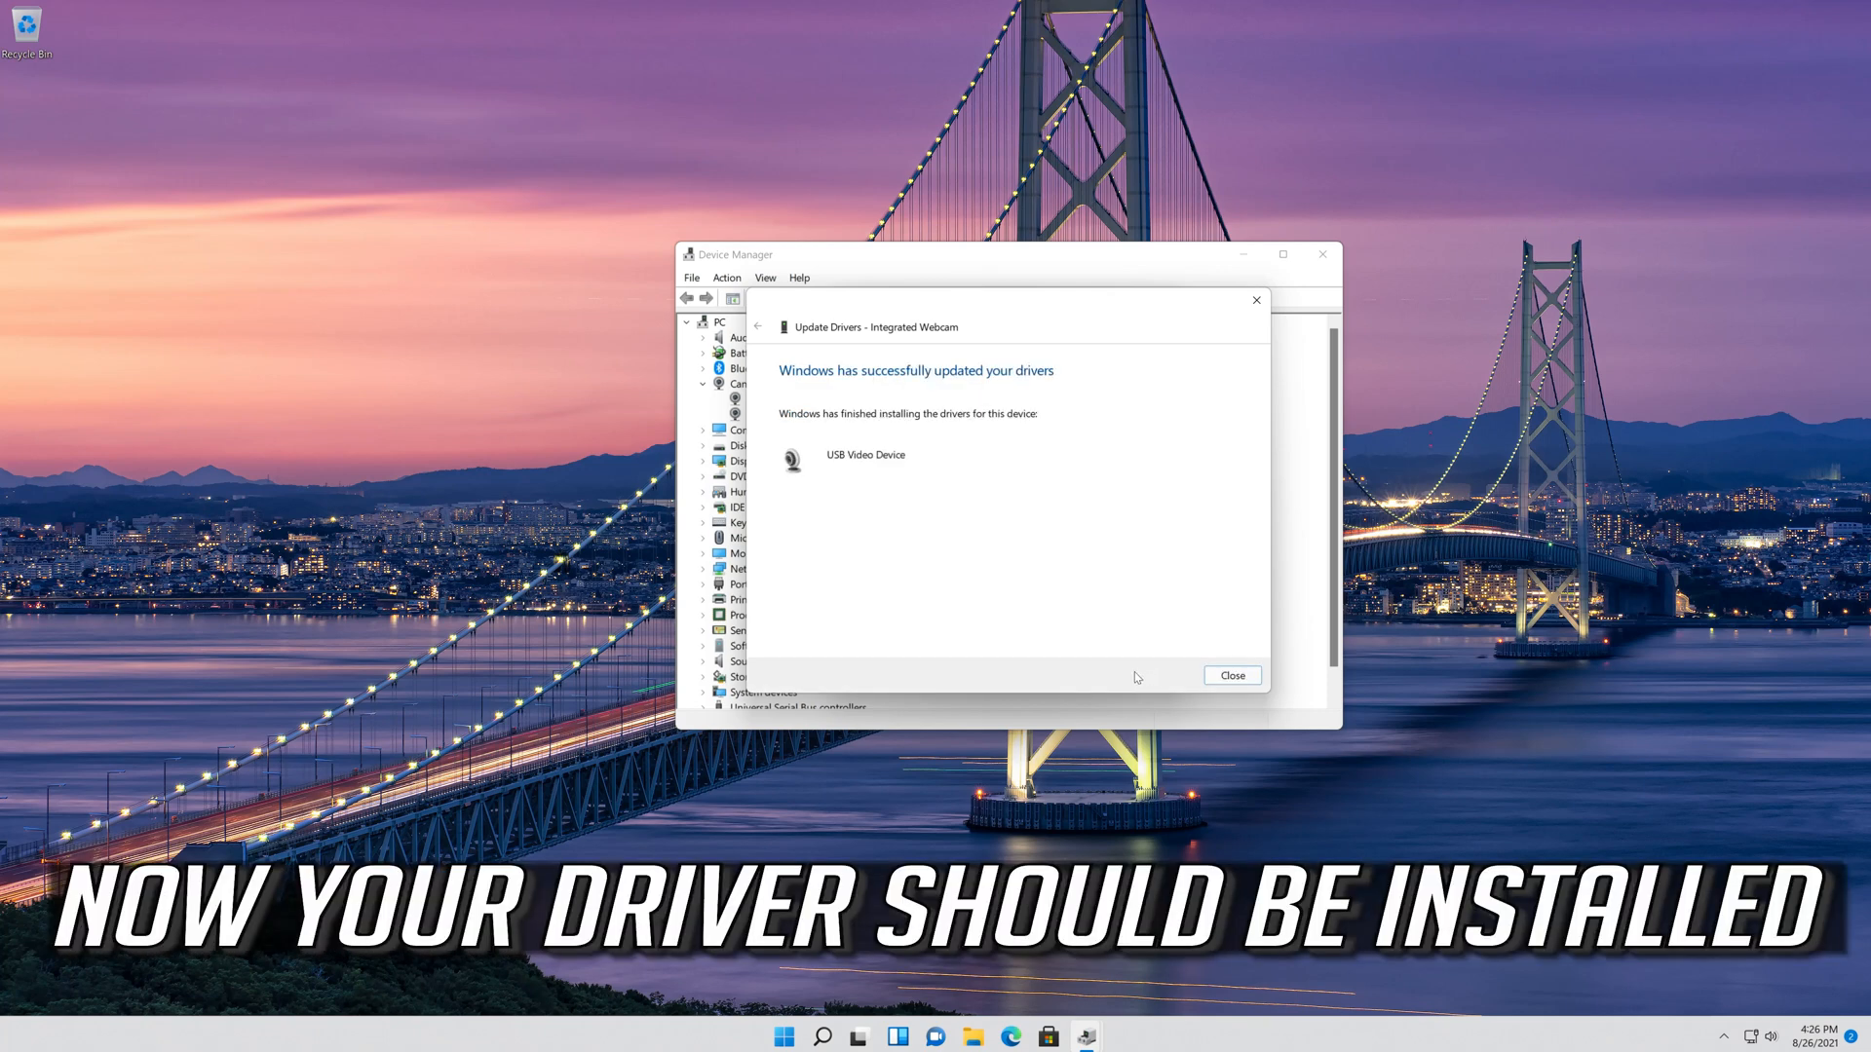
mouse_move(881, 468)
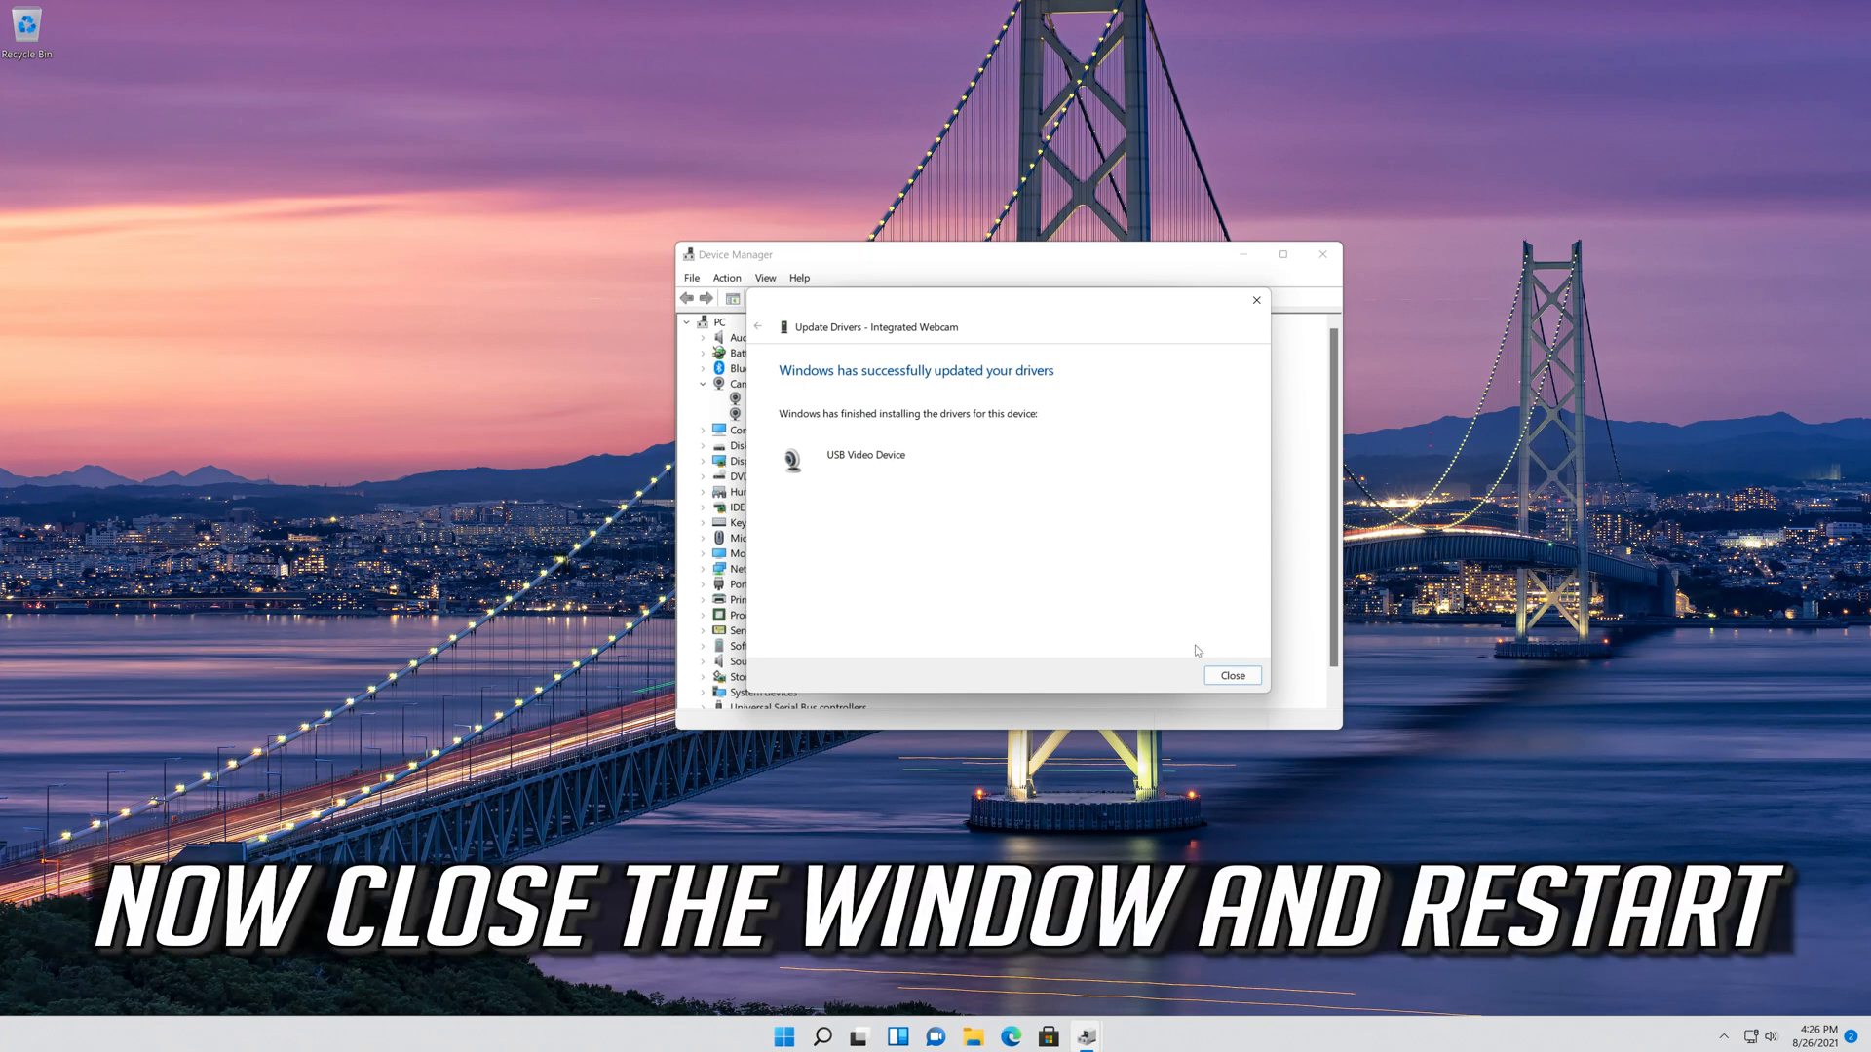
Close the update confirmation, webcam properties, and Device Manager.
click(1230, 676)
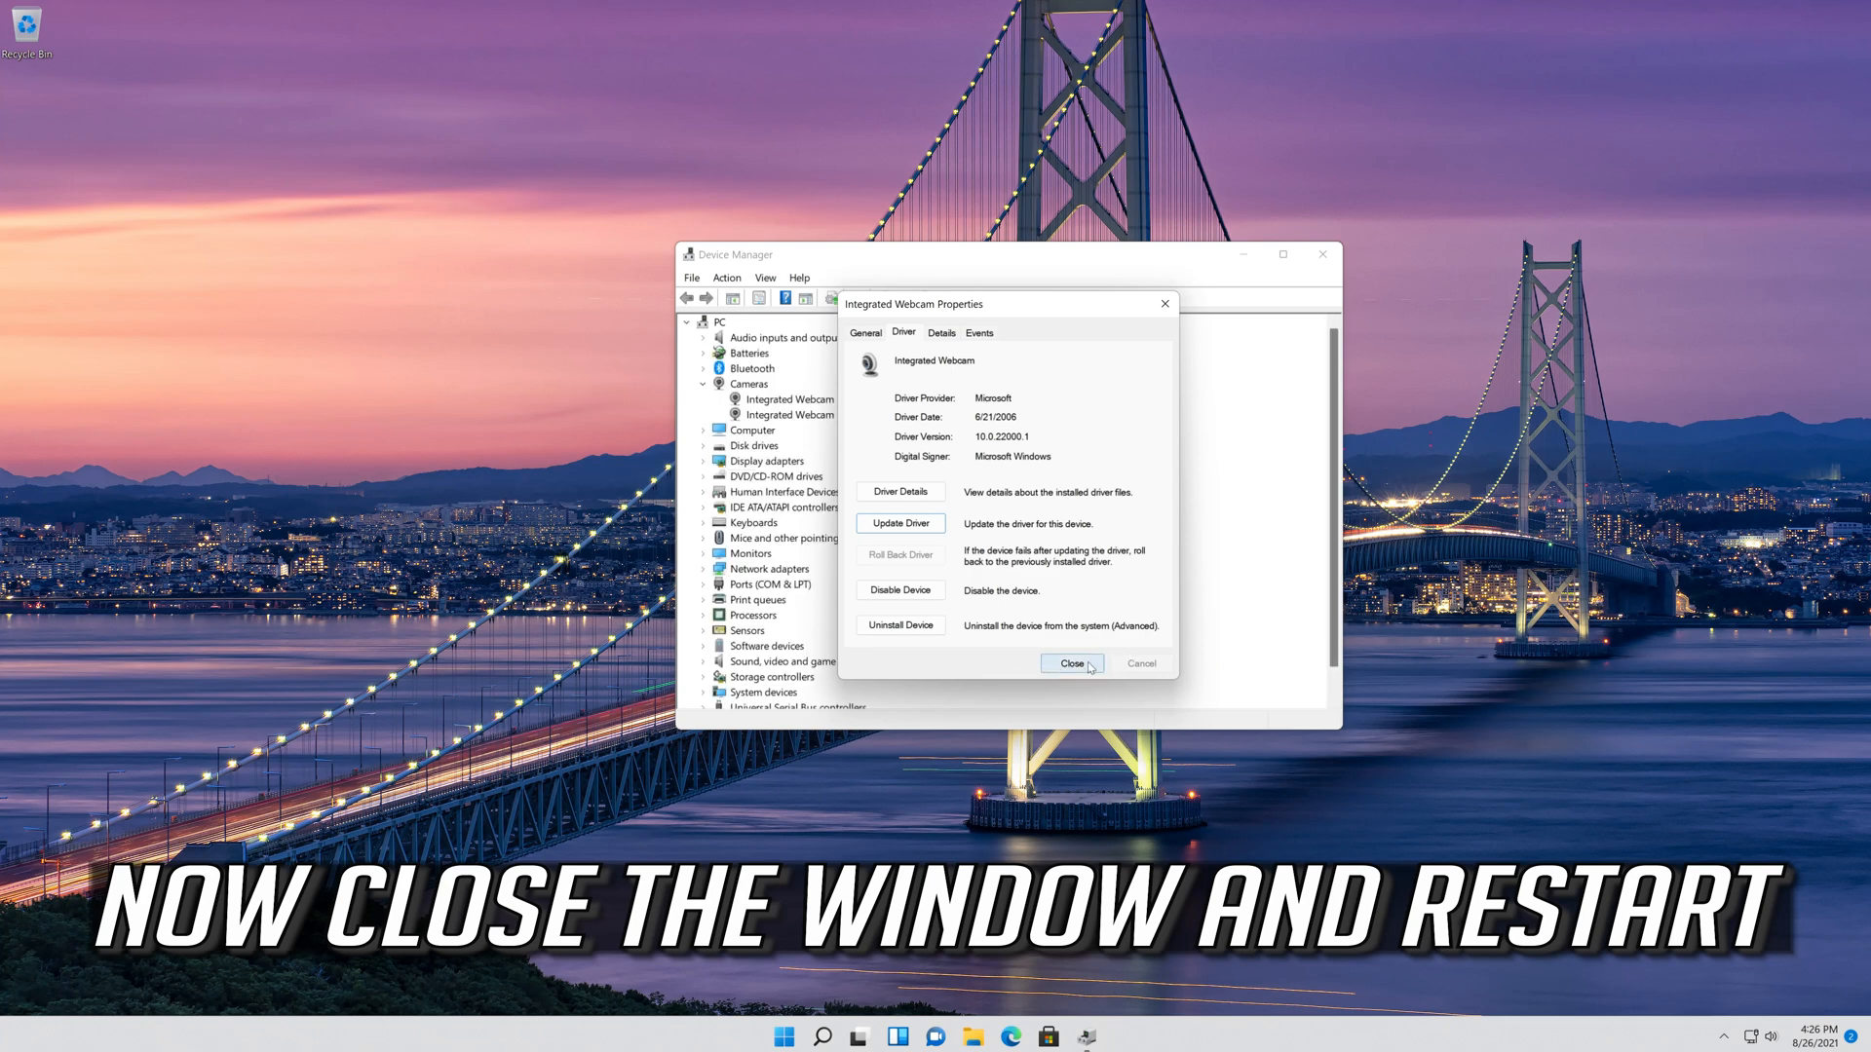
click(1069, 664)
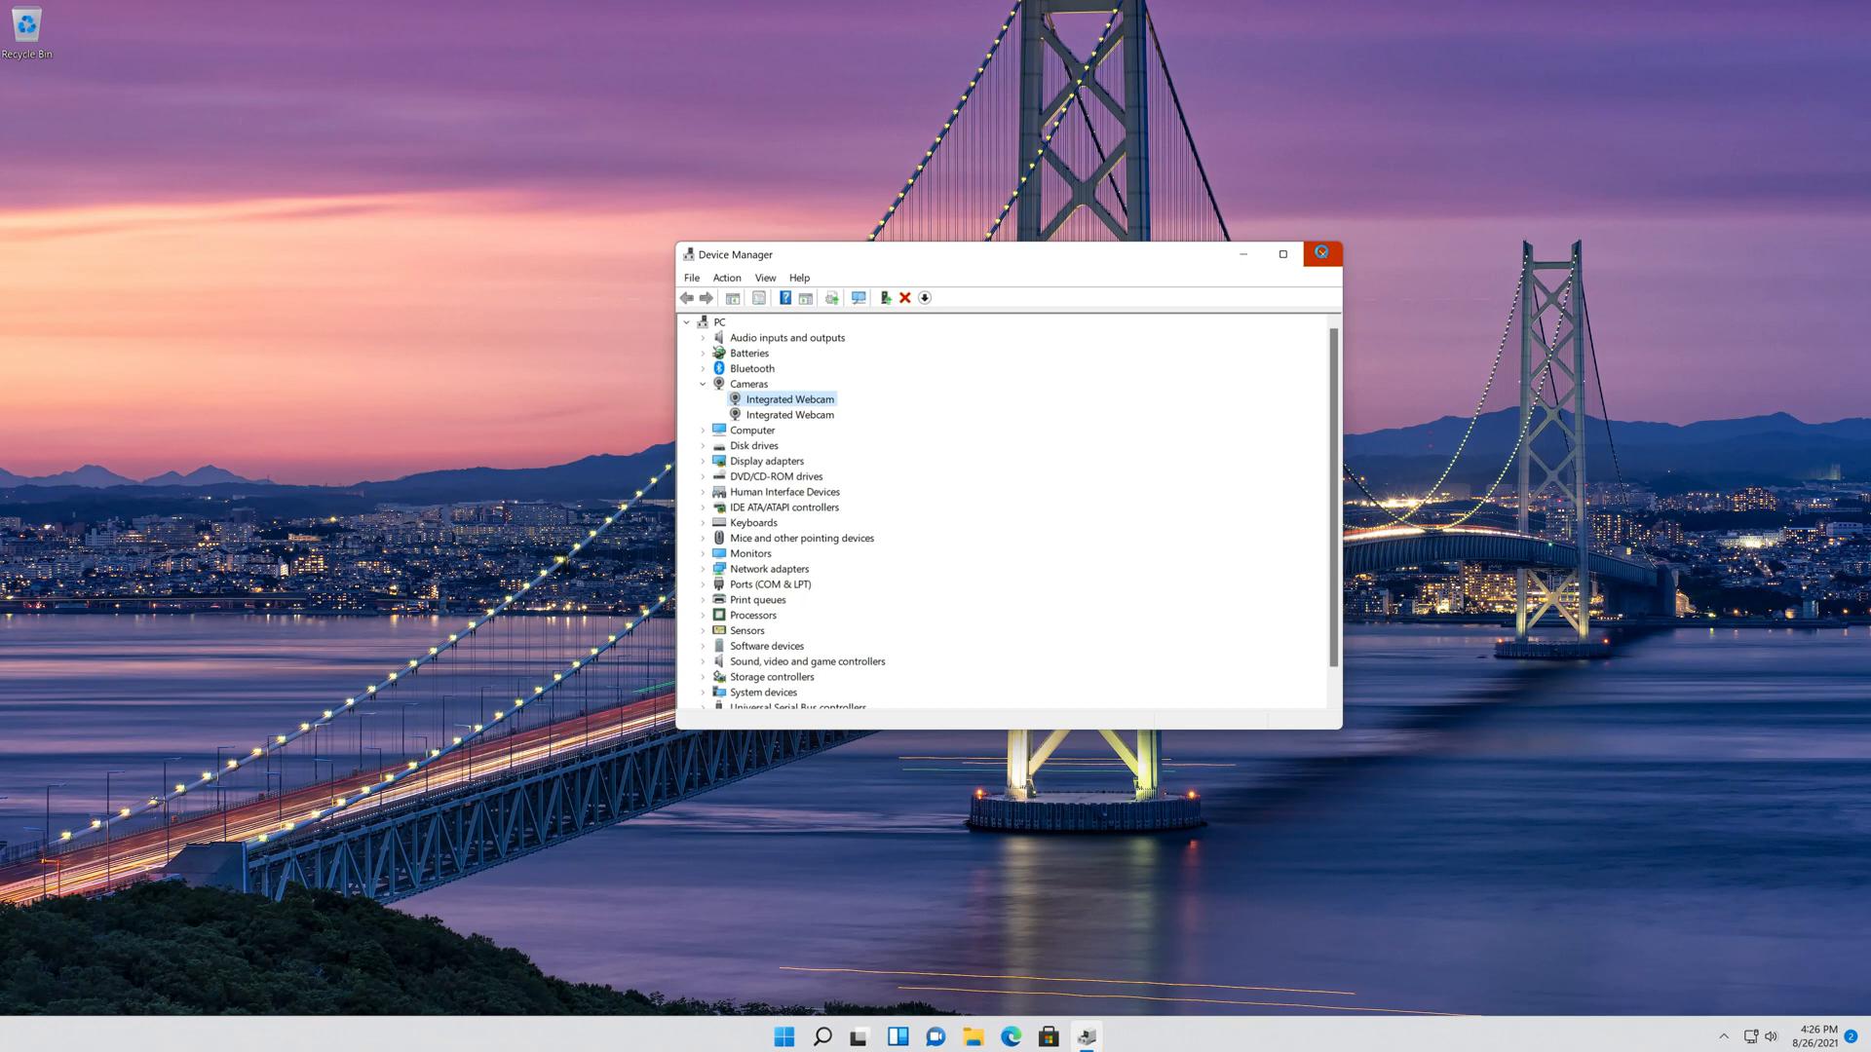
click(1321, 253)
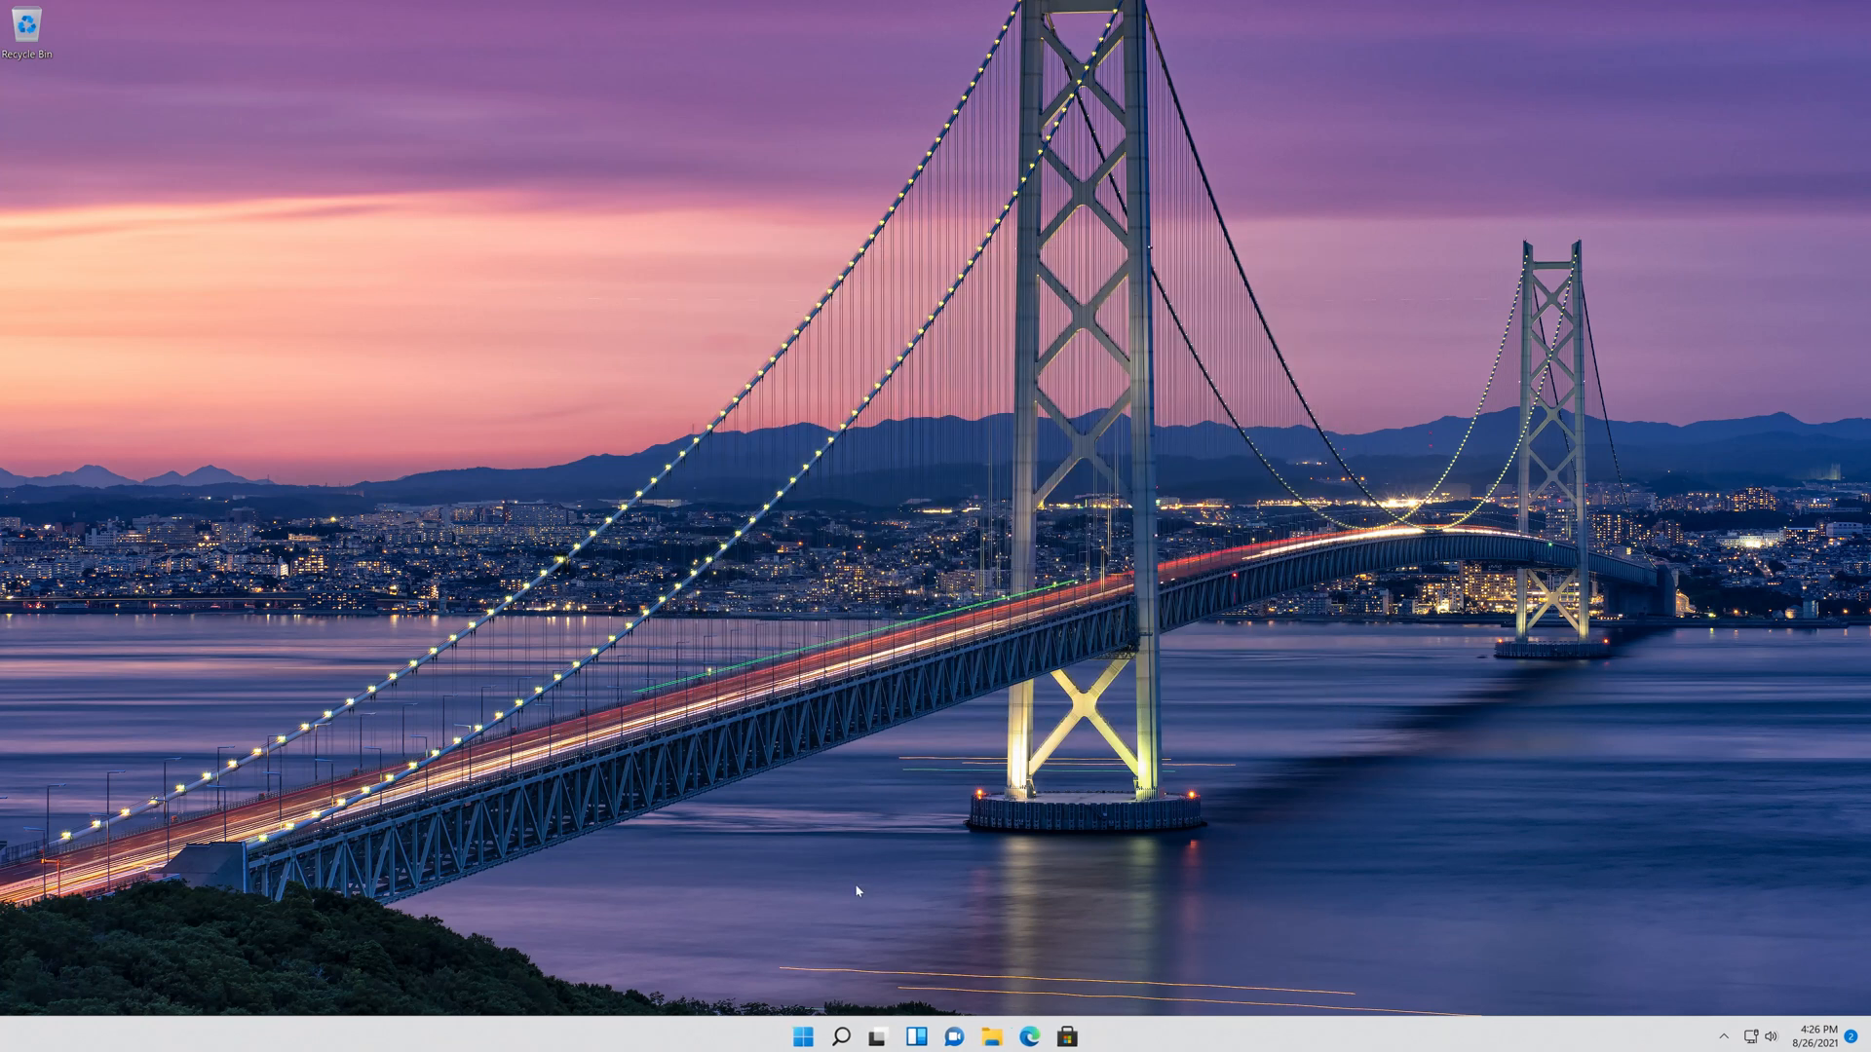
click(802, 1036)
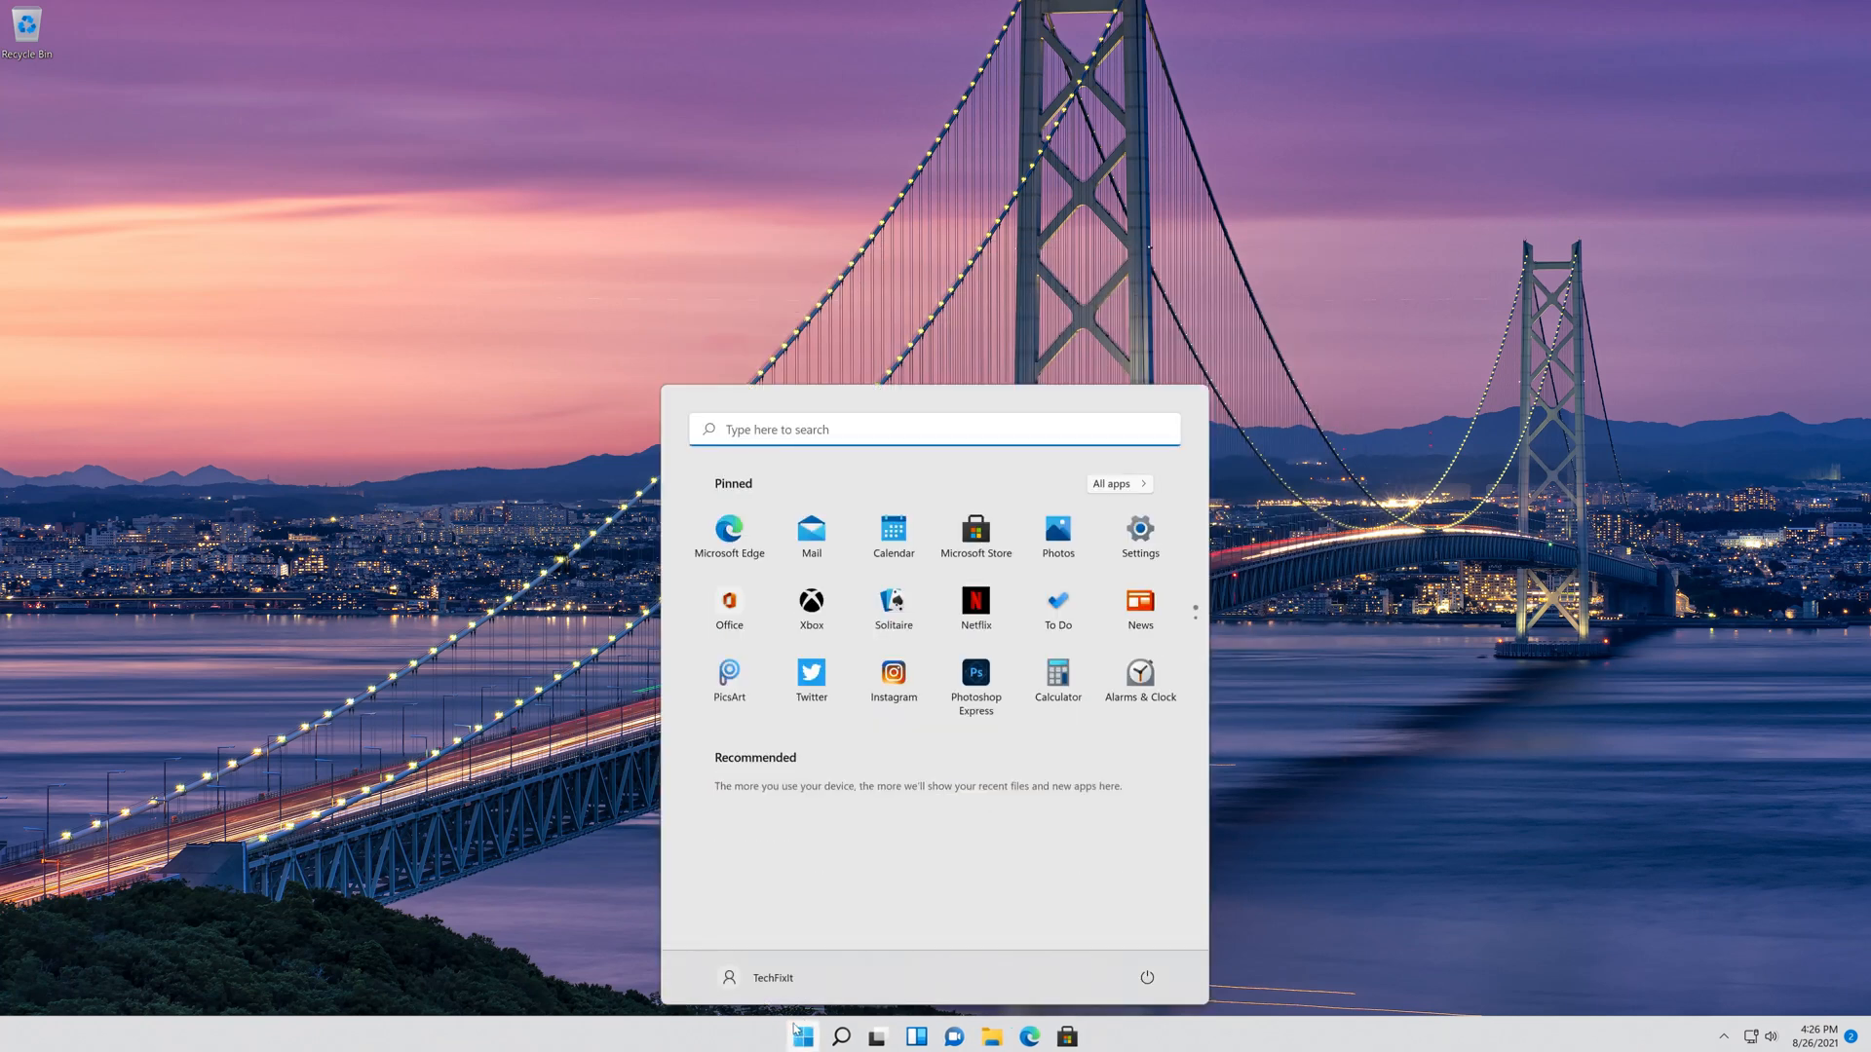
click(1143, 977)
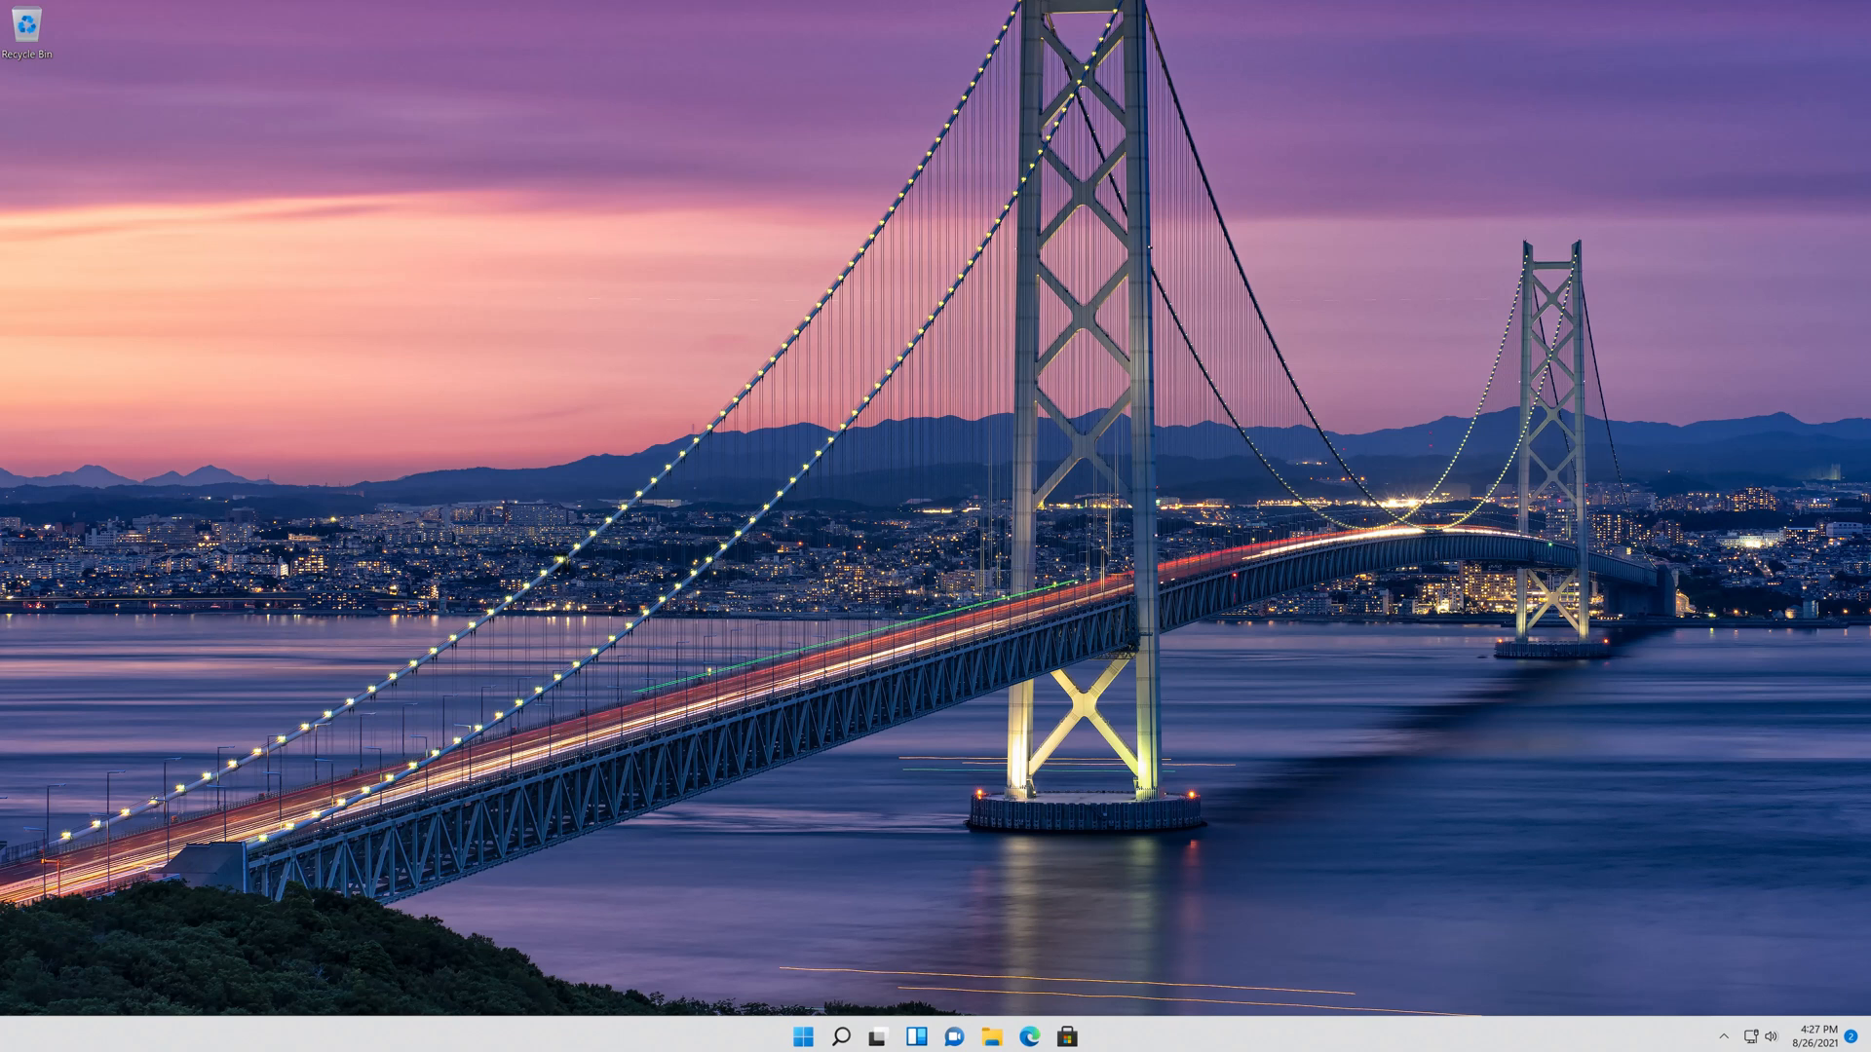
Search the Start menu for 'device' and launch Device Manager.
click(803, 1036)
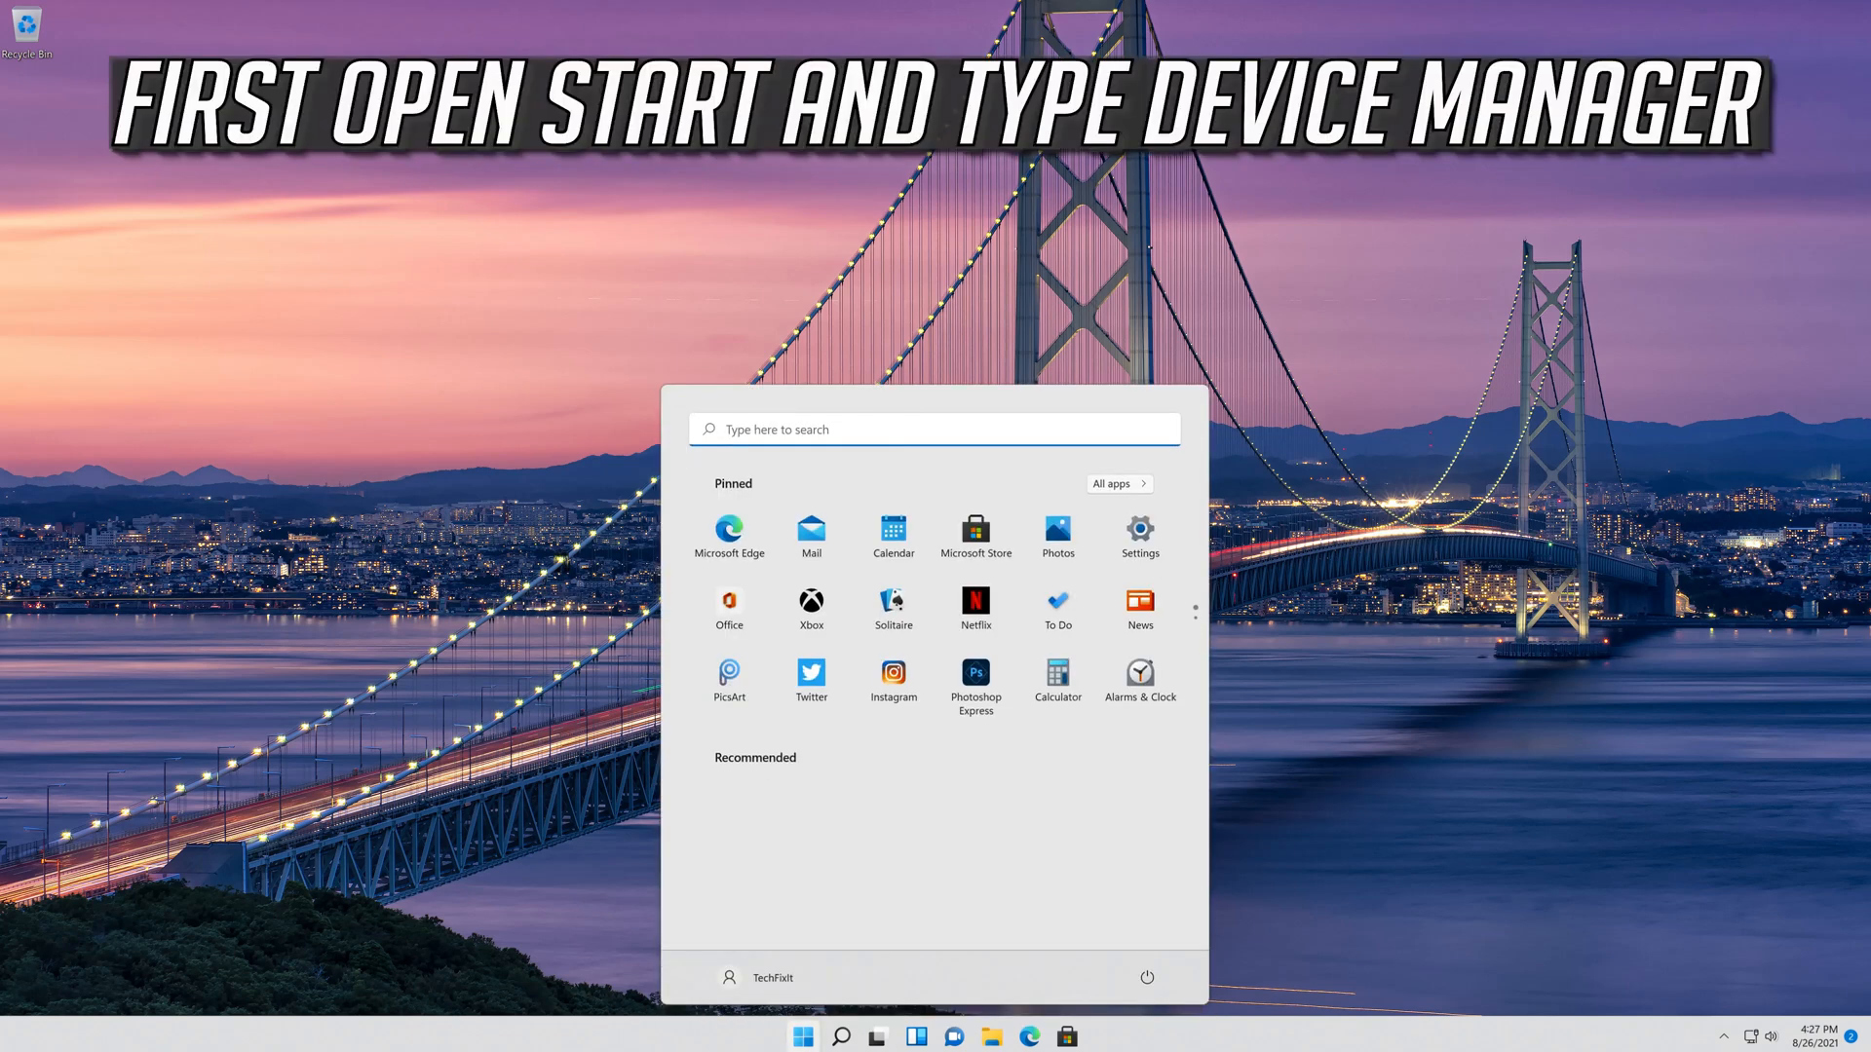
text(device manager)
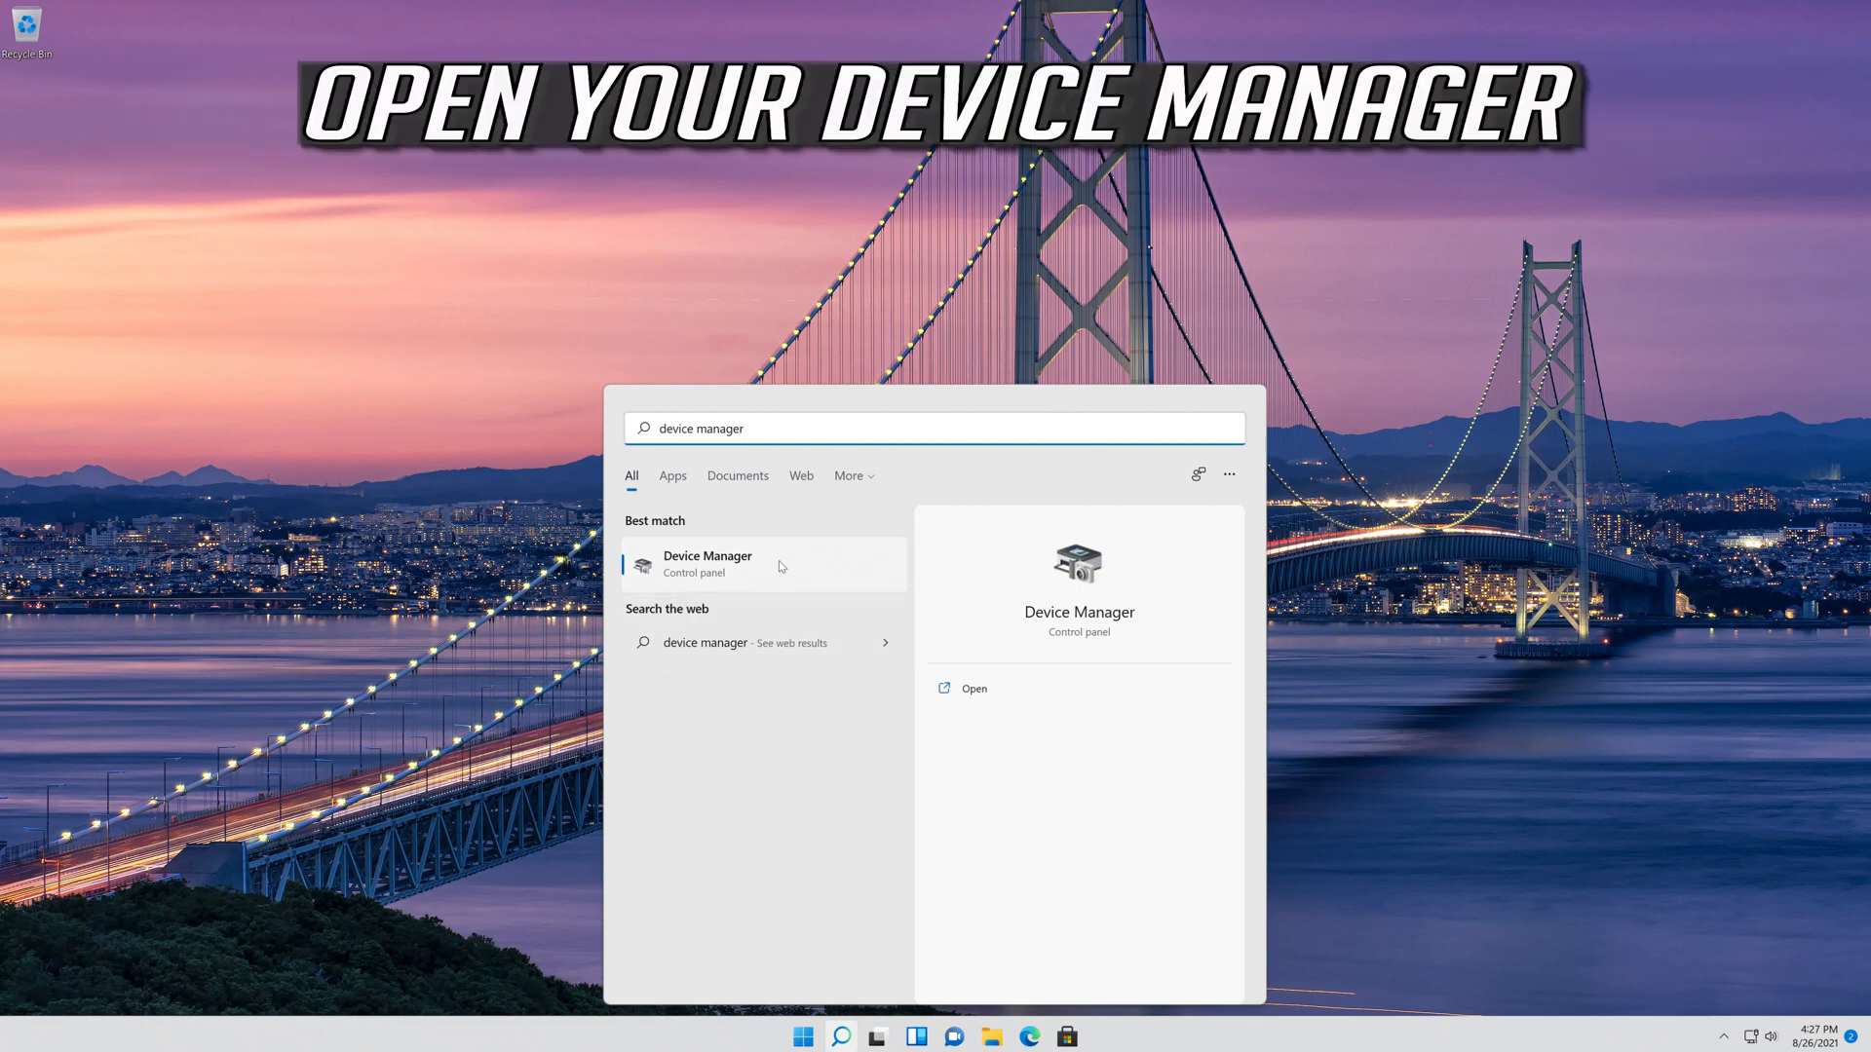
mouse_move(754, 578)
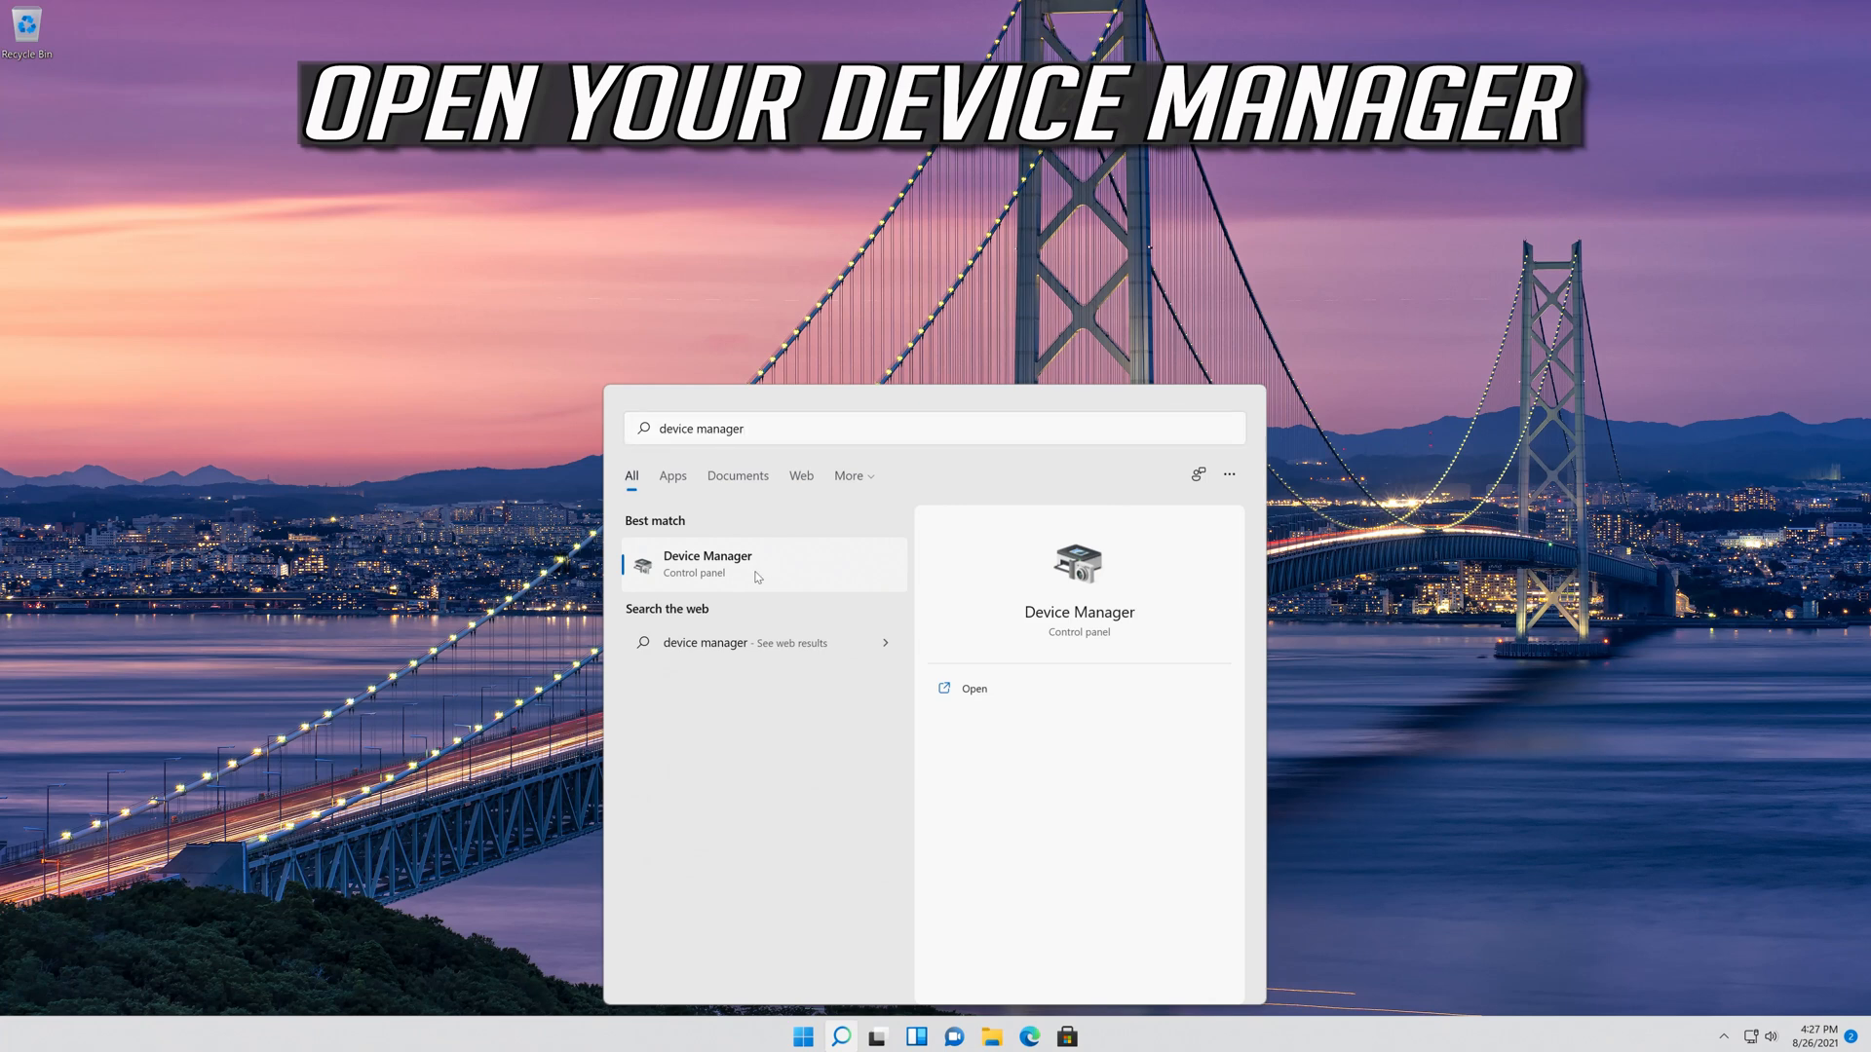
click(707, 564)
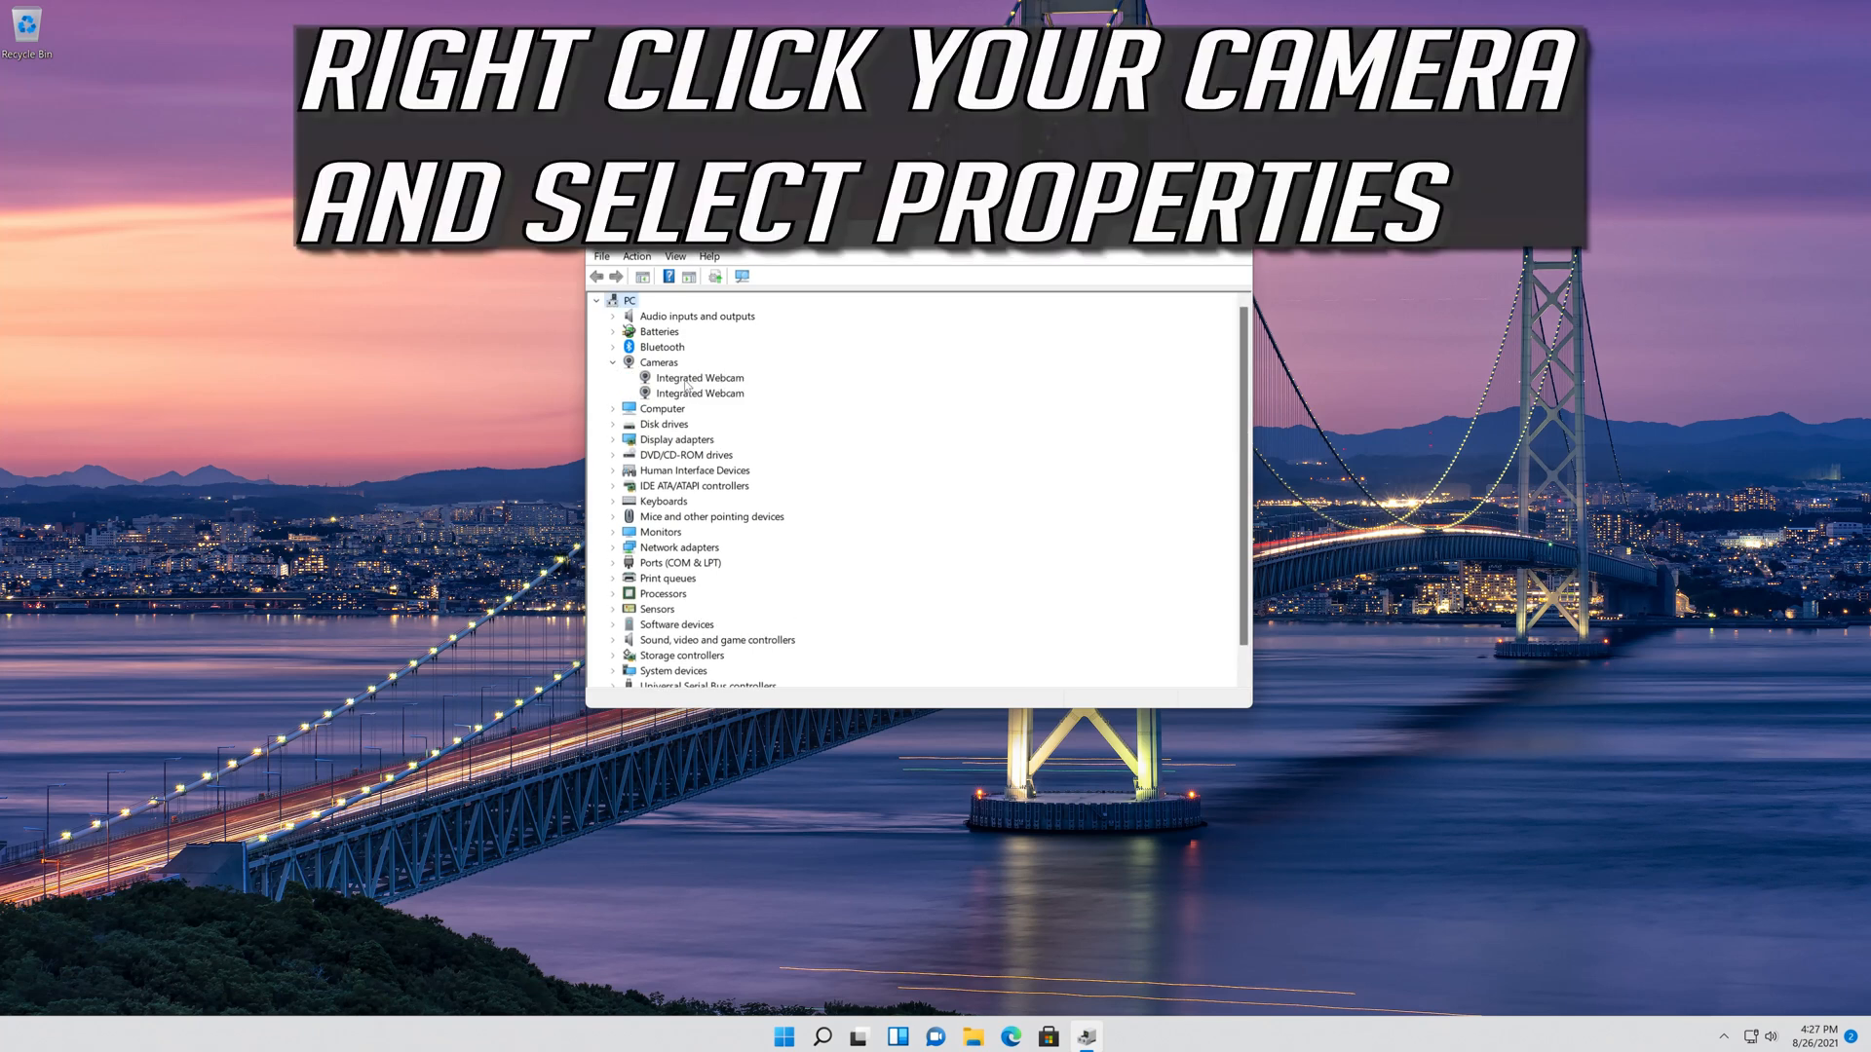
Open properties for the first Integrated Webcam under Cameras.
click(700, 378)
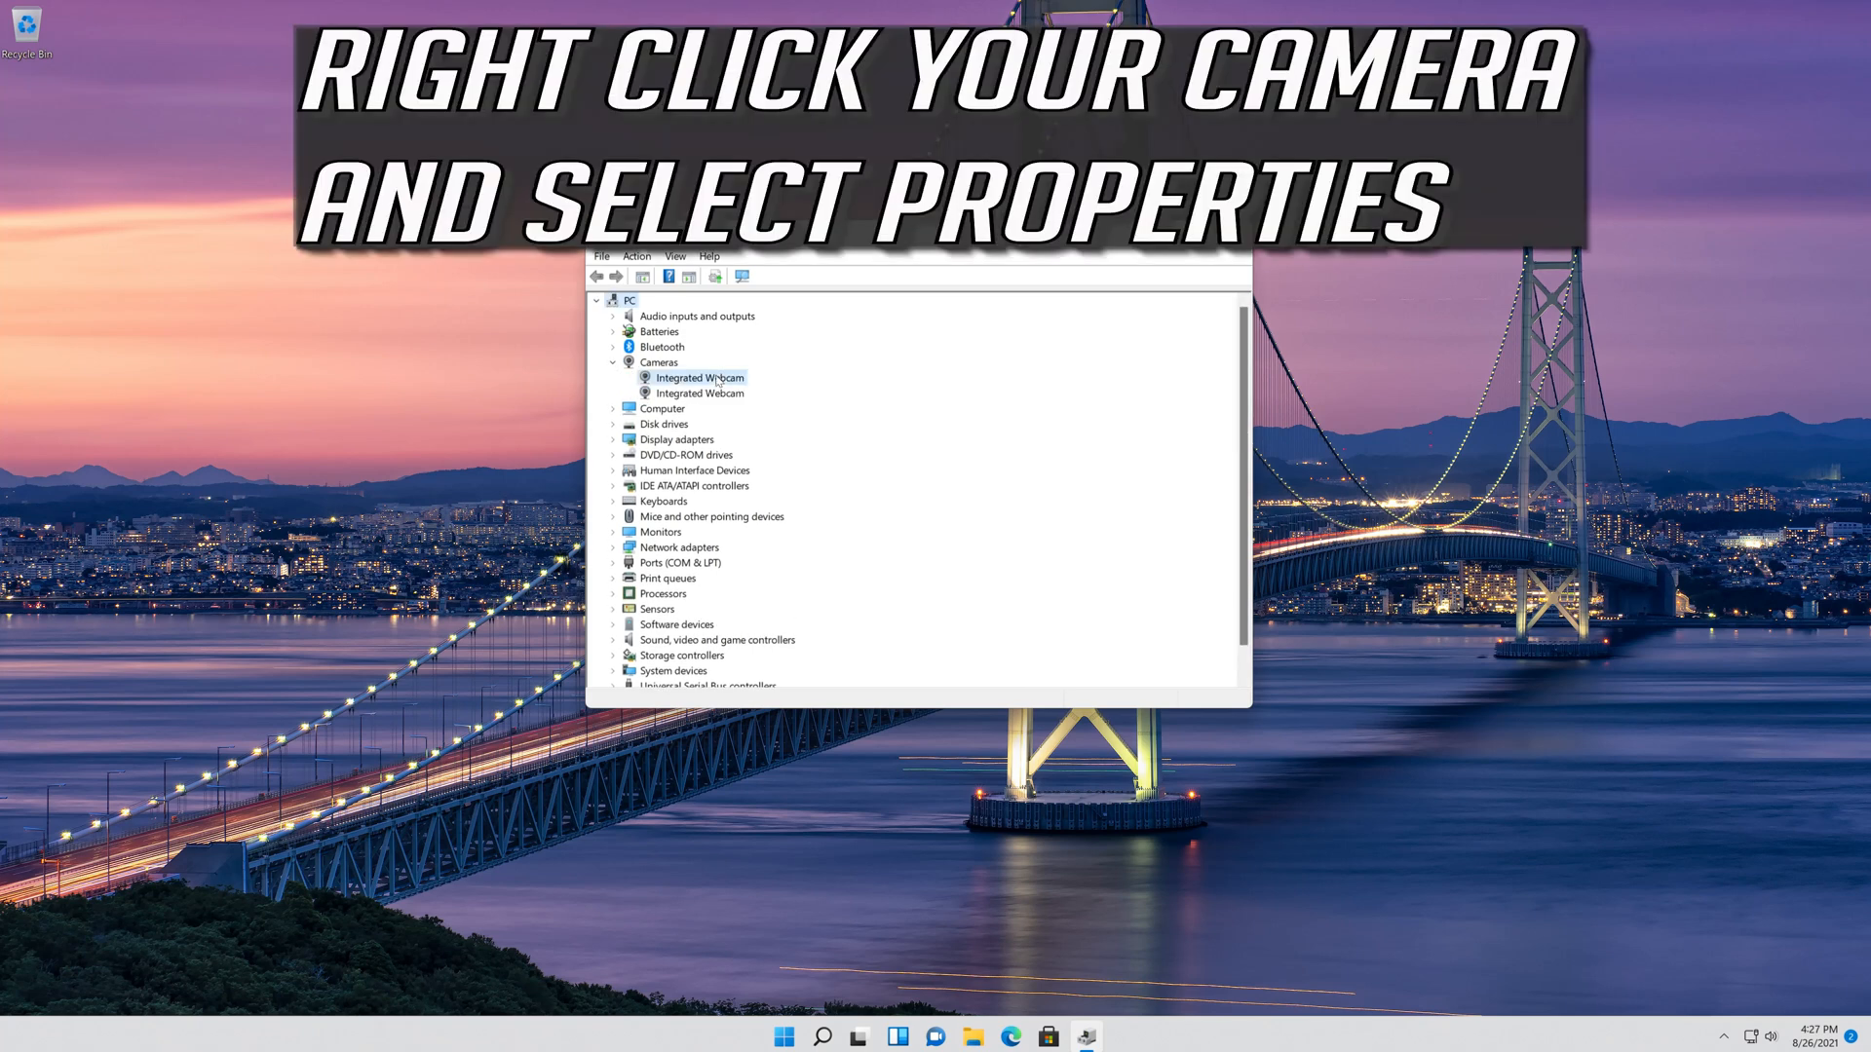
right_click(698, 378)
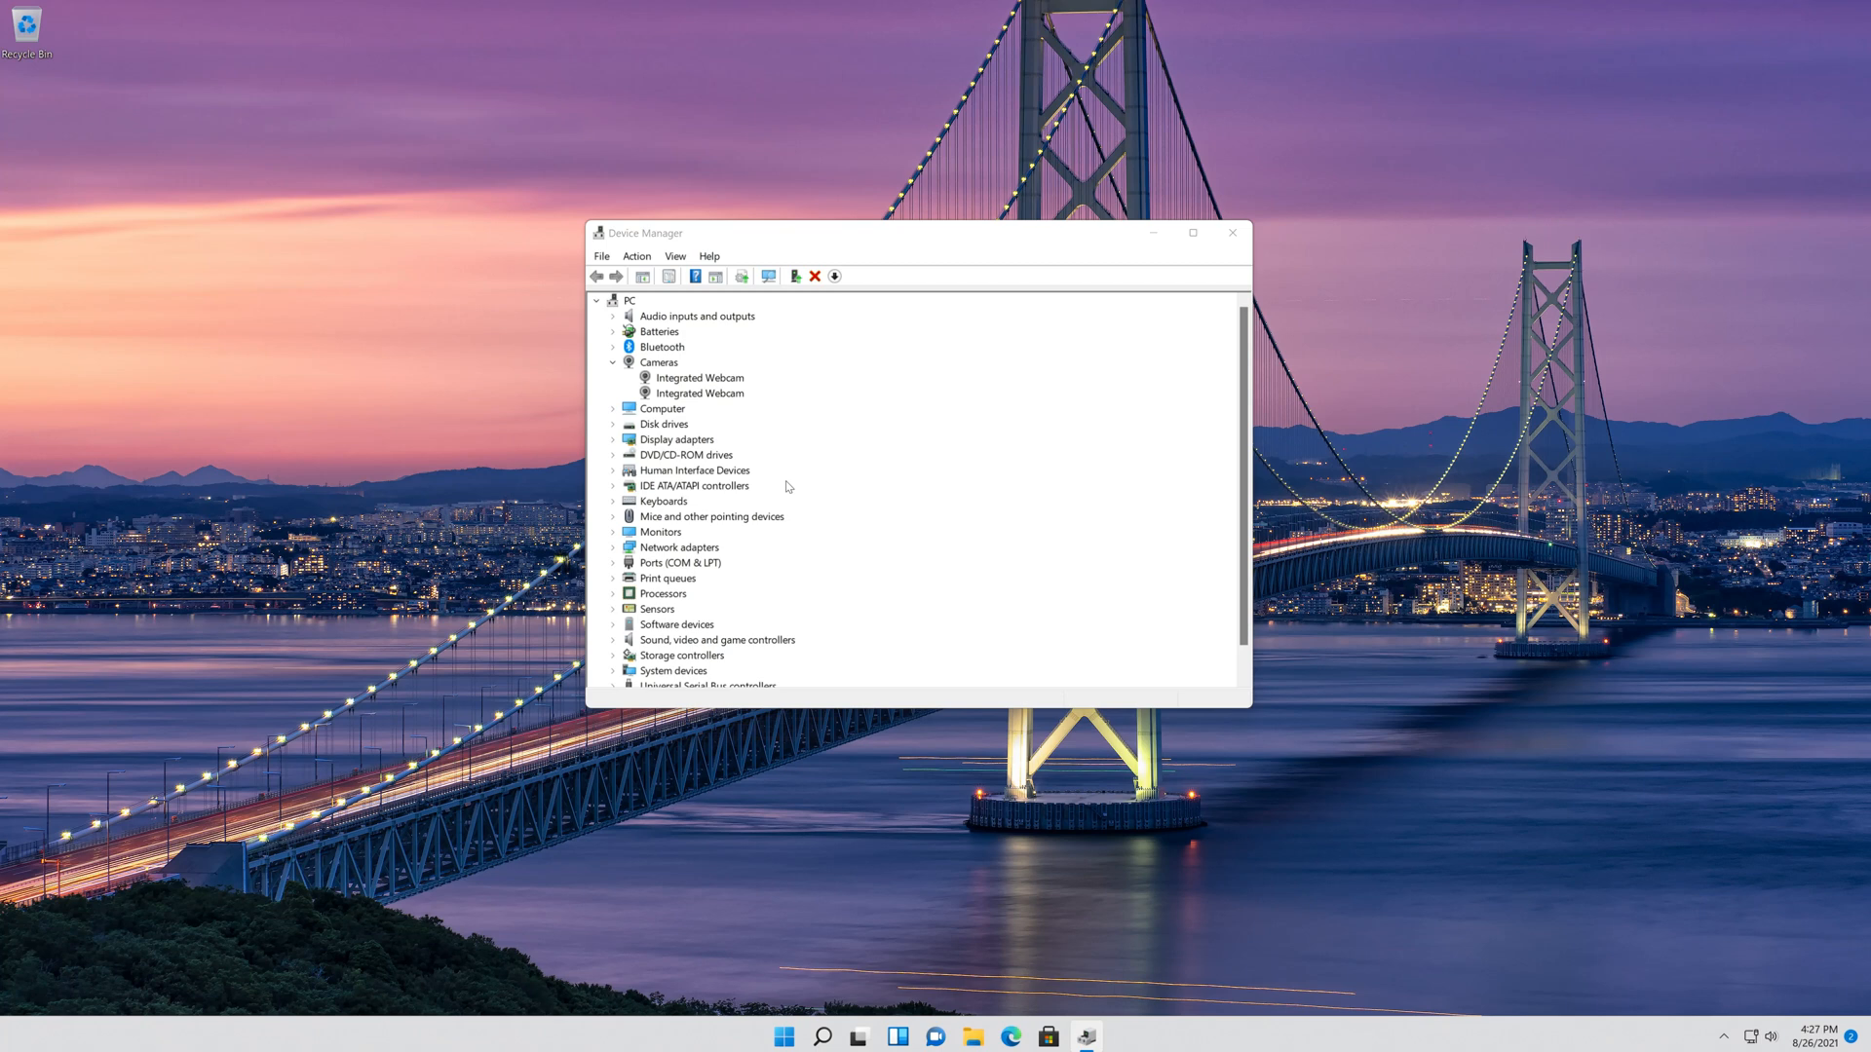
double_click(702, 377)
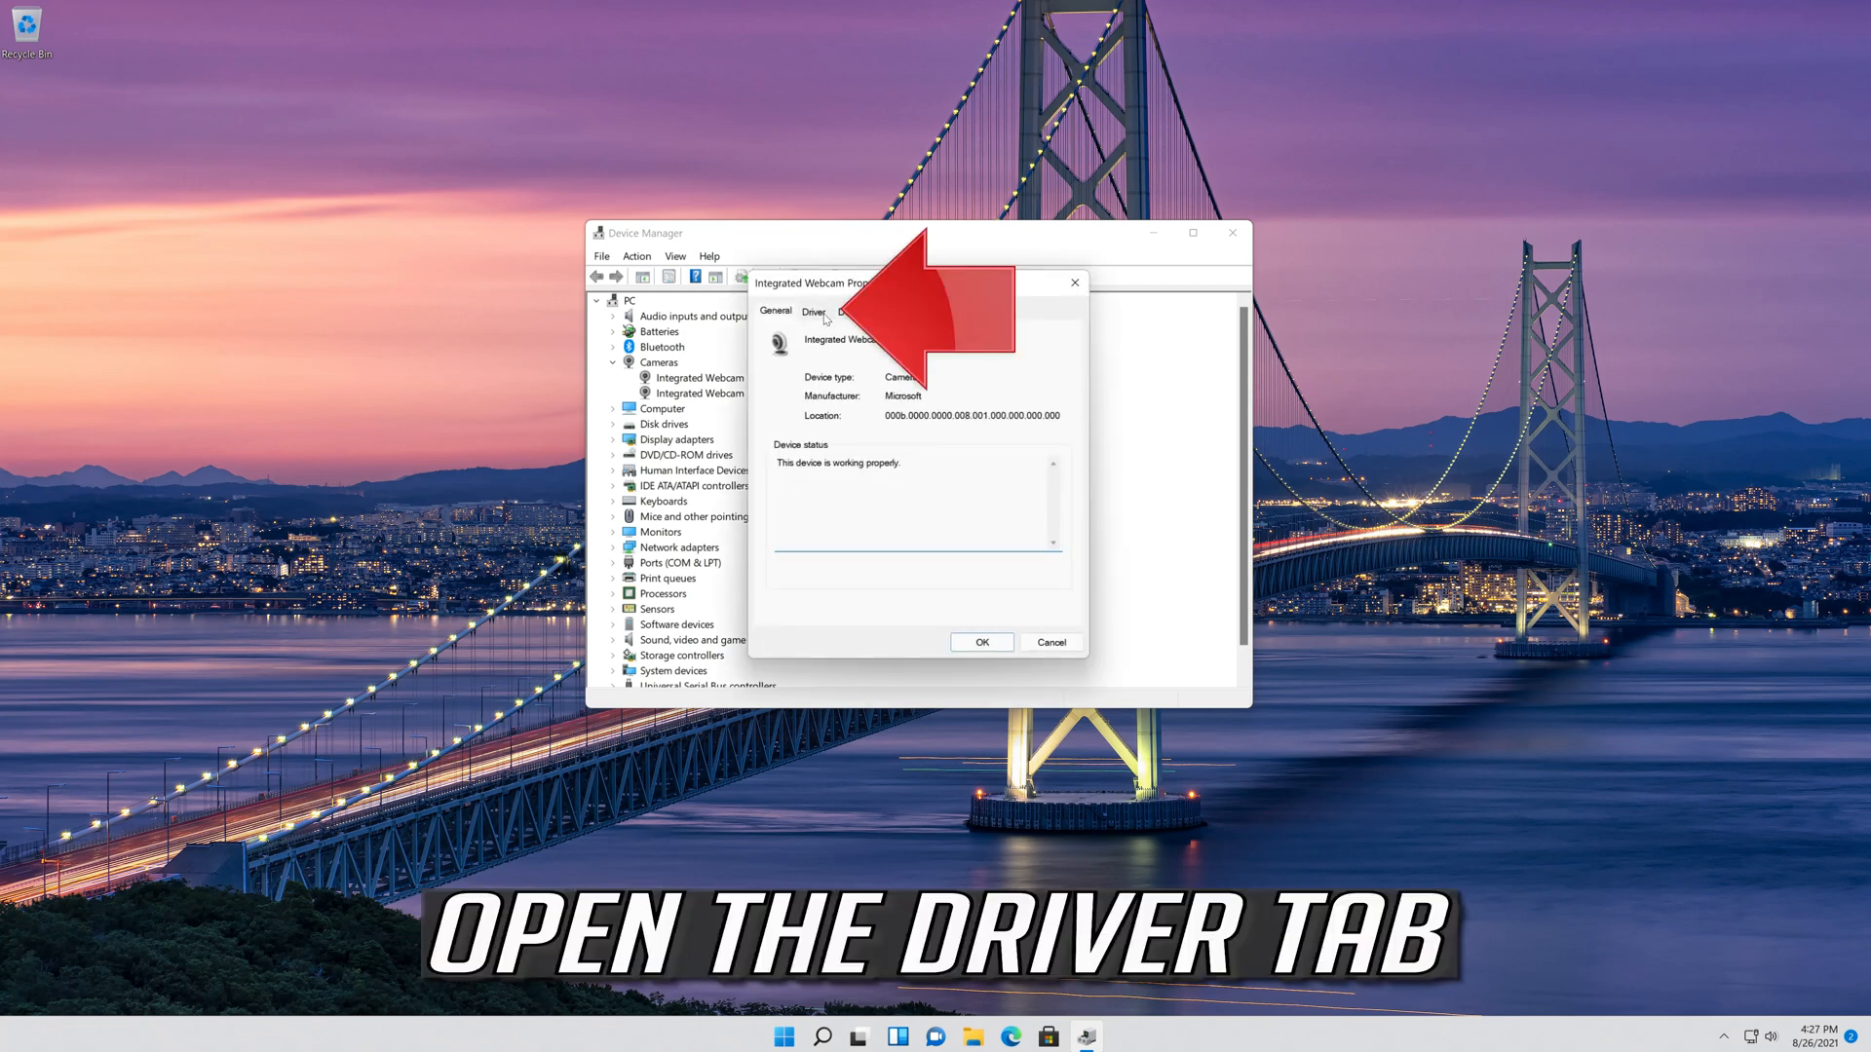
Uninstall the Integrated Webcam from its Driver tab and confirm the removal.
click(812, 312)
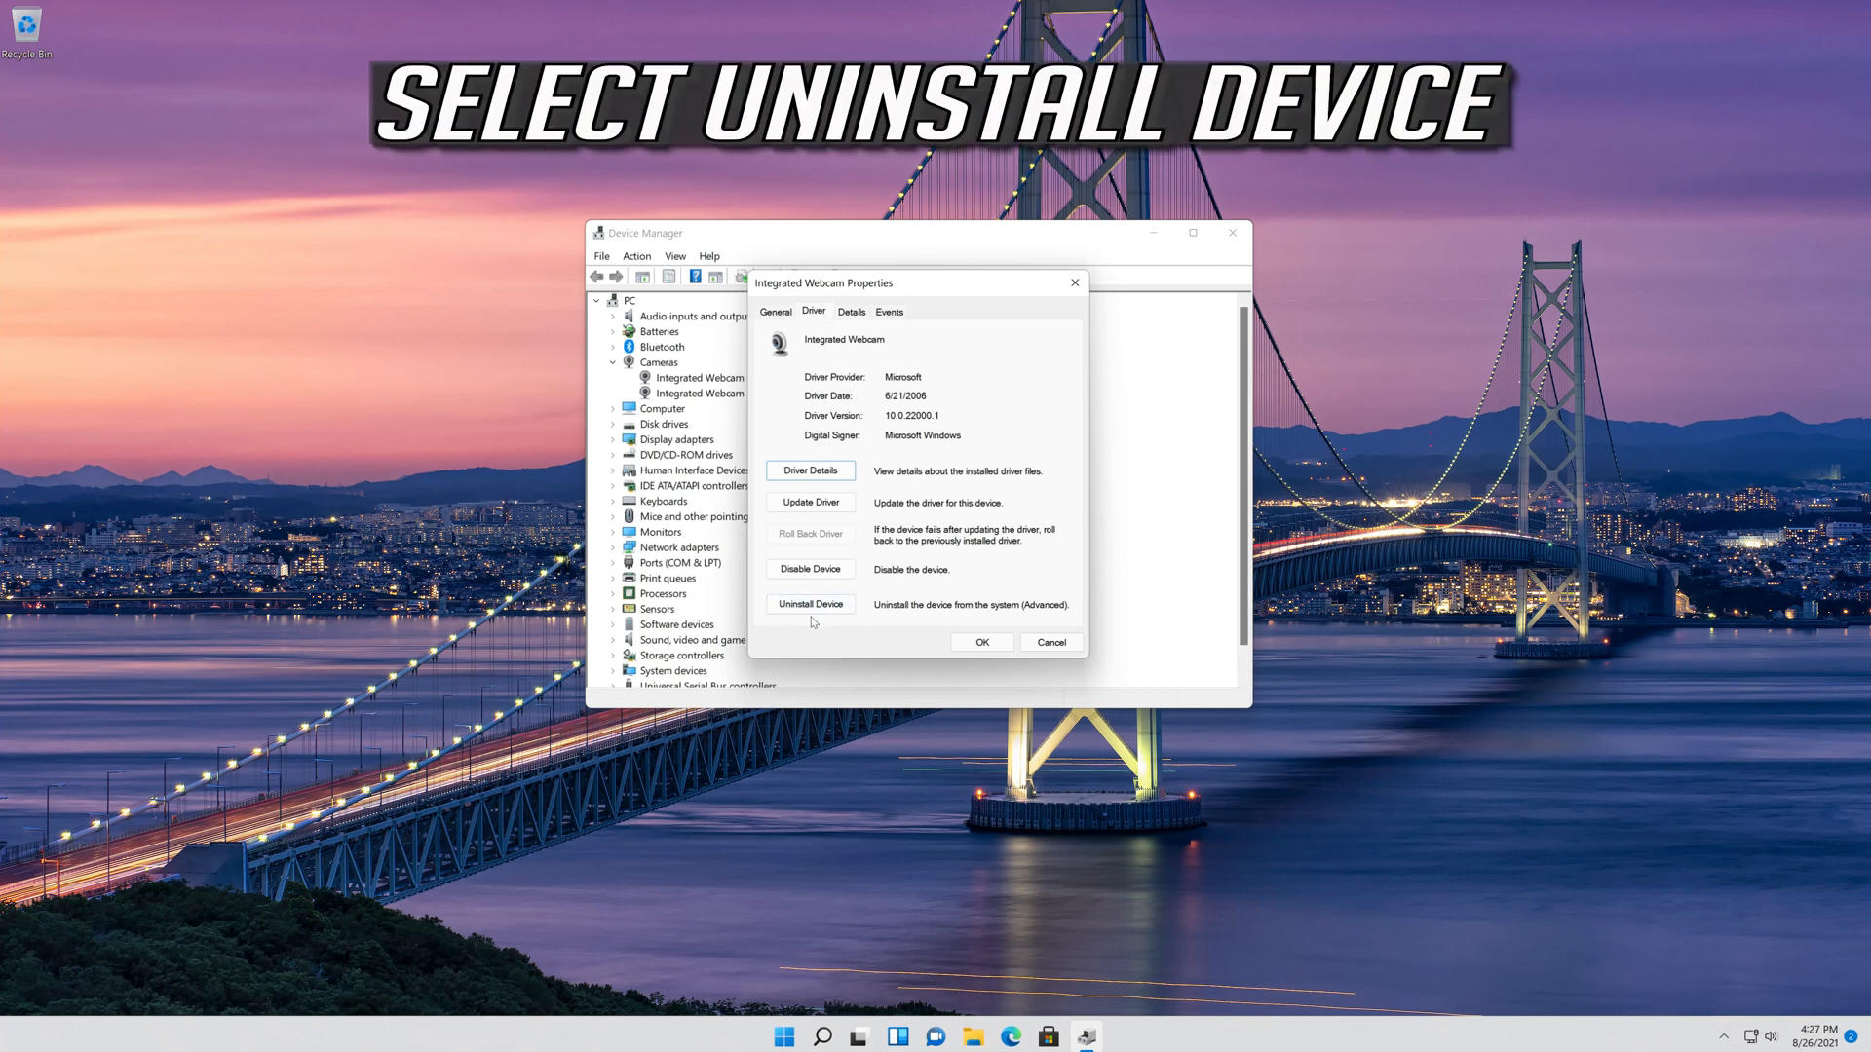
click(809, 604)
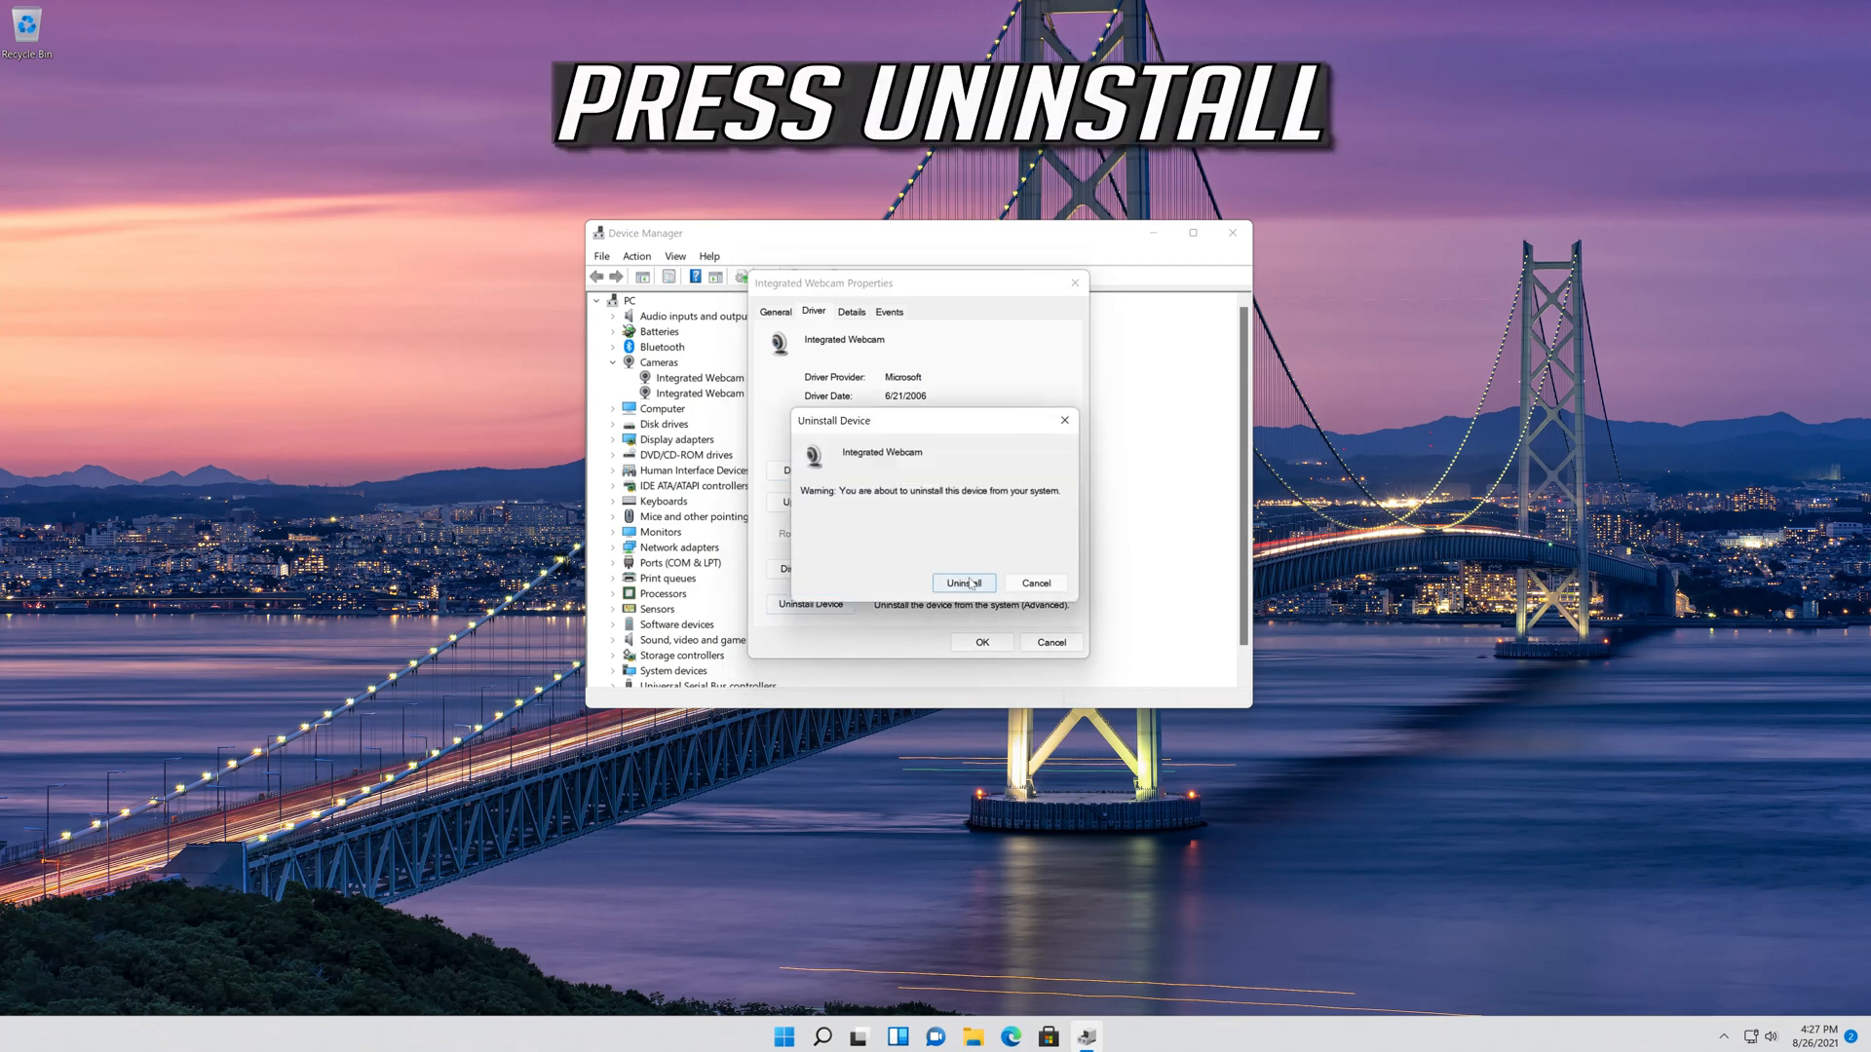
click(962, 583)
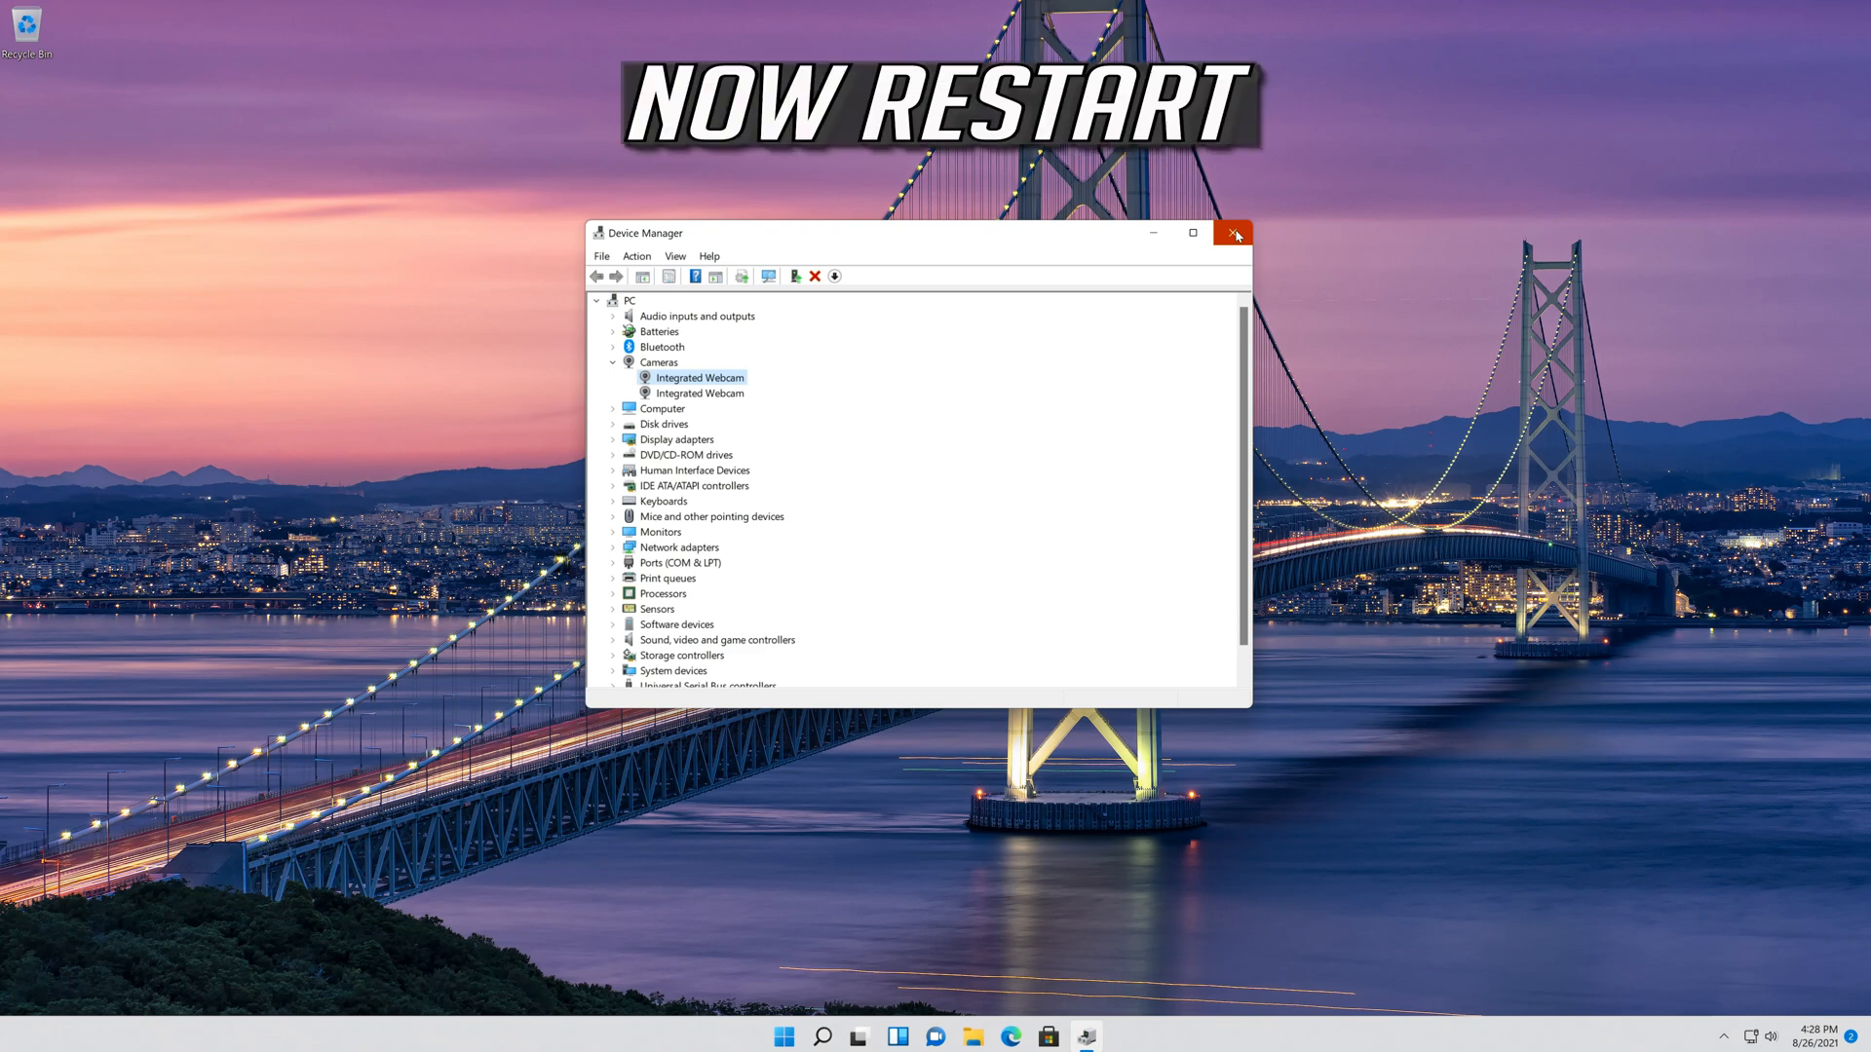
mouse_move(1235, 232)
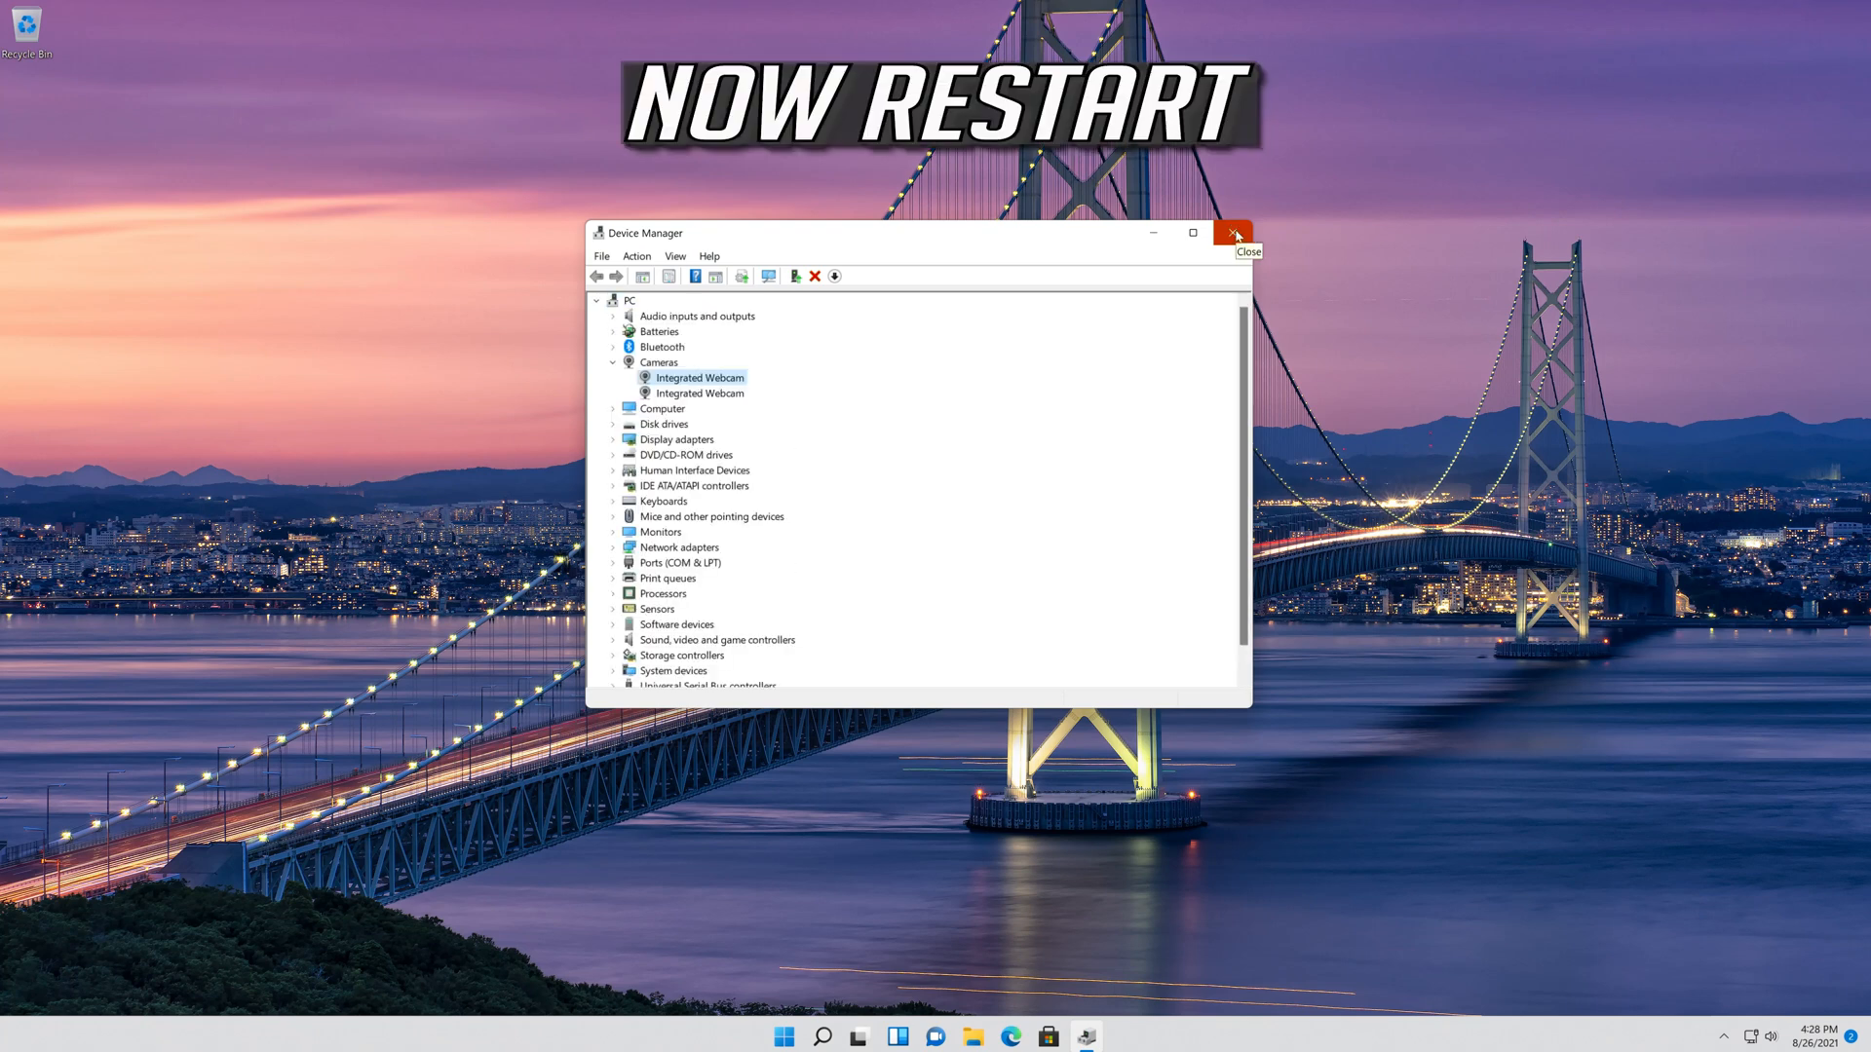
Close the Device Manager window to return to the desktop.
click(1235, 233)
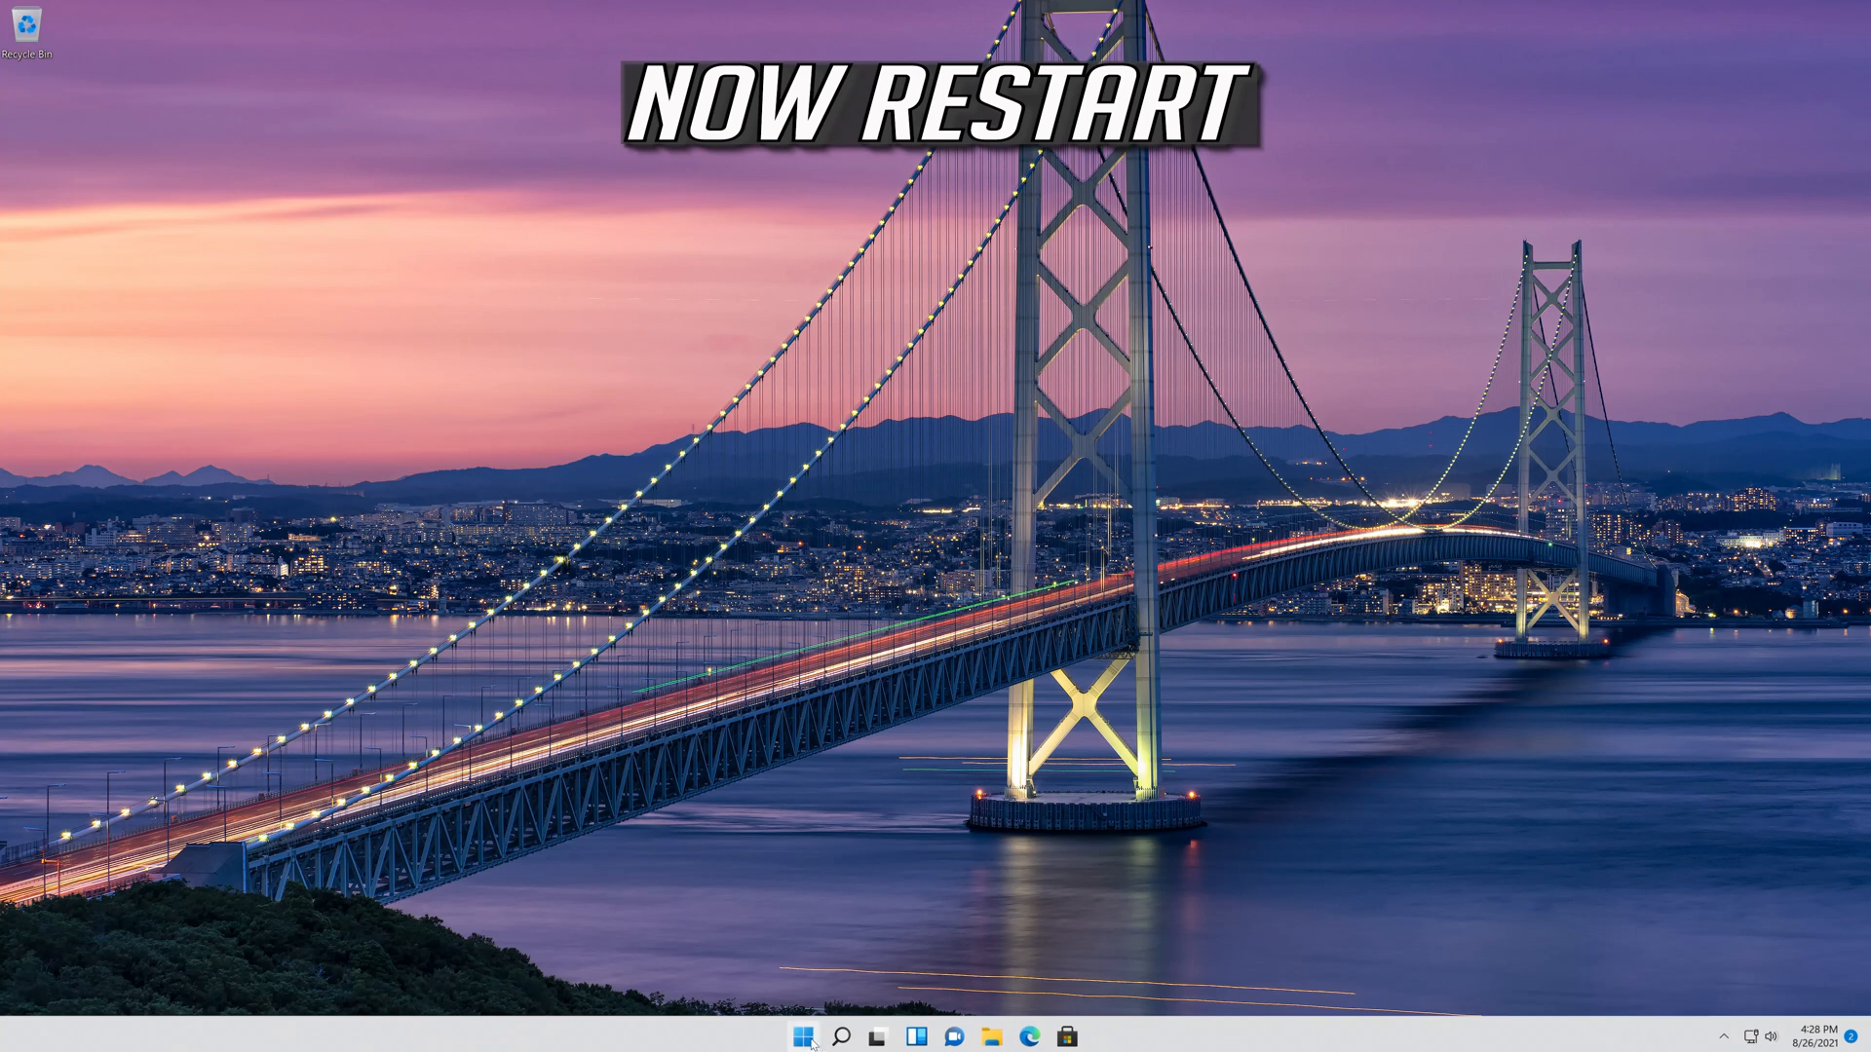
Restart the PC from the Start menu's power options.
click(804, 1036)
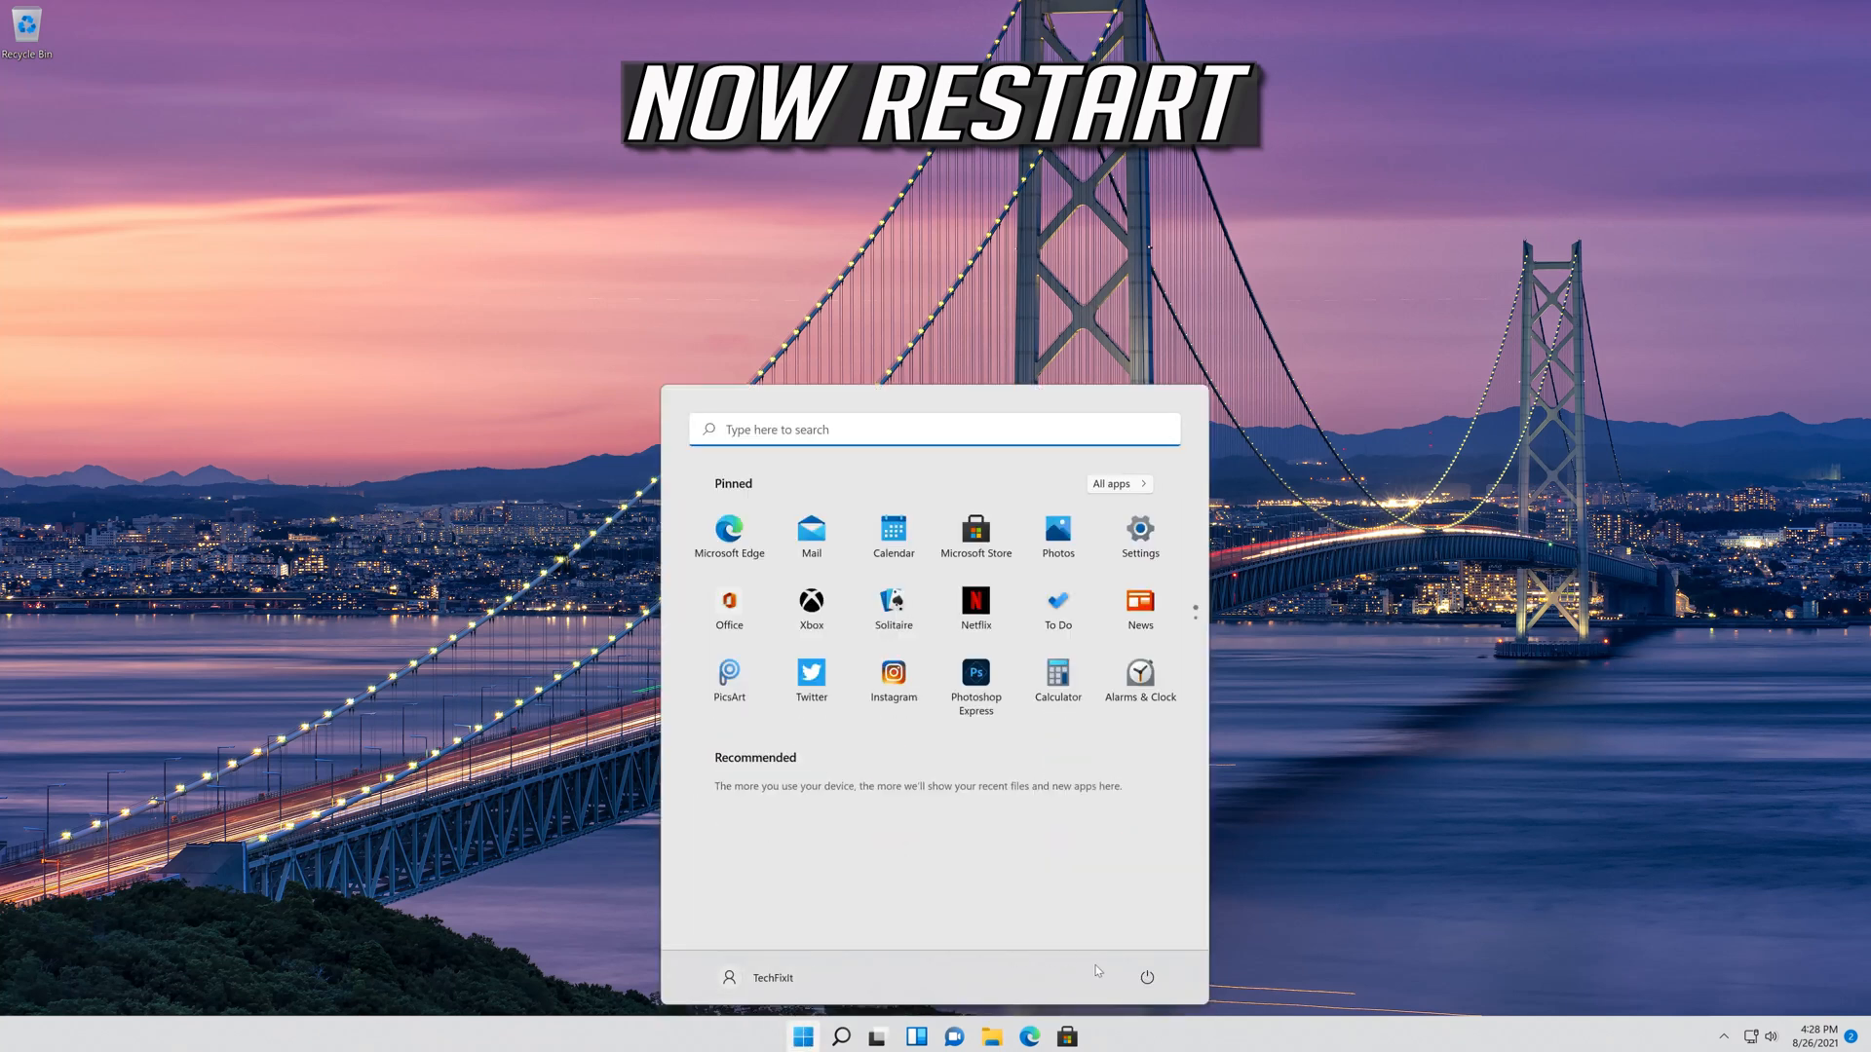
click(1146, 977)
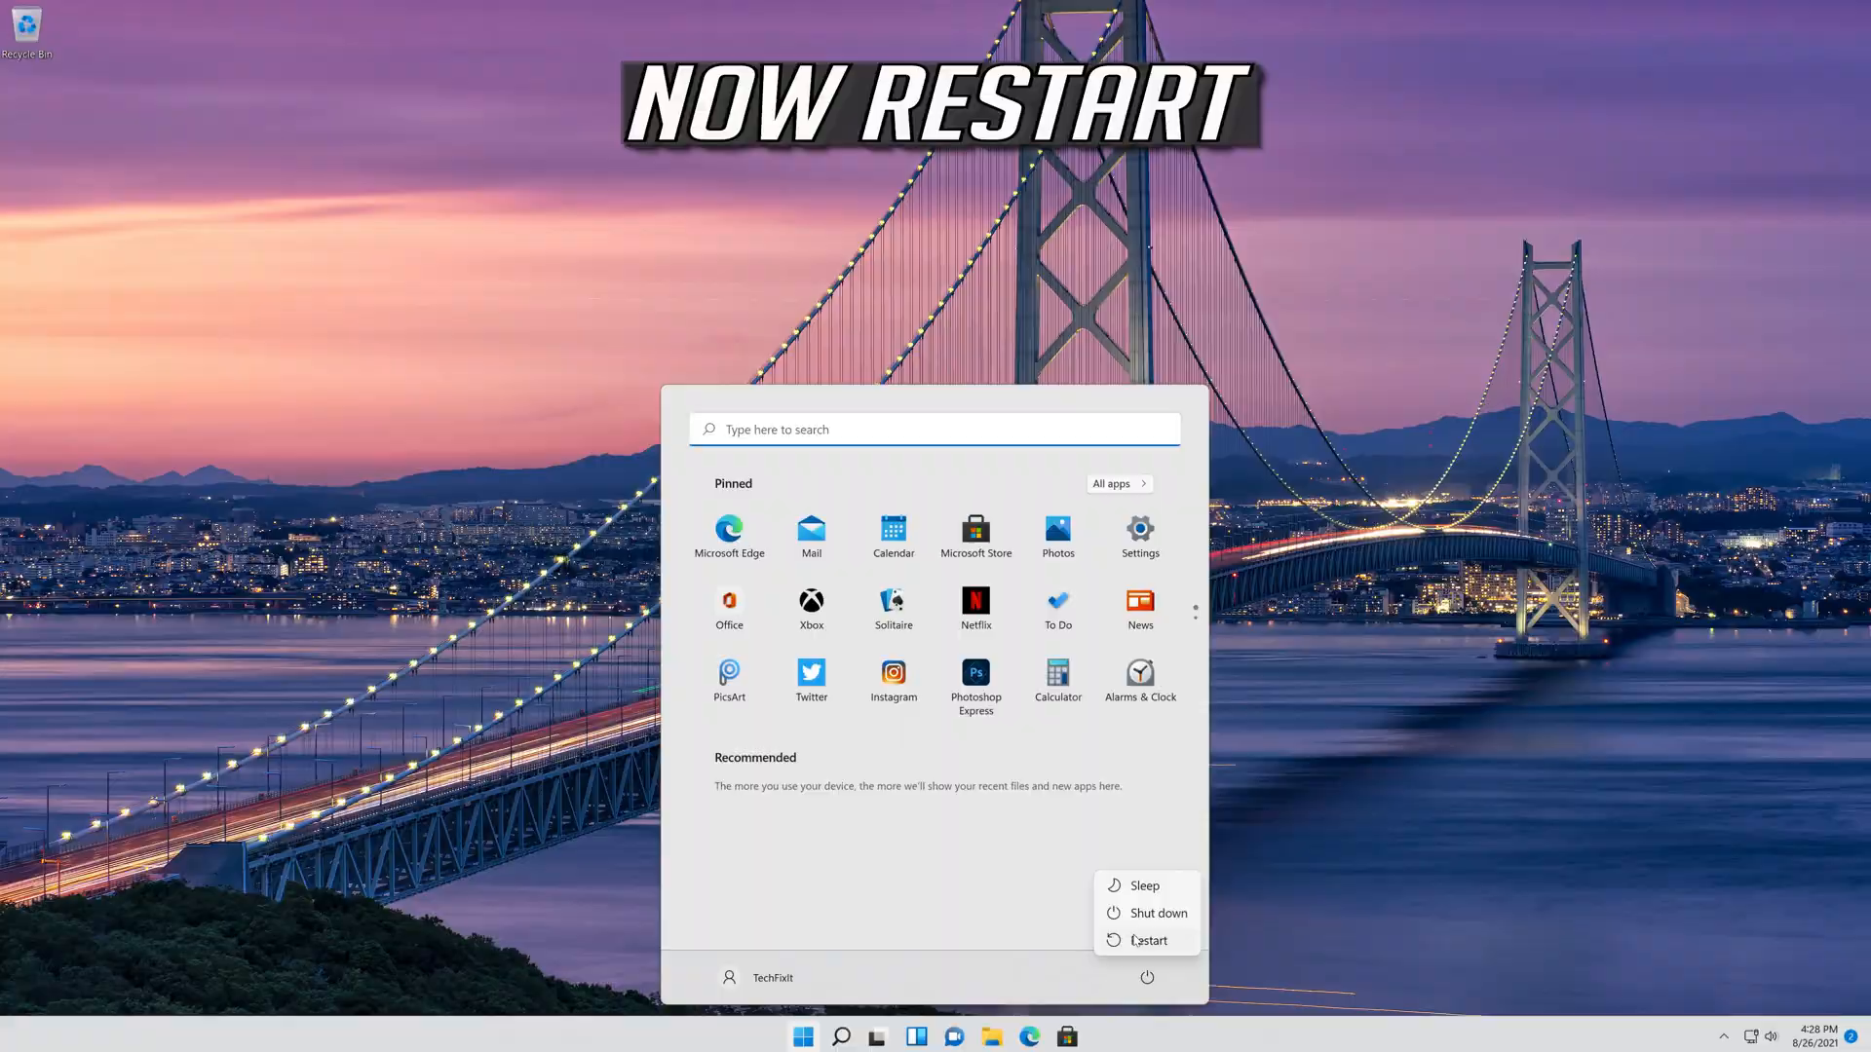
click(1147, 940)
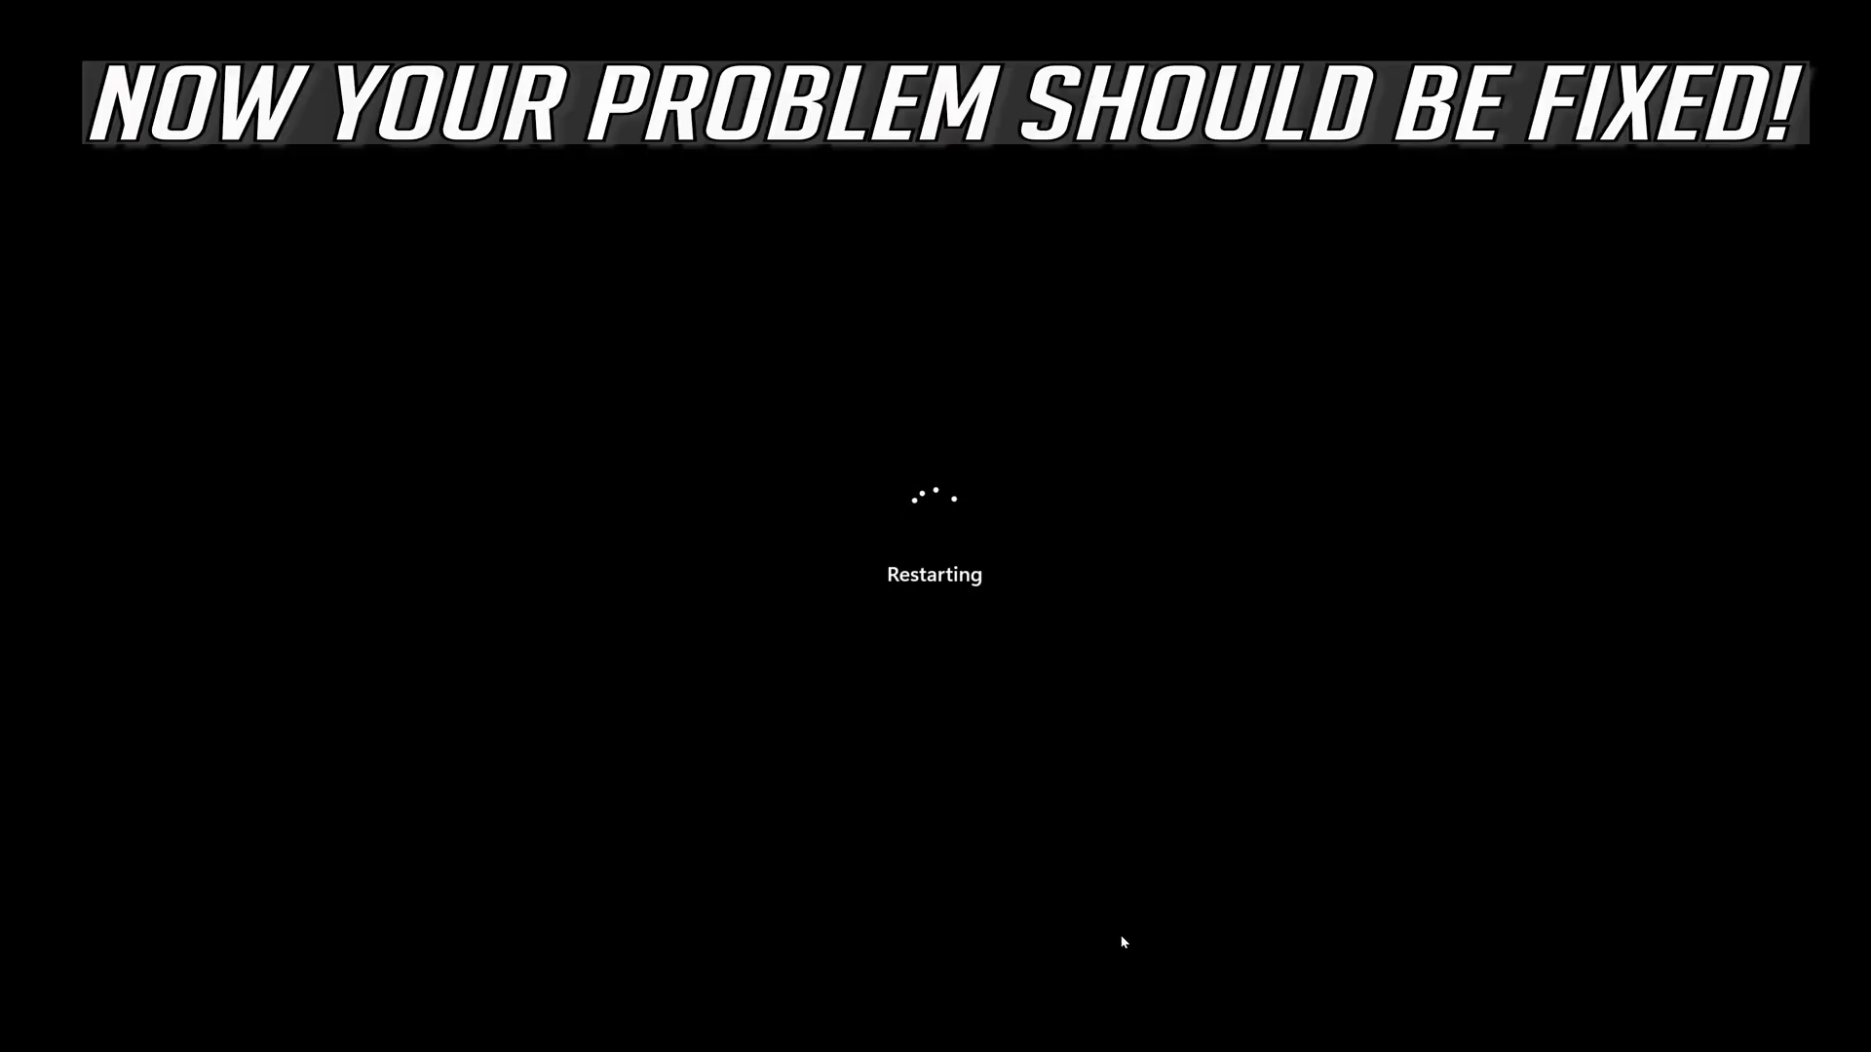